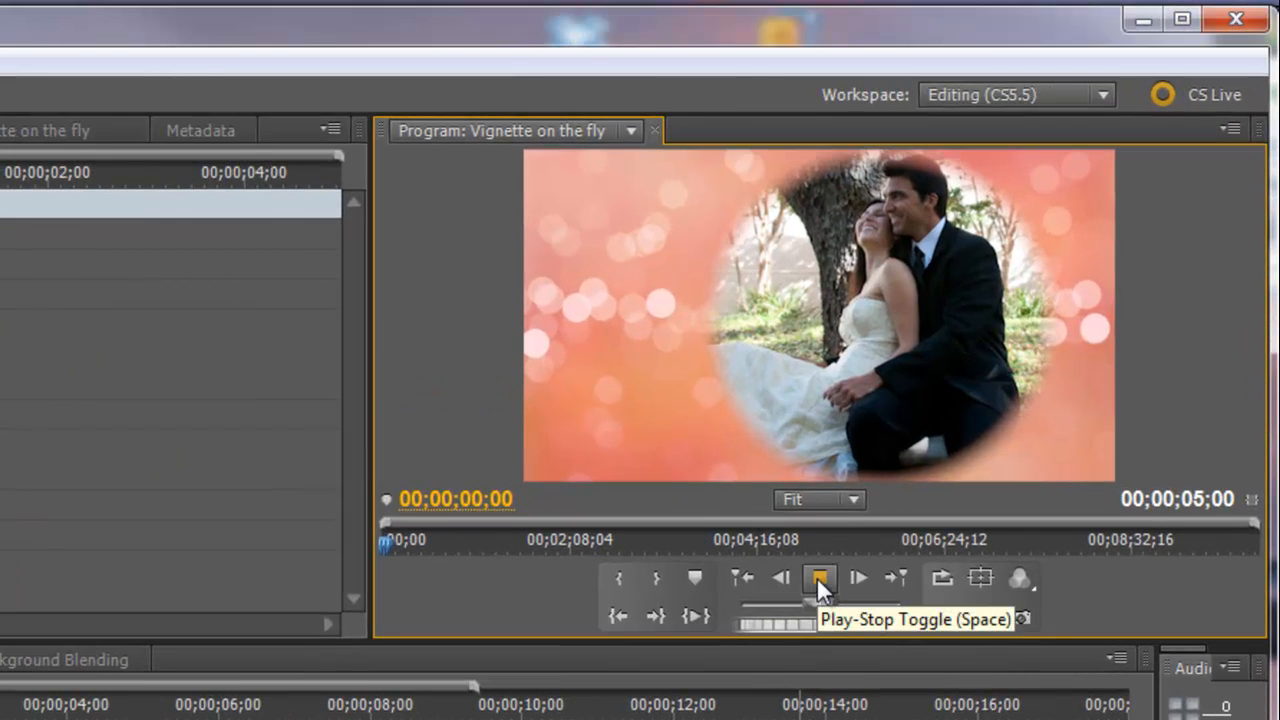
- Stop playback of the finished vignette example in the Program Monitor
{"action": "left_click", "coordinate": [818, 578]}
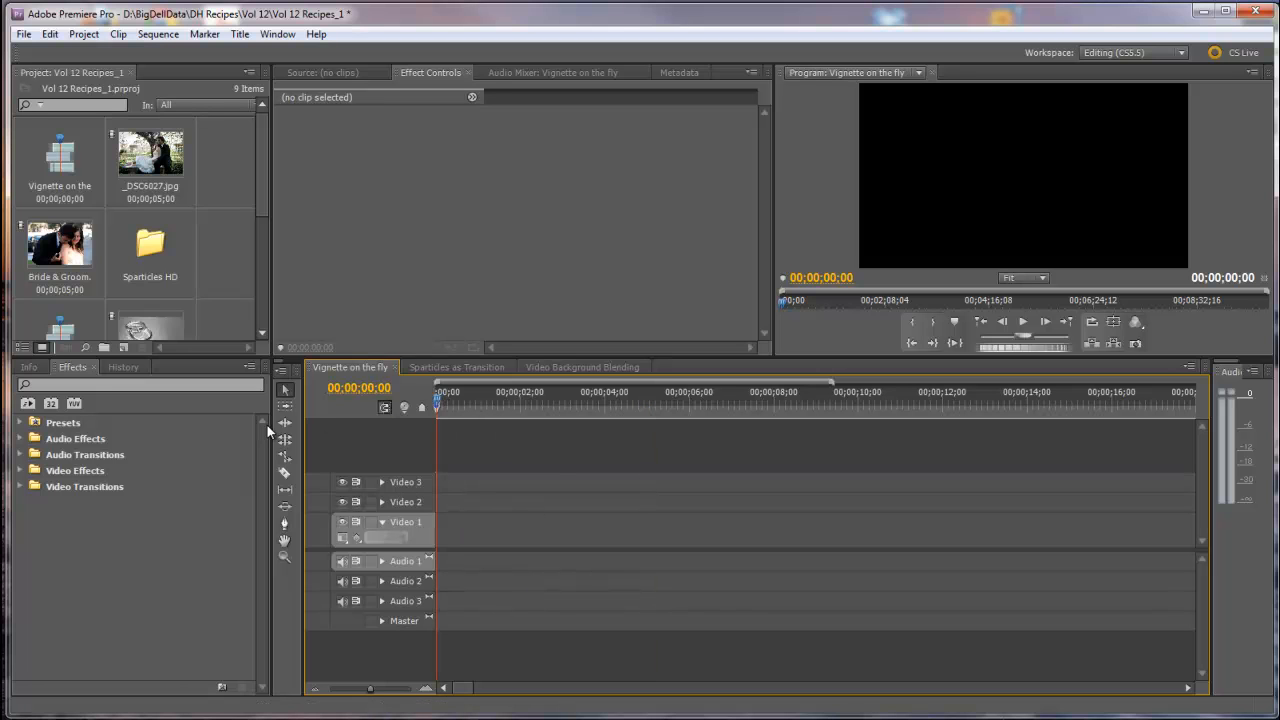
- Place _DSC6027.jpg on Video 1 and set its Motion Scale to 65
{"action": "scroll", "scroll_direction": "down", "scroll_amount": 3}
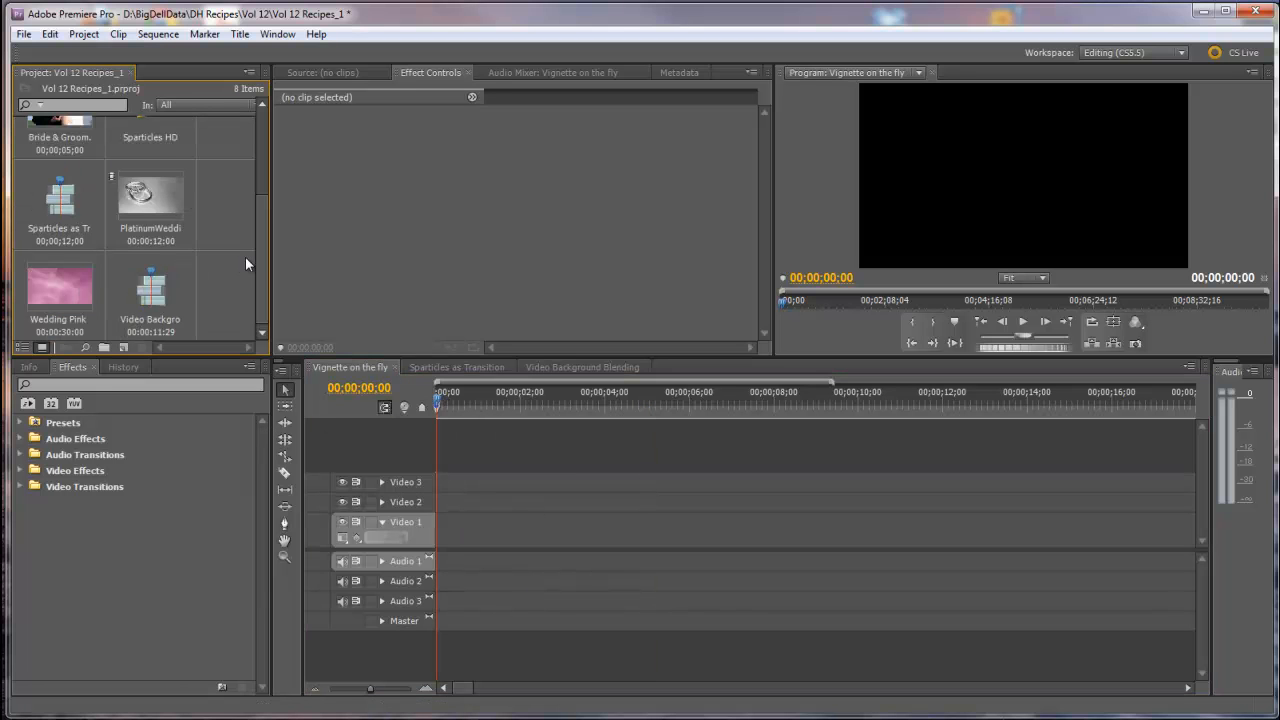
{"action": "scroll", "scroll_direction": "up", "scroll_amount": 3}
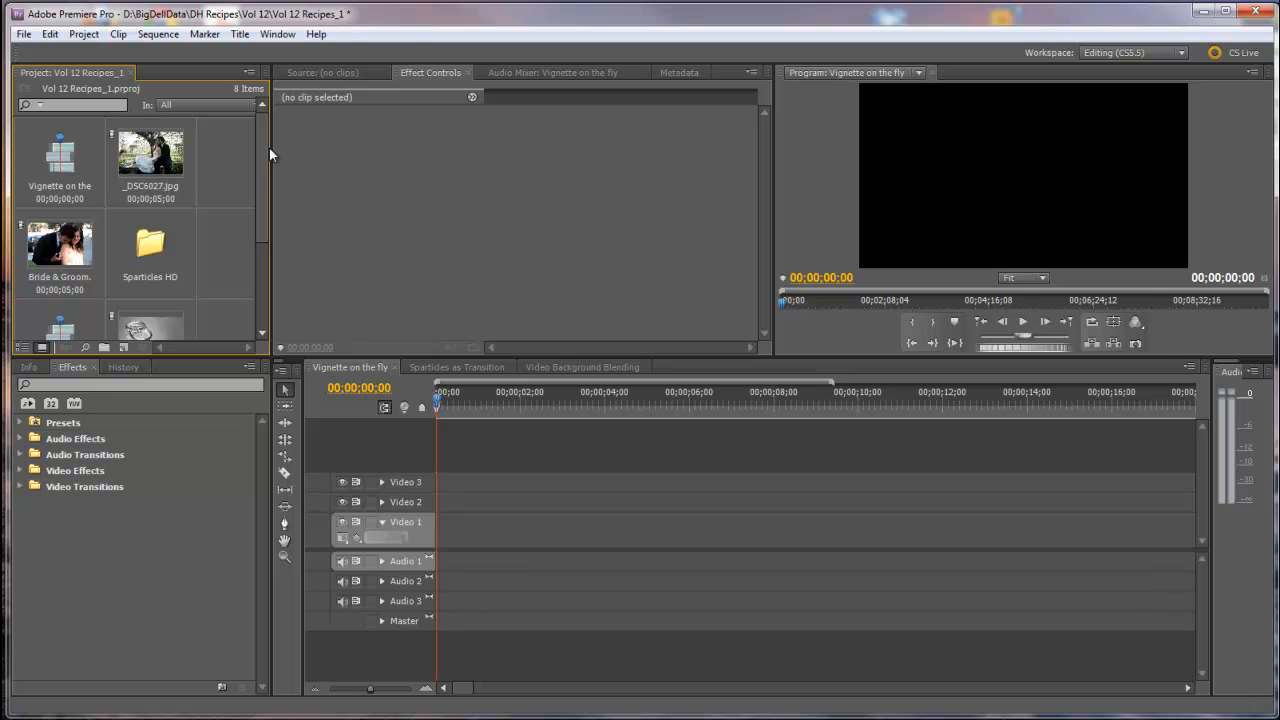
{"action": "mouse_move", "coordinate": [160, 155]}
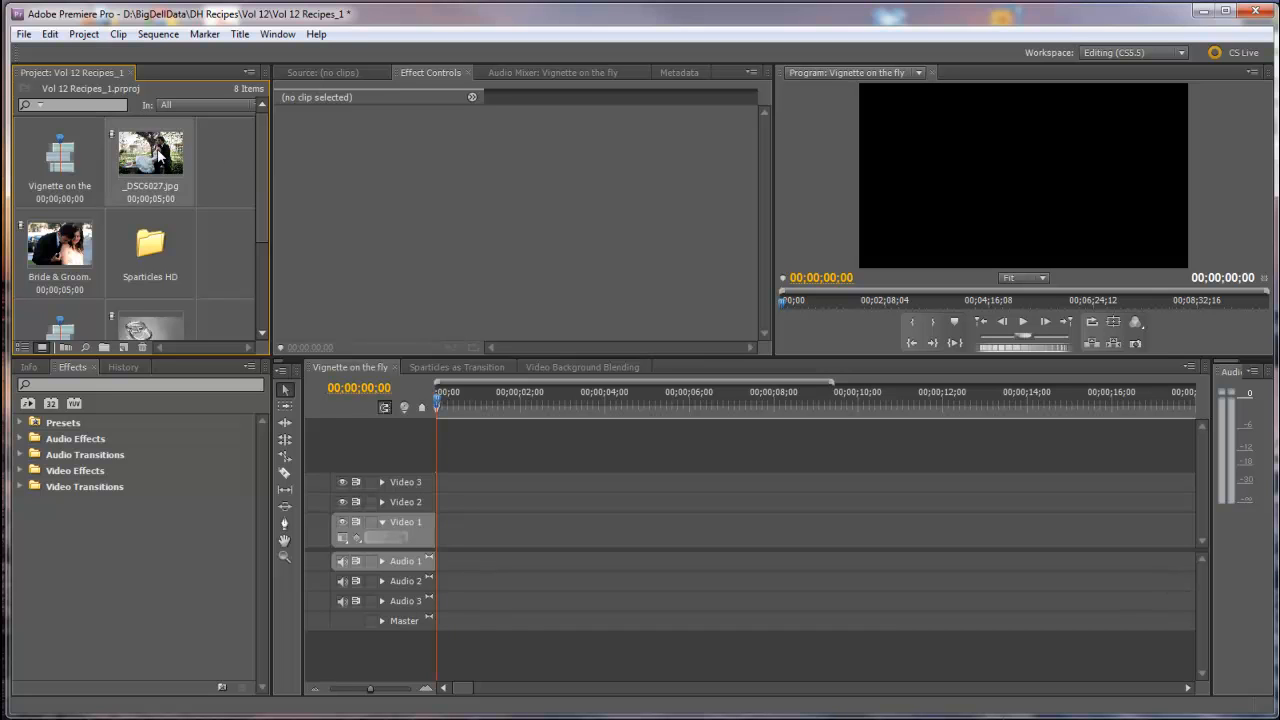
{"action": "left_click_drag", "start_coordinate": [150, 150], "coordinate": [540, 530]}
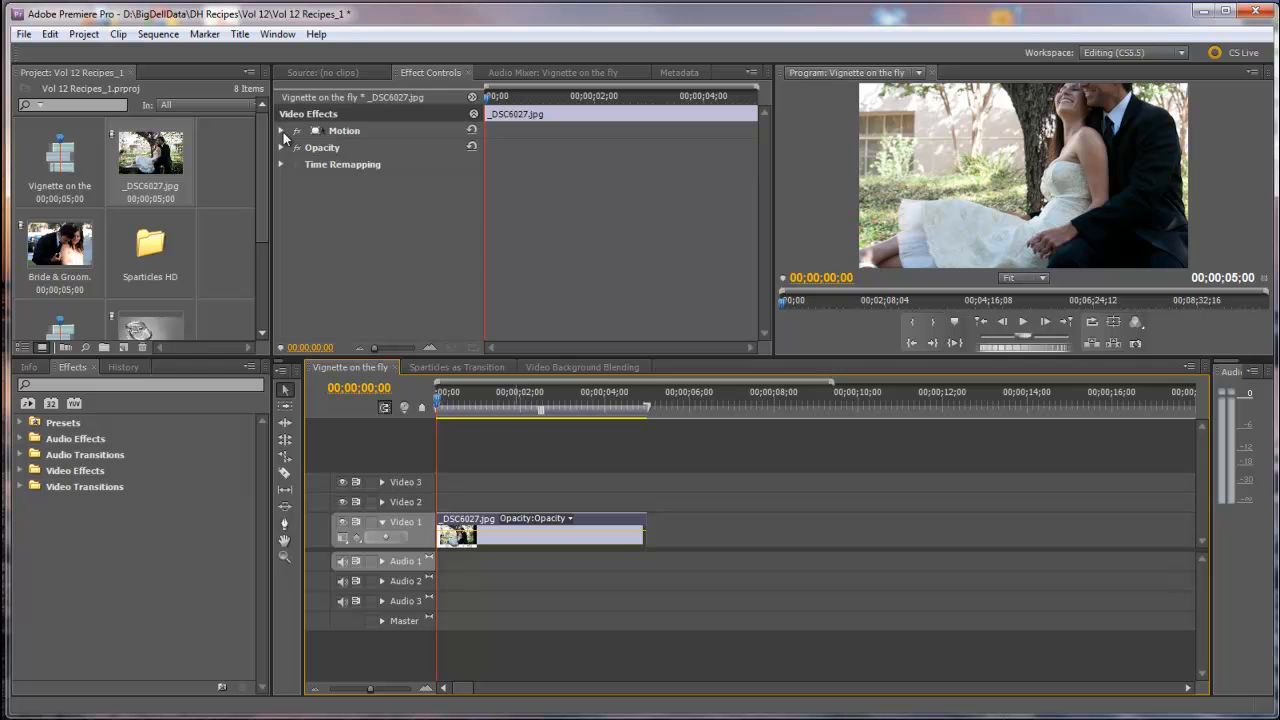
{"action": "left_click", "coordinate": [281, 130]}
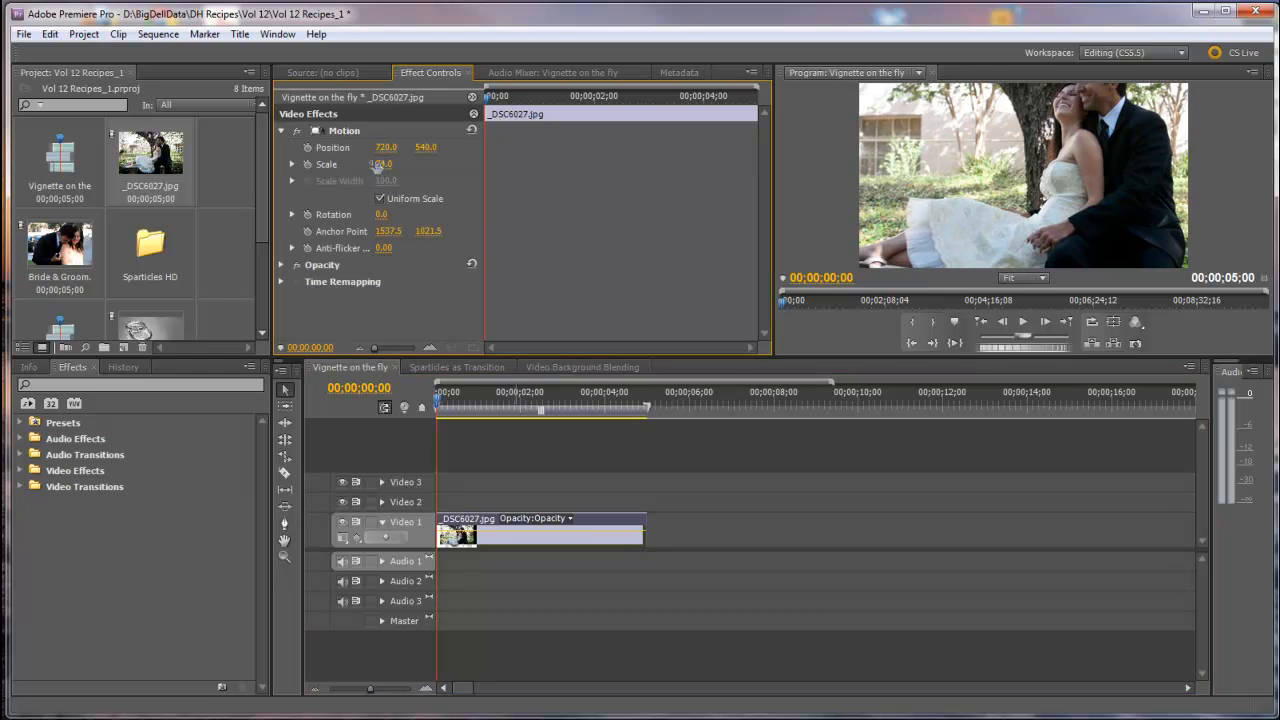
{"action": "left_click_drag", "start_coordinate": [383, 163], "coordinate": [383, 163]}
{"action": "type", "text": "65"}
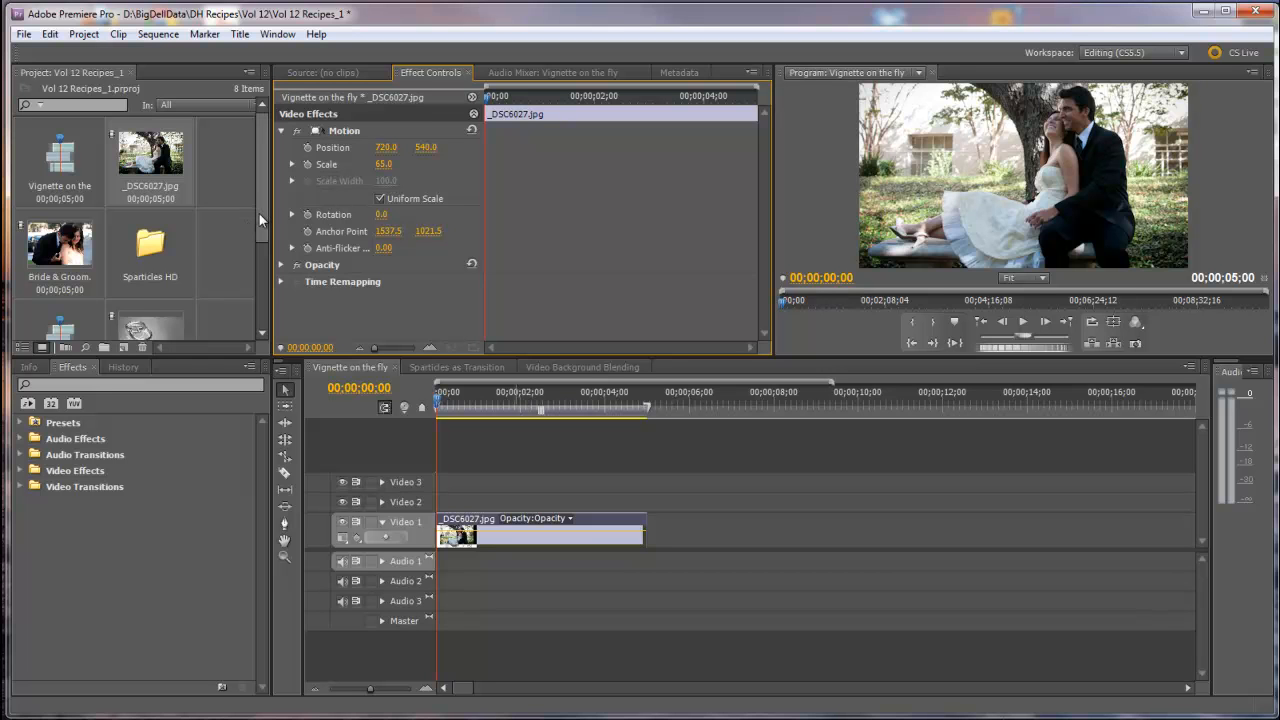
{"action": "mouse_move", "coordinate": [148, 222]}
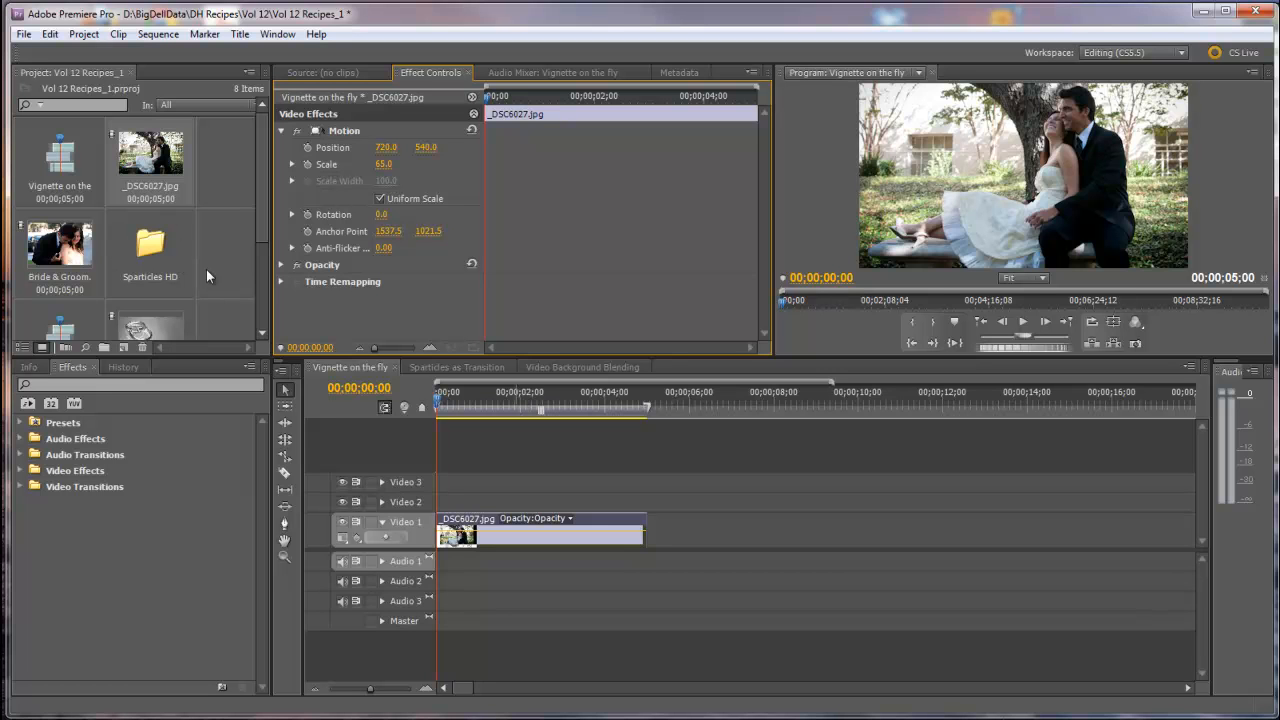
{"action": "mouse_move", "coordinate": [223, 271]}
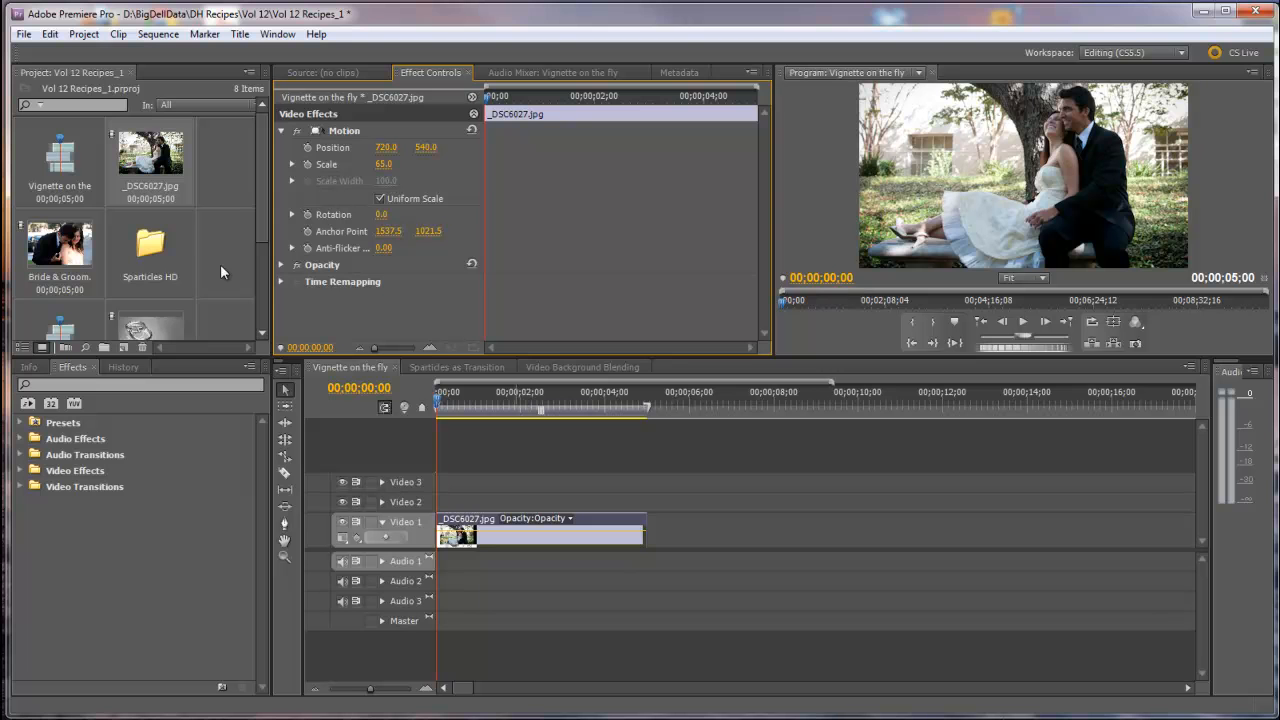
- Open the Sparticles HD bin and browse for the Peachy.mov bokeh clip
{"action": "double_click", "coordinate": [150, 245]}
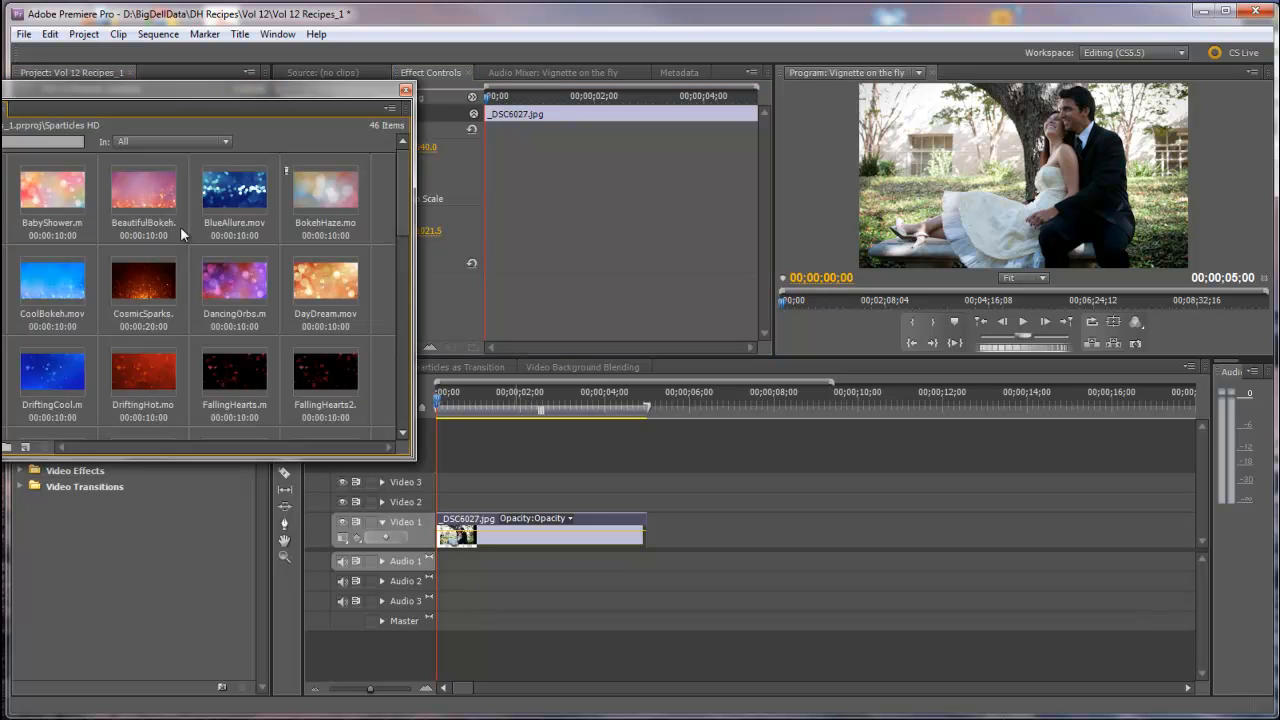
{"action": "scroll", "scroll_direction": "down", "scroll_amount": 3}
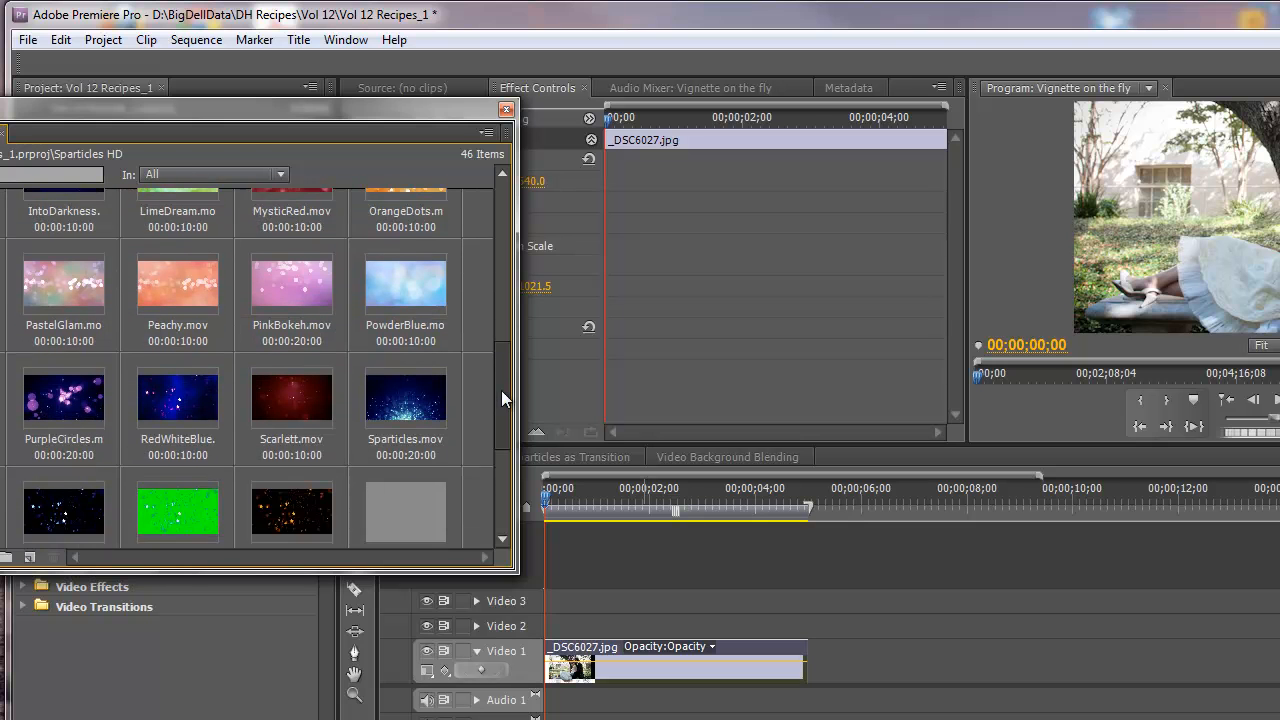
{"action": "scroll", "scroll_direction": "down", "scroll_amount": 3}
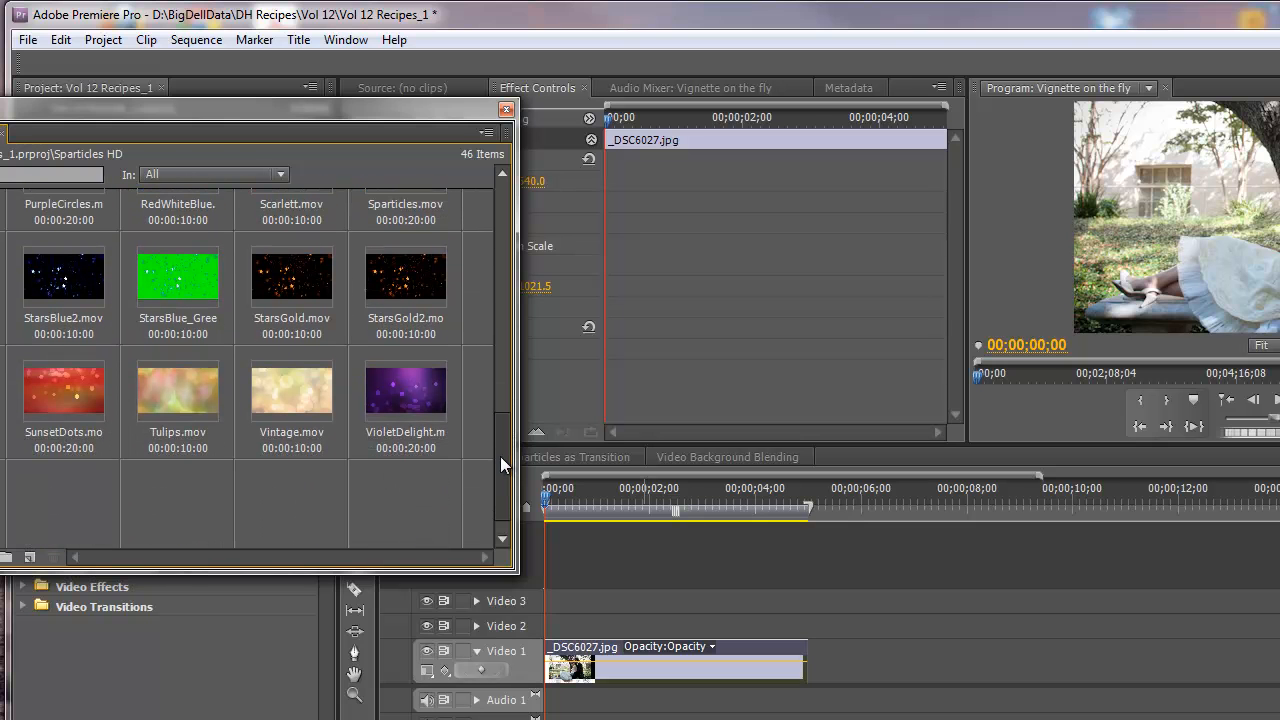
{"action": "scroll", "scroll_direction": "up", "scroll_amount": 3}
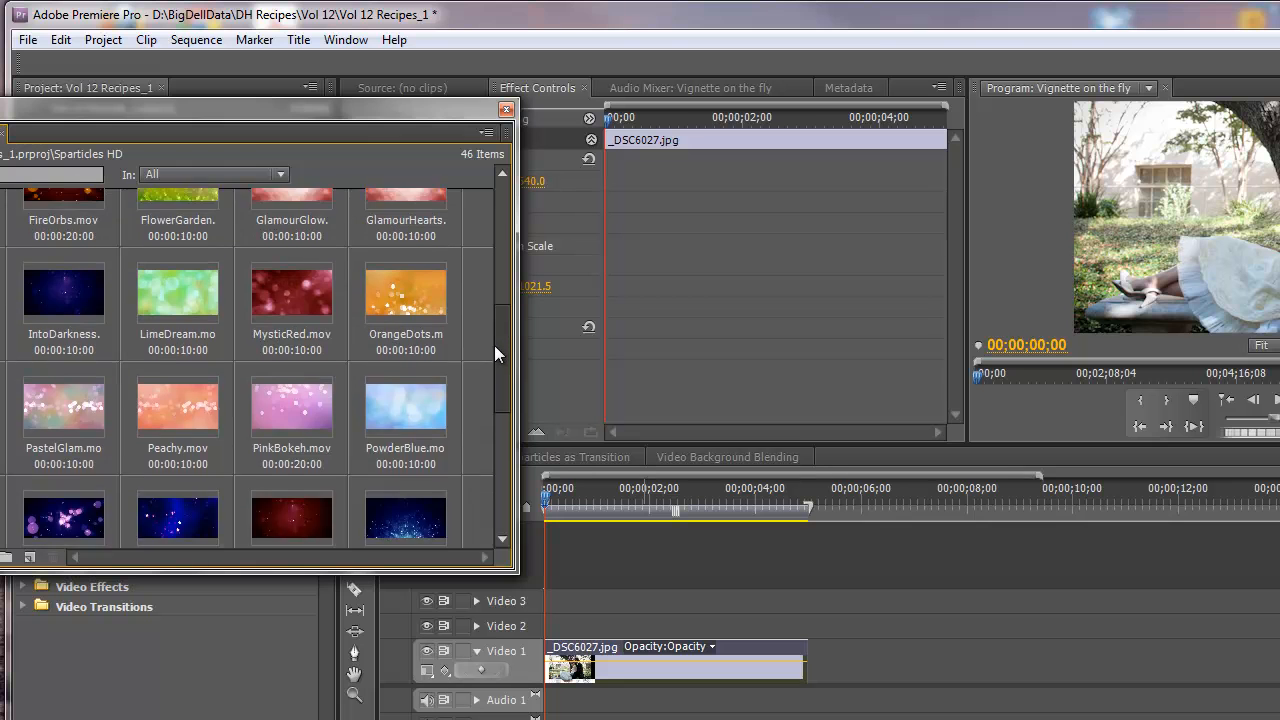
{"action": "scroll", "scroll_direction": "up", "scroll_amount": 3}
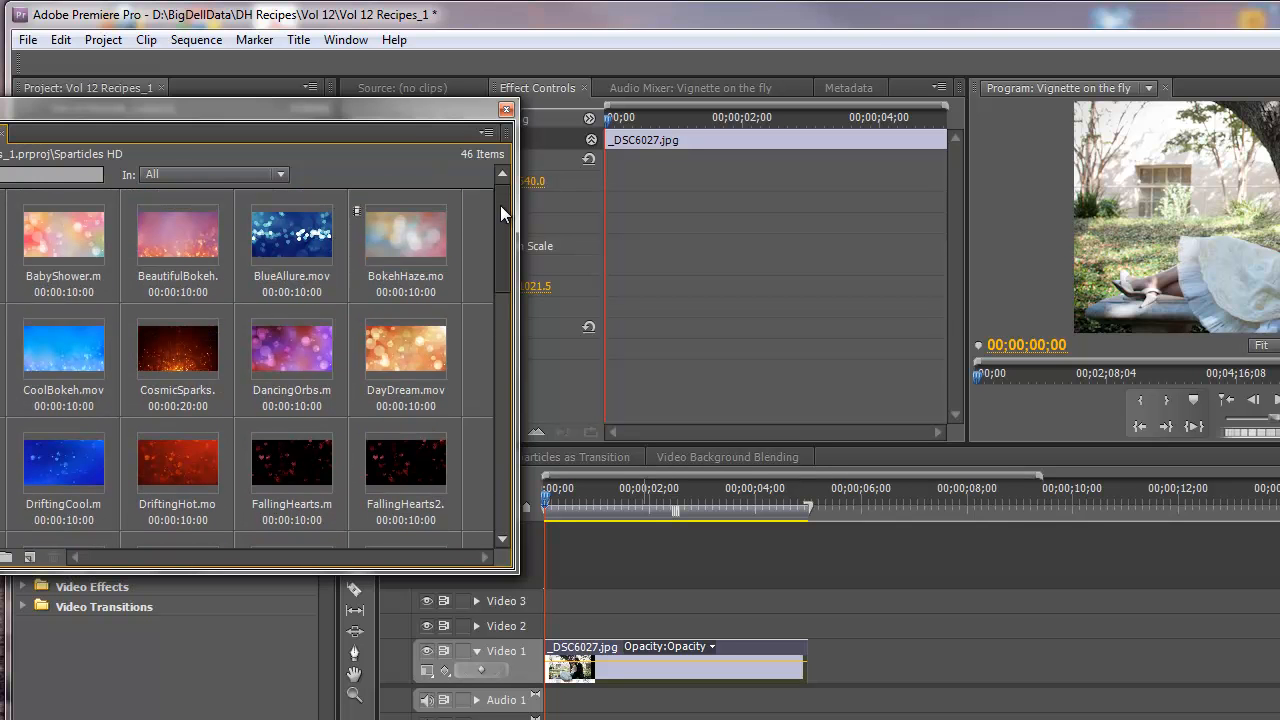
{"action": "scroll", "scroll_direction": "down", "scroll_amount": 3}
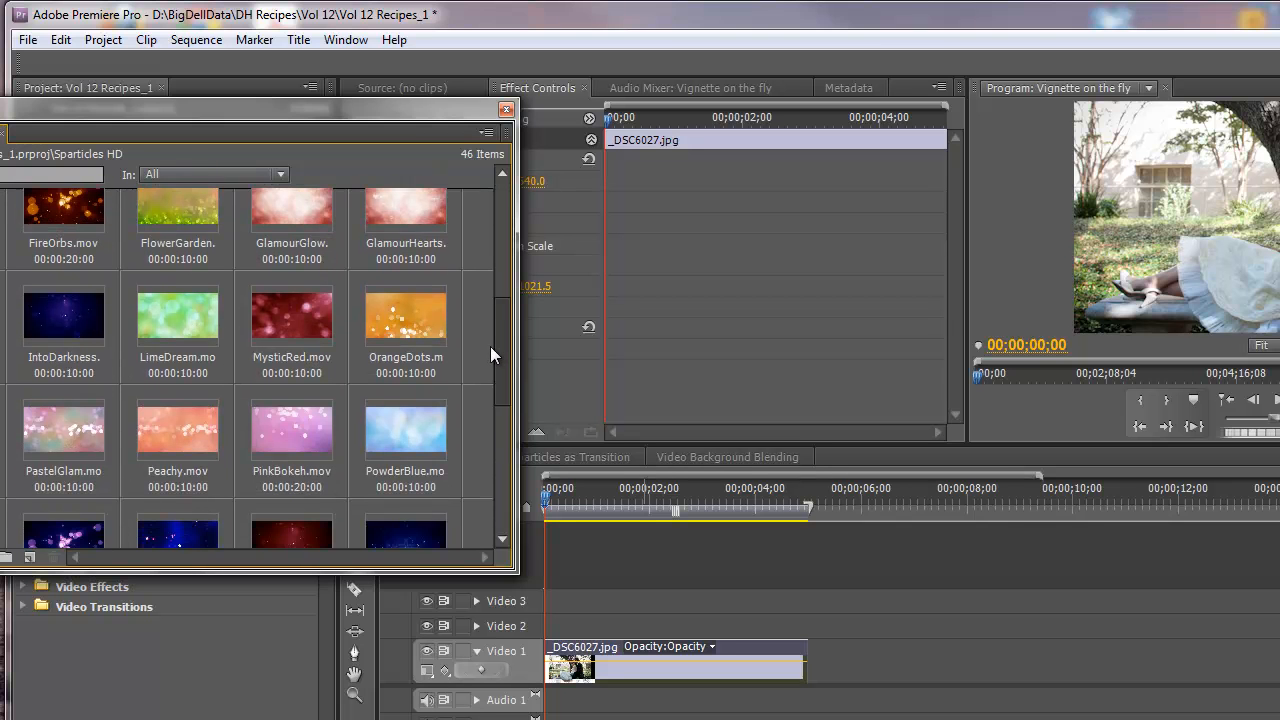
{"action": "scroll", "scroll_direction": "down", "scroll_amount": 3}
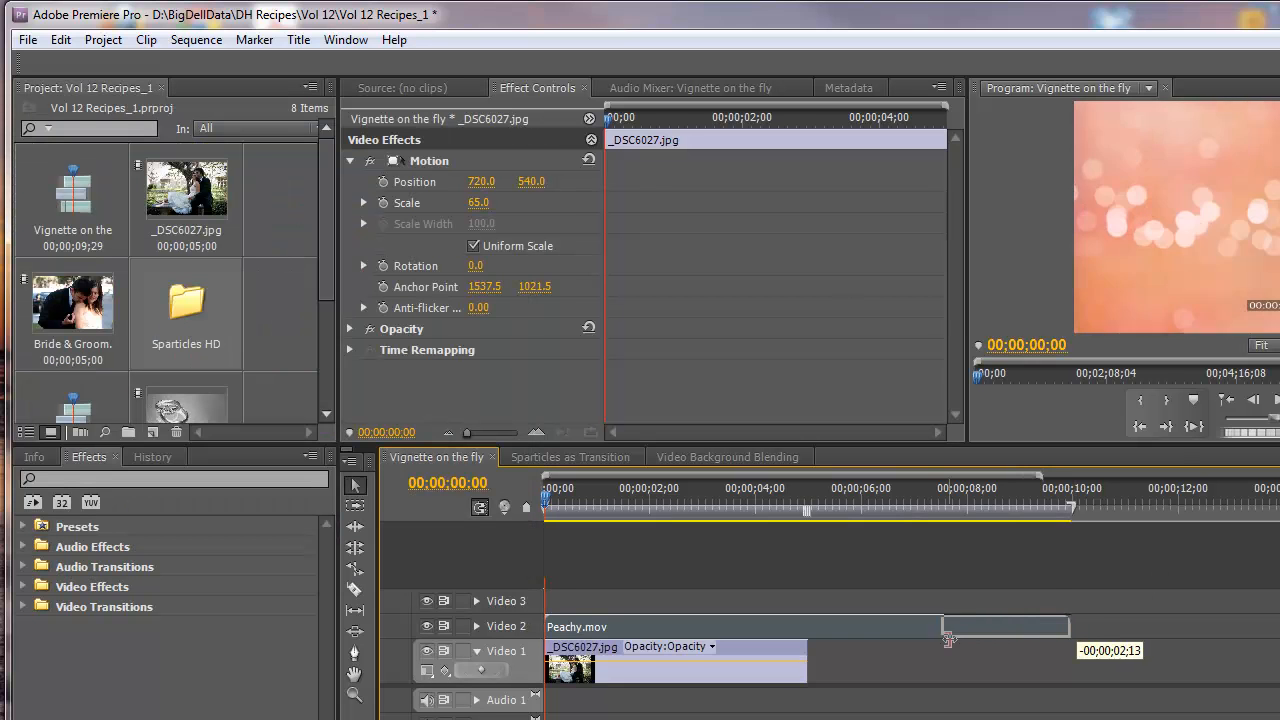
- Trim Peachy.mov's out point to line up with the end of _DSC6027.jpg
{"action": "left_click_drag", "start_coordinate": [945, 640], "coordinate": [810, 640]}
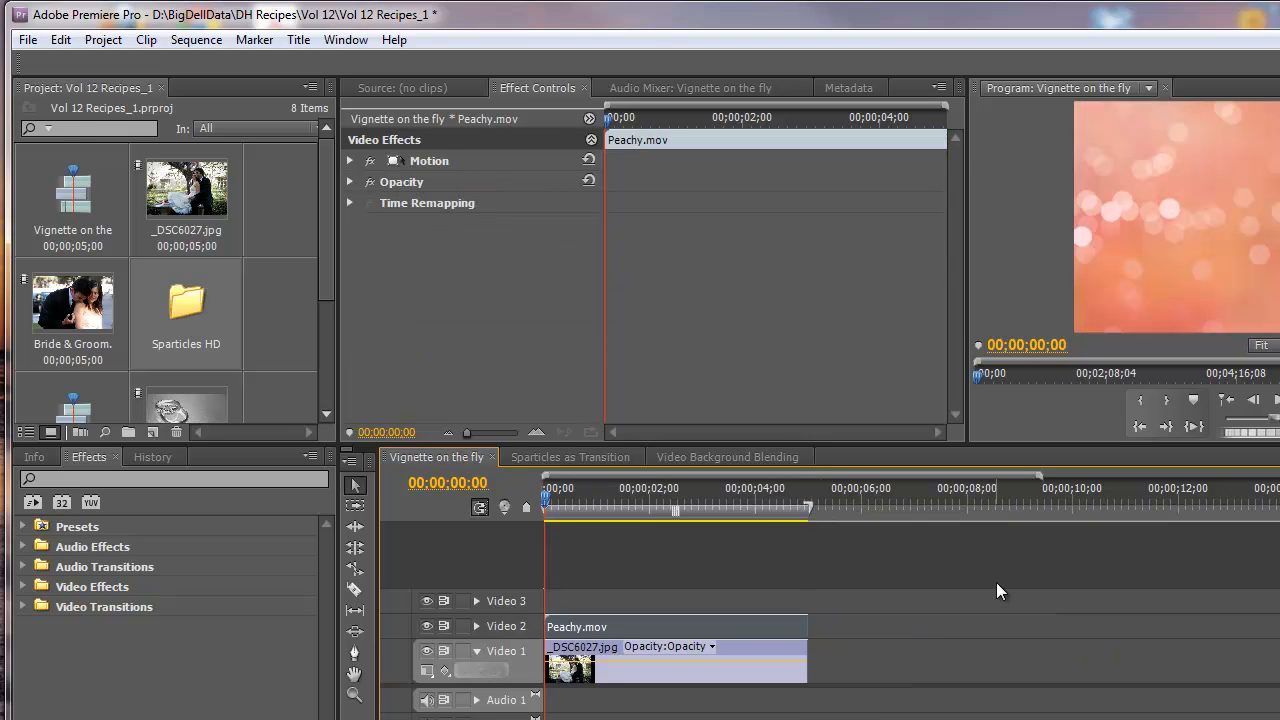
{"action": "mouse_move", "coordinate": [980, 598]}
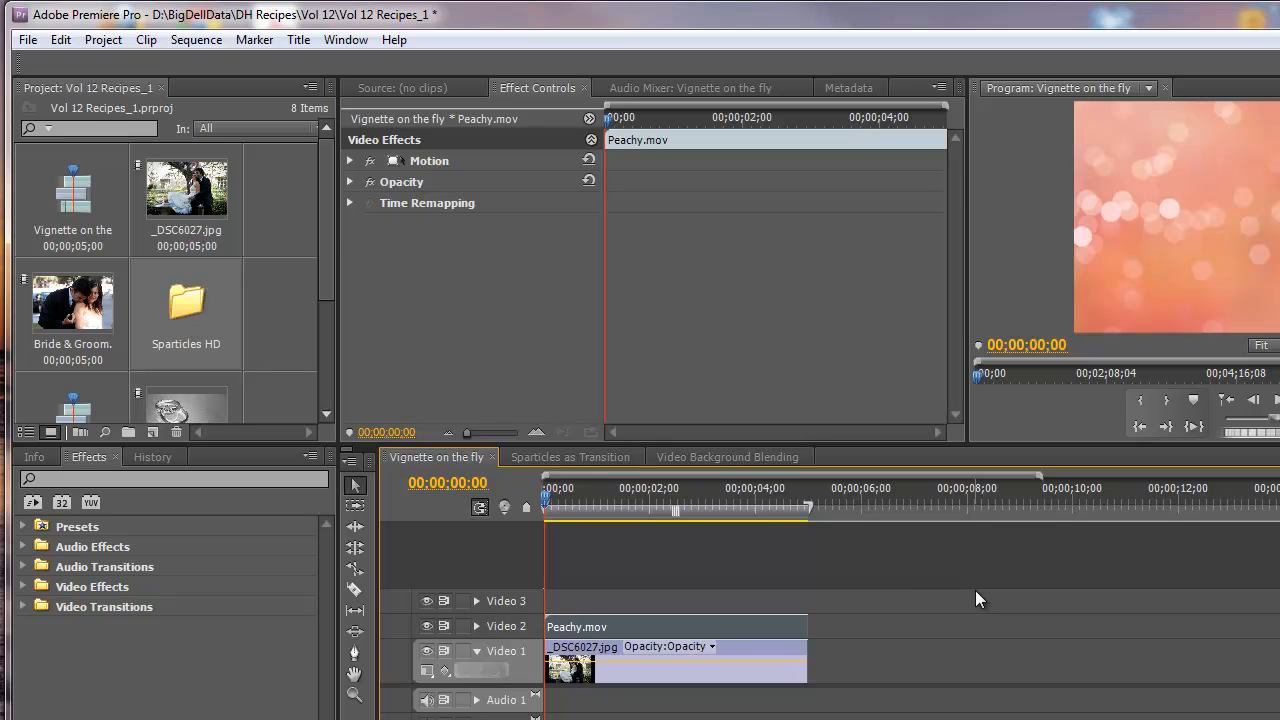
{"action": "mouse_move", "coordinate": [919, 562]}
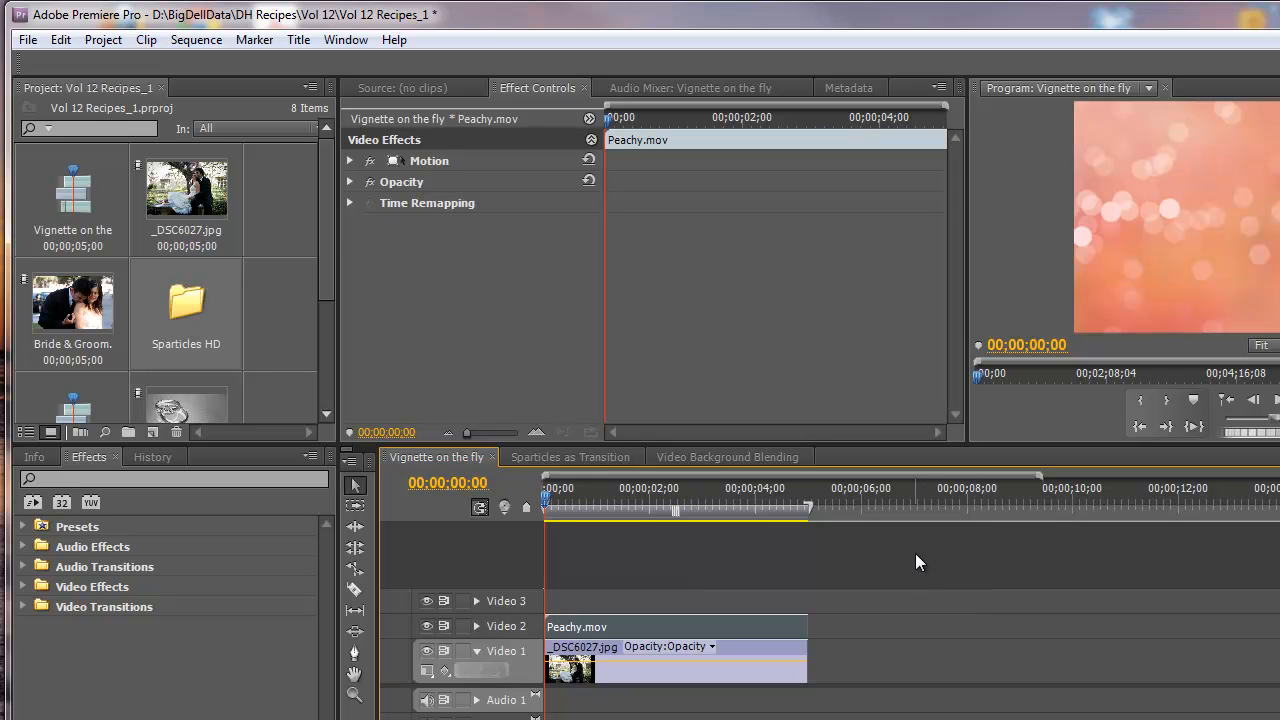
- Create a new Color Matte sized 1920 by 1080 from the File > New menu
{"action": "left_click", "coordinate": [28, 39]}
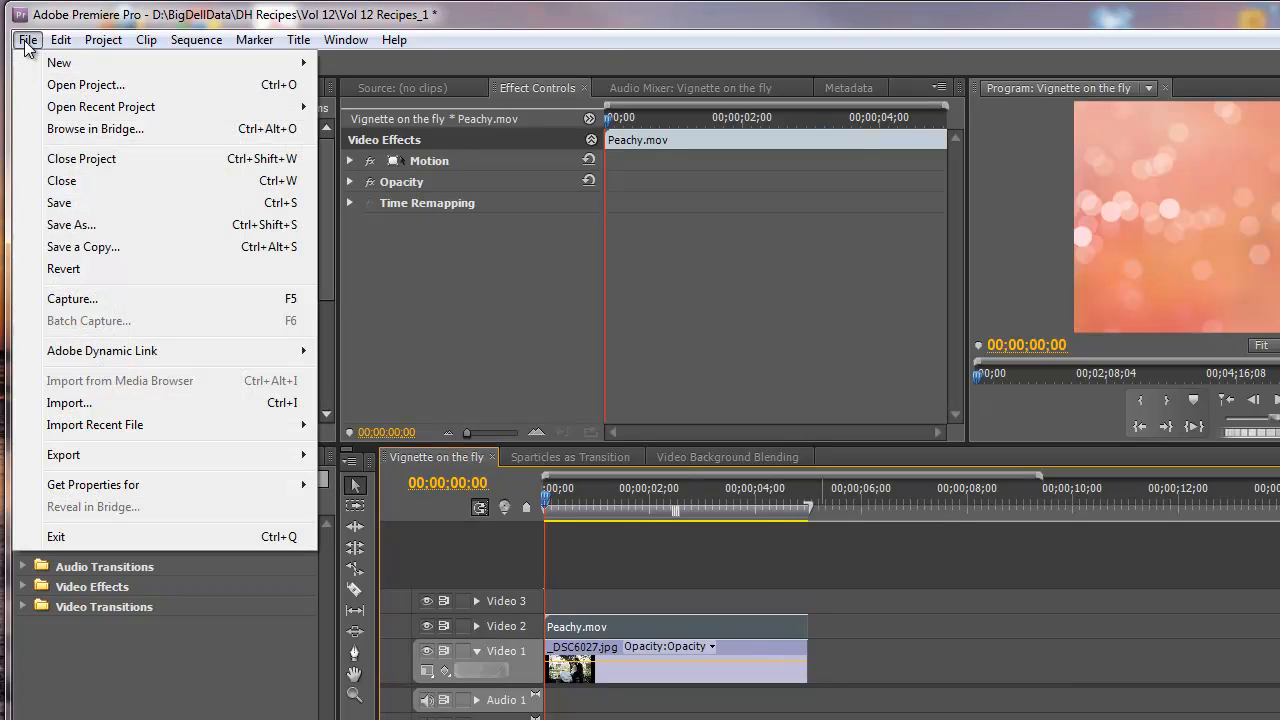
{"action": "left_click", "coordinate": [298, 39]}
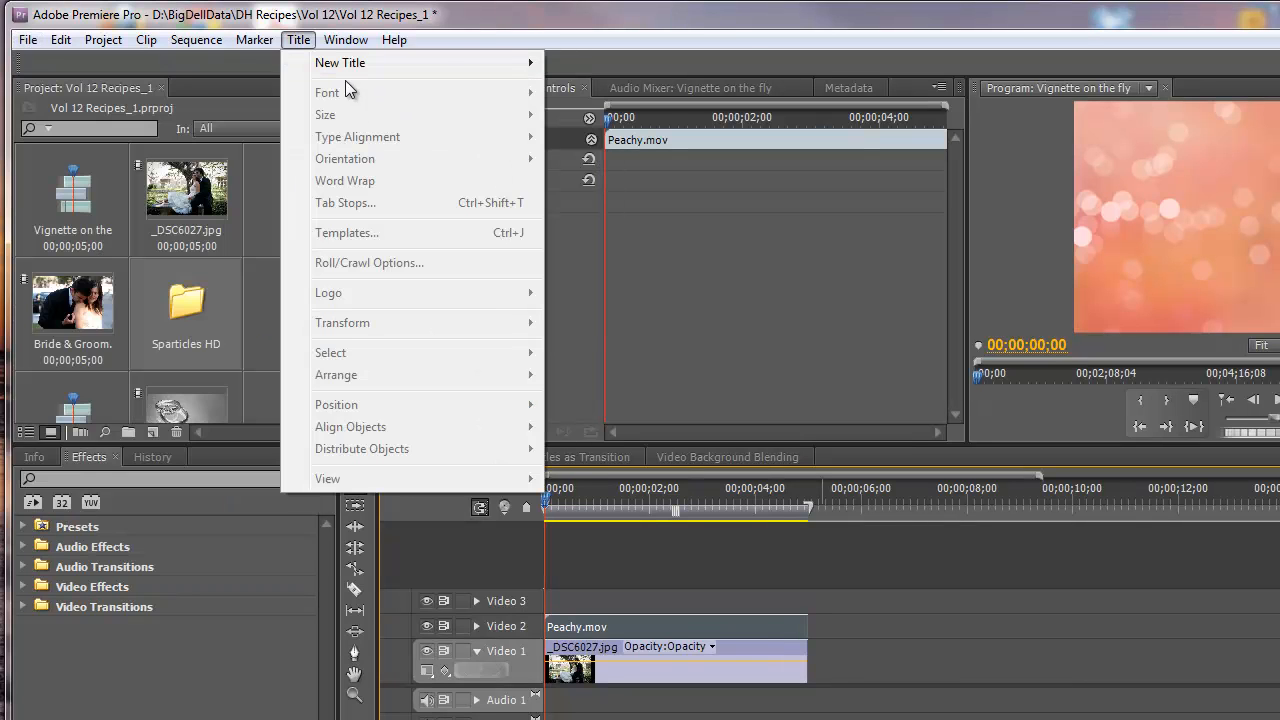
{"action": "left_click", "coordinate": [27, 39]}
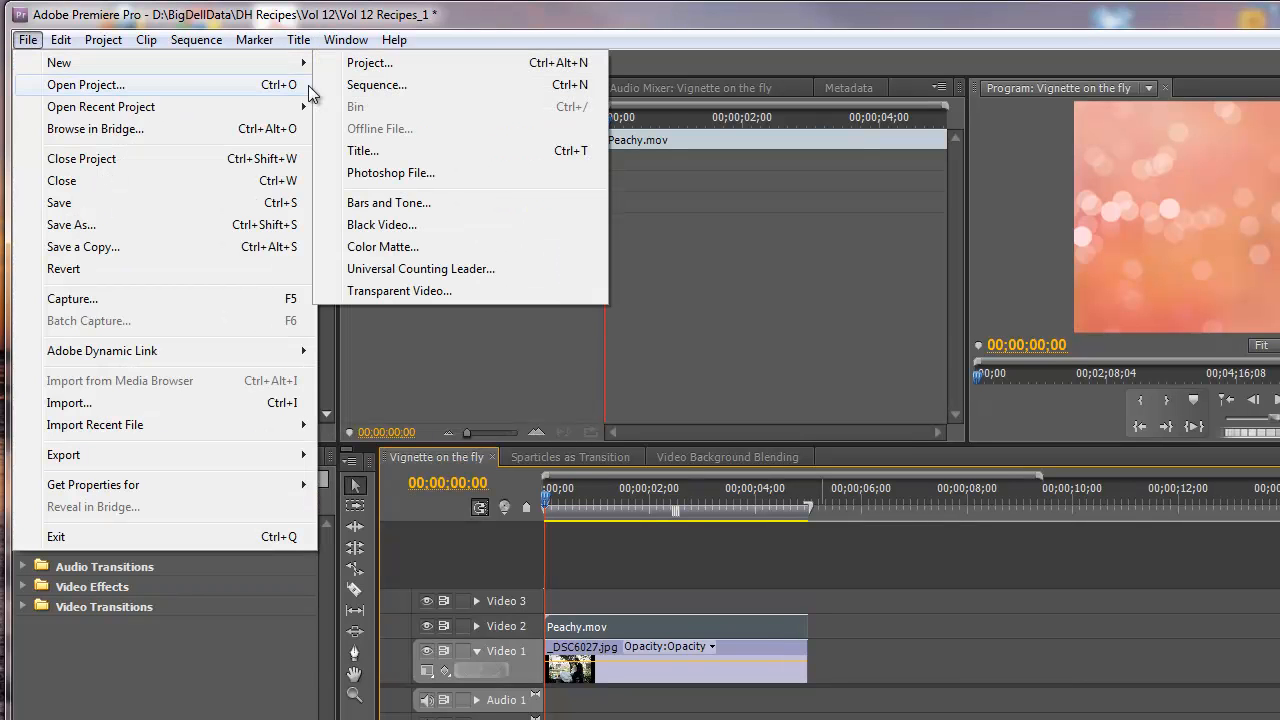
{"action": "left_click", "coordinate": [383, 246]}
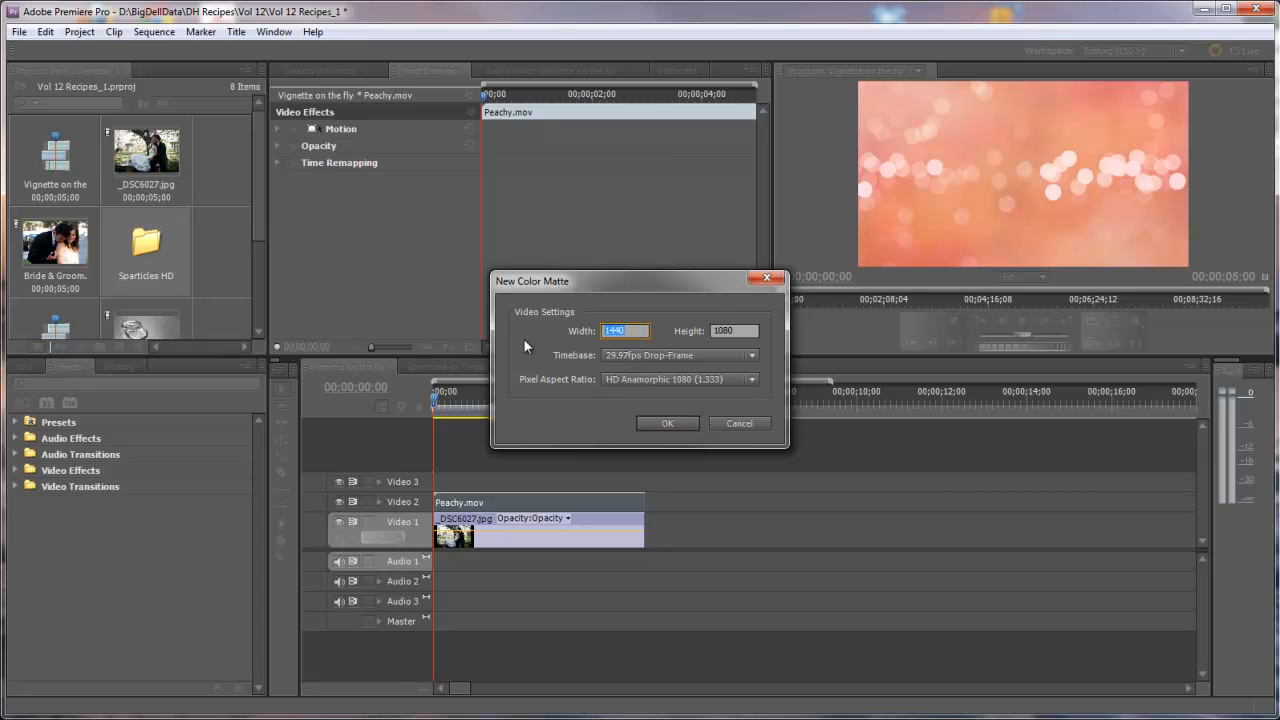
{"action": "type", "text": "1920"}
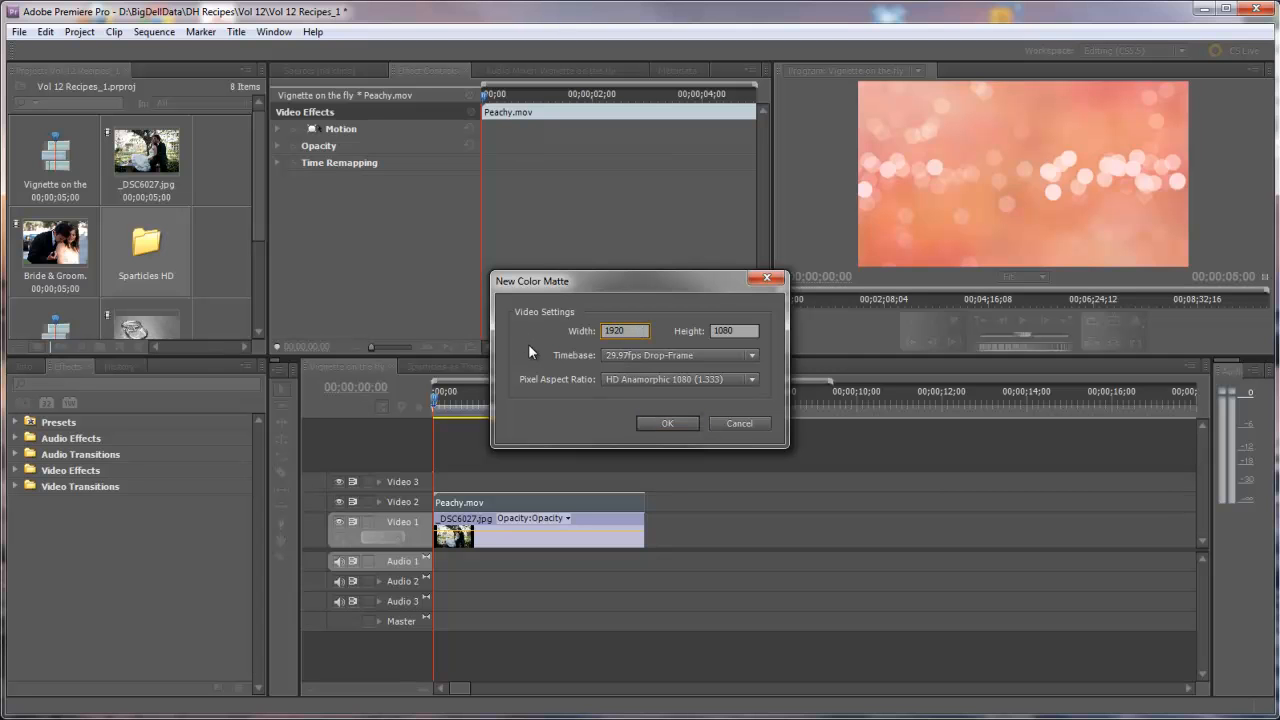
{"action": "mouse_move", "coordinate": [618, 397]}
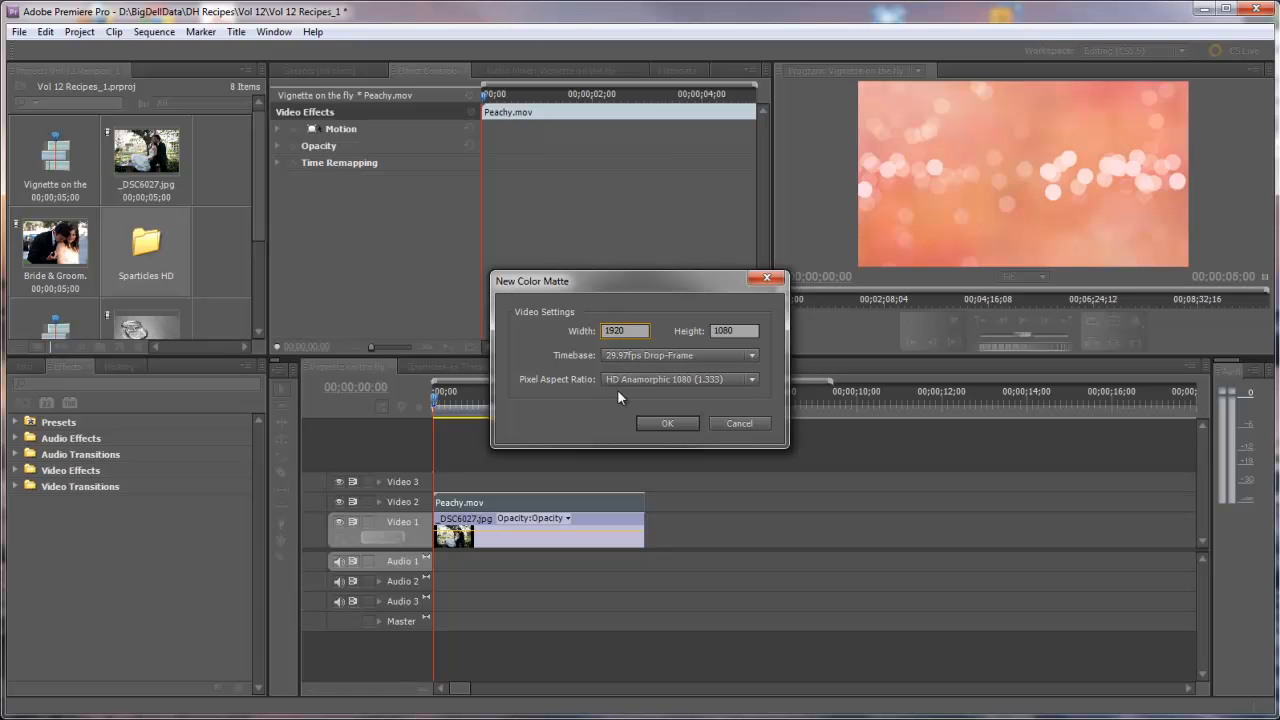
{"action": "mouse_move", "coordinate": [710, 400]}
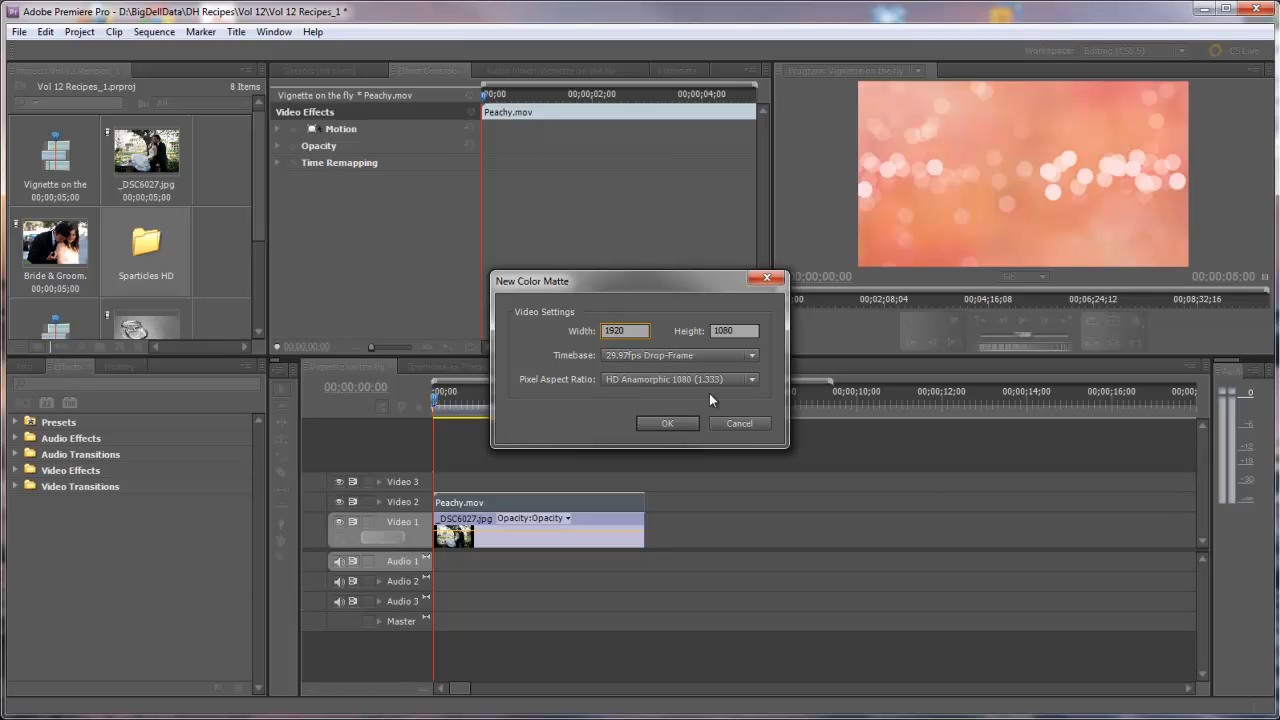
{"action": "left_click", "coordinate": [667, 423]}
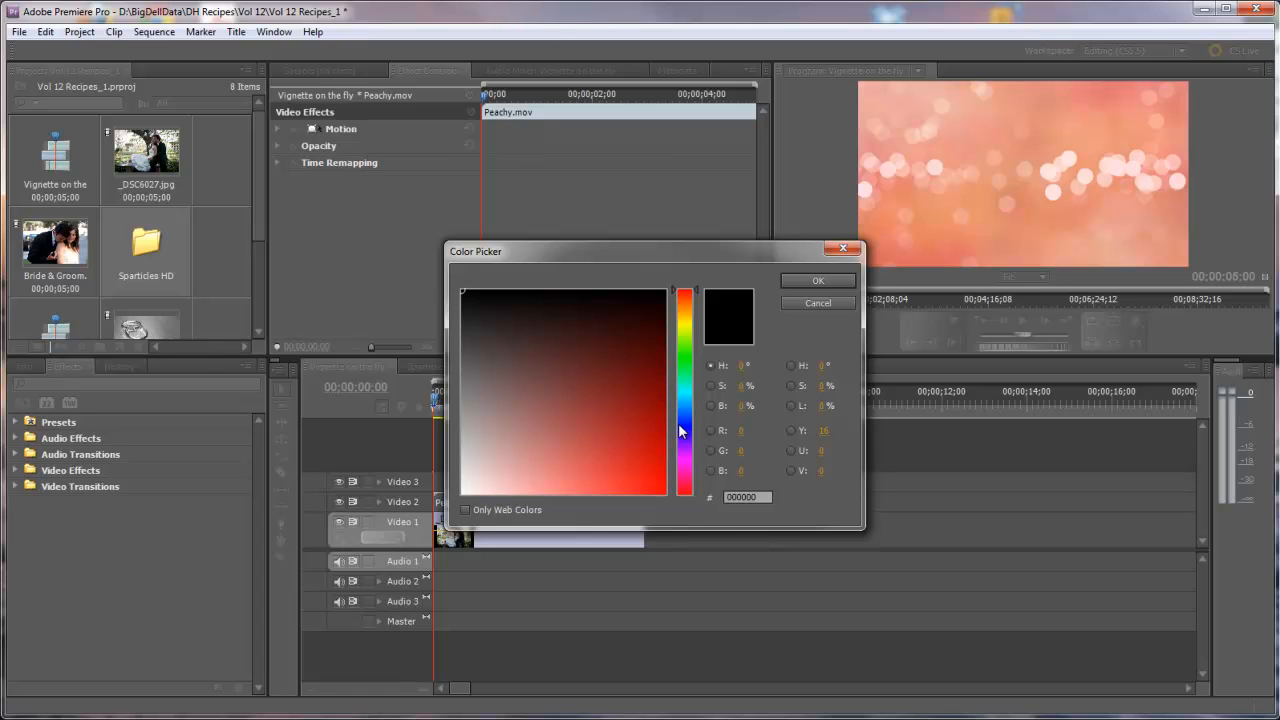
{"action": "mouse_move", "coordinate": [610, 453]}
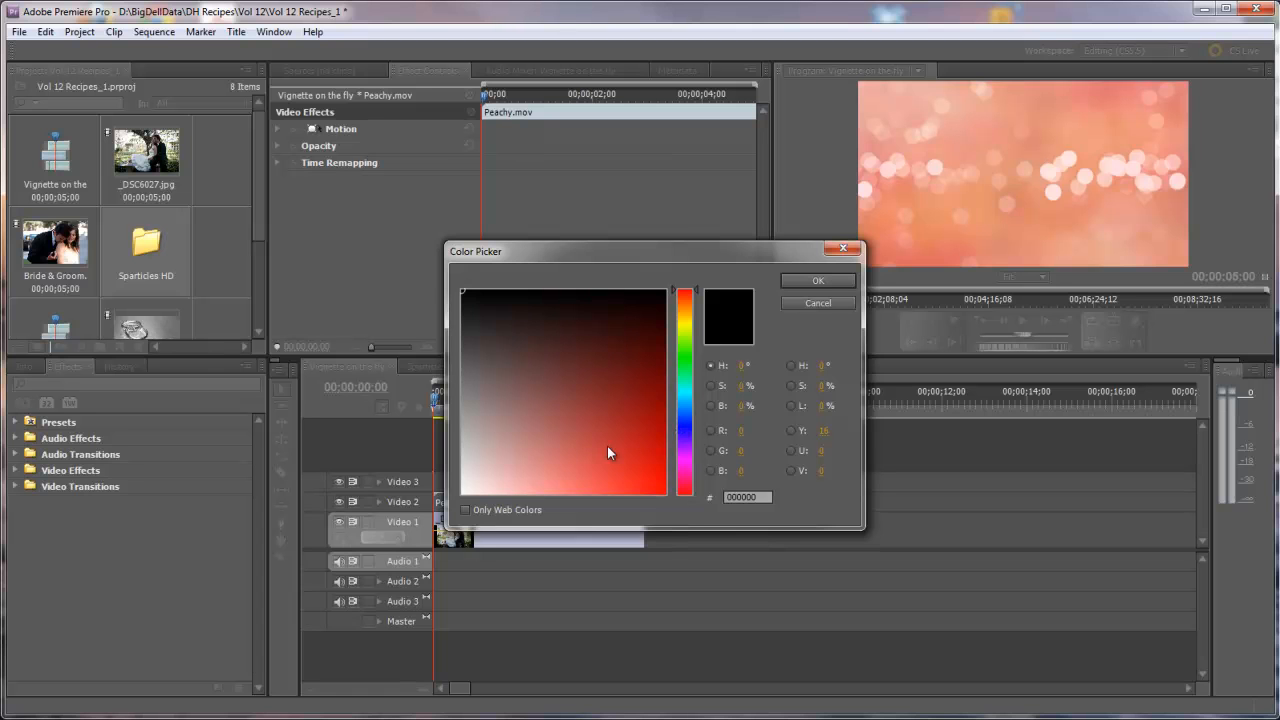
{"action": "mouse_move", "coordinate": [463, 503]}
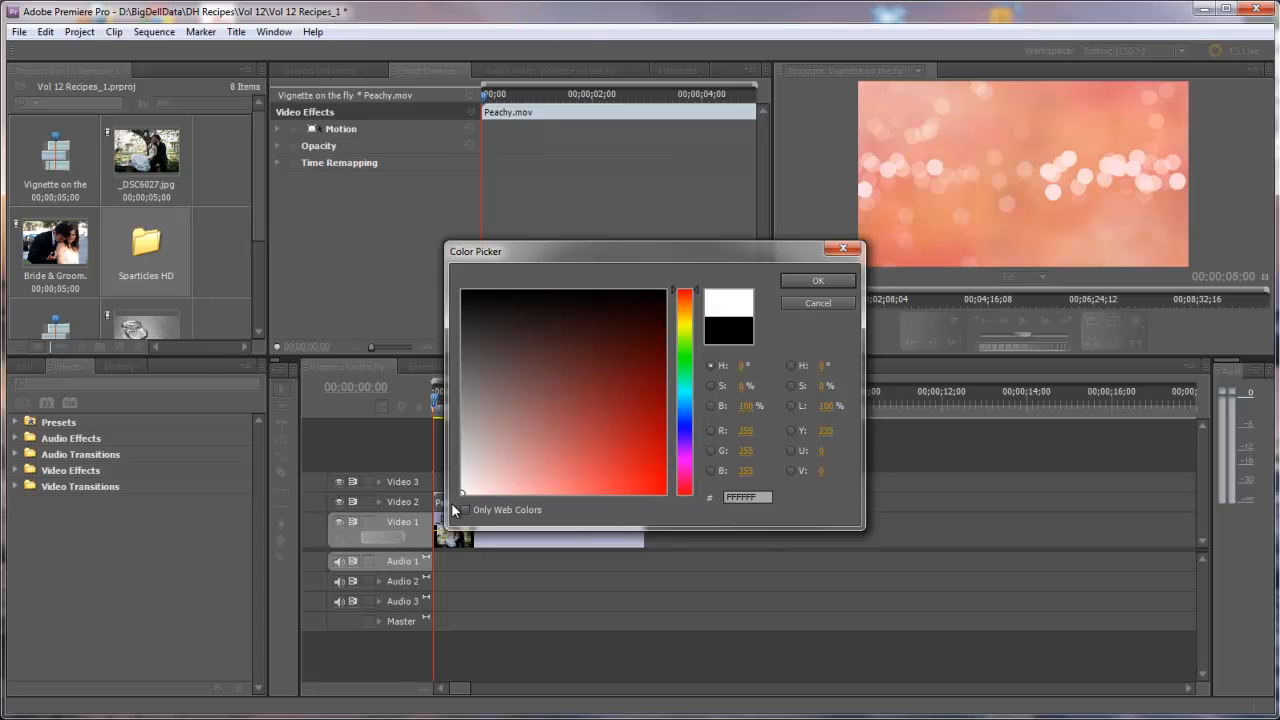
{"action": "mouse_move", "coordinate": [765, 432]}
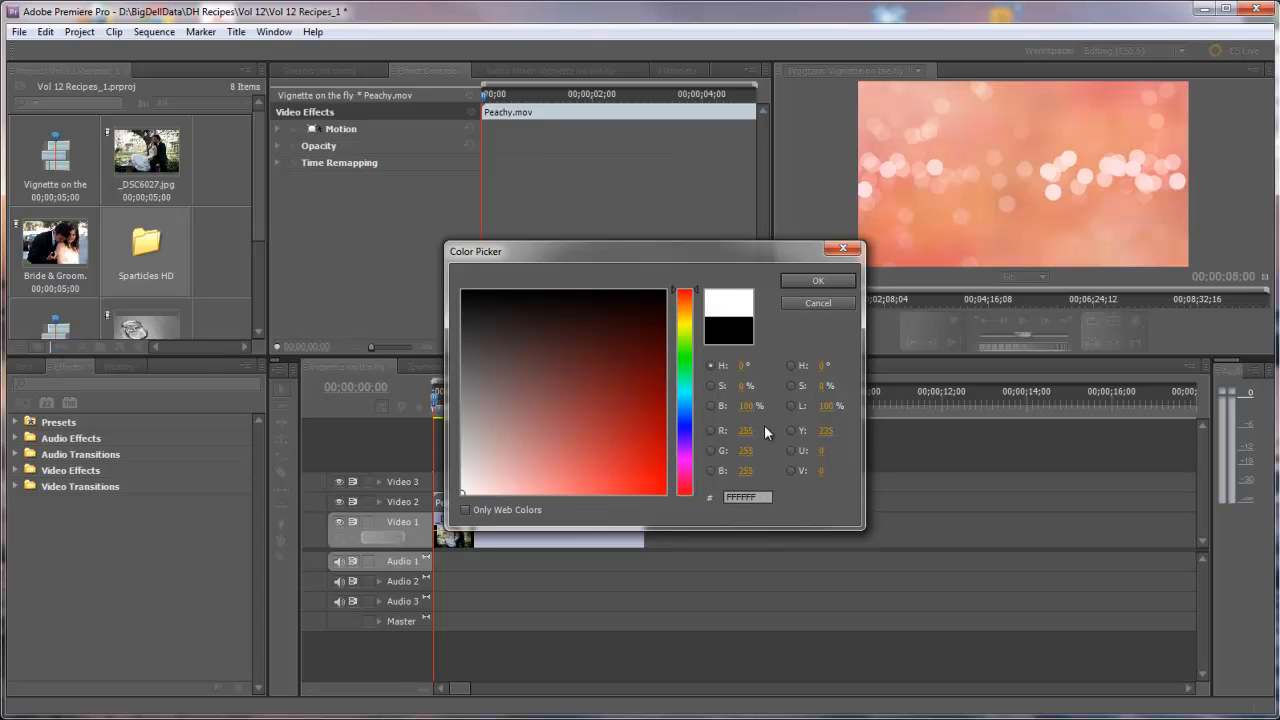
{"action": "mouse_move", "coordinate": [760, 478]}
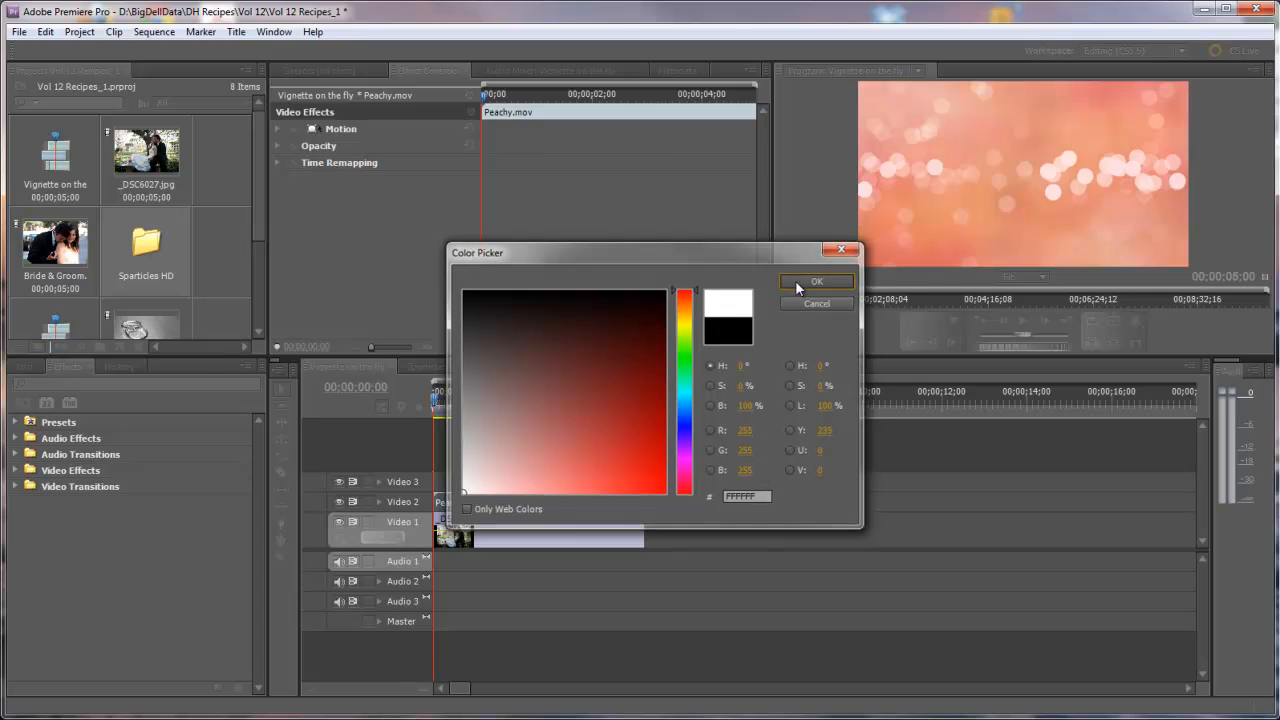
- Keep white as the matte colour and name the matte 'Vignette'
{"action": "left_click", "coordinate": [817, 281]}
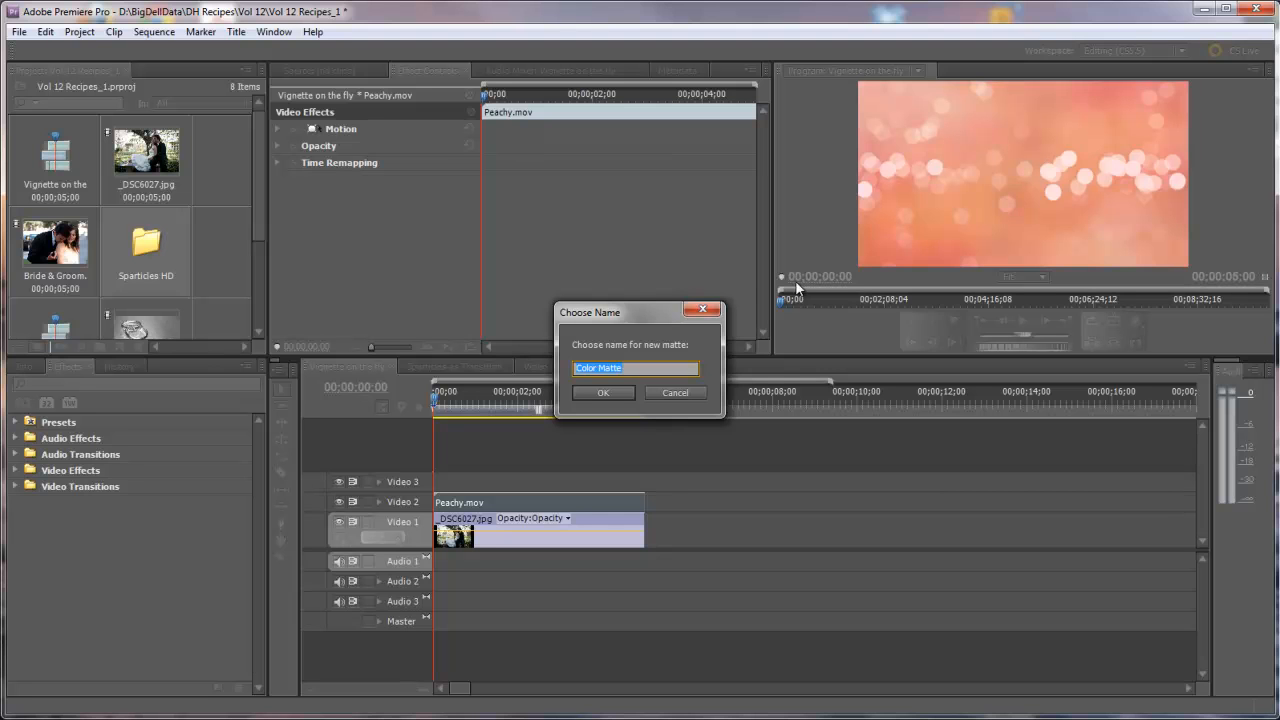
{"action": "type", "text": "Vigne"}
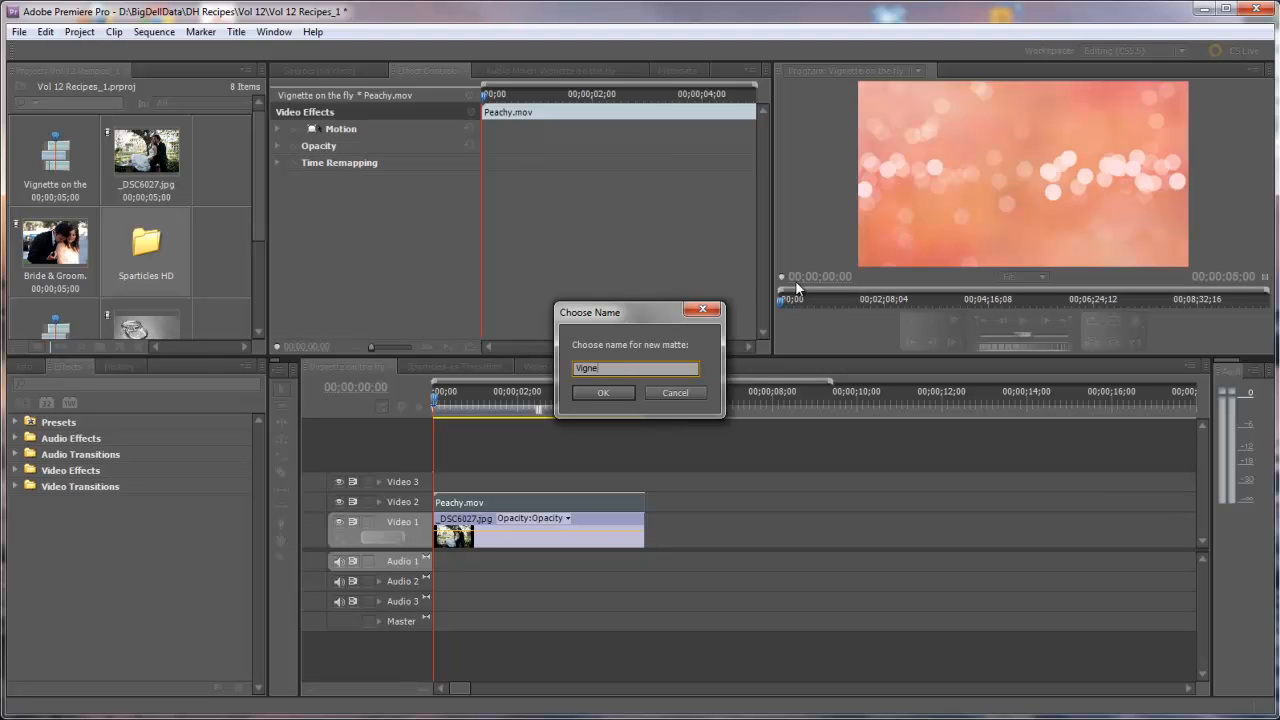
{"action": "type", "text": "tte"}
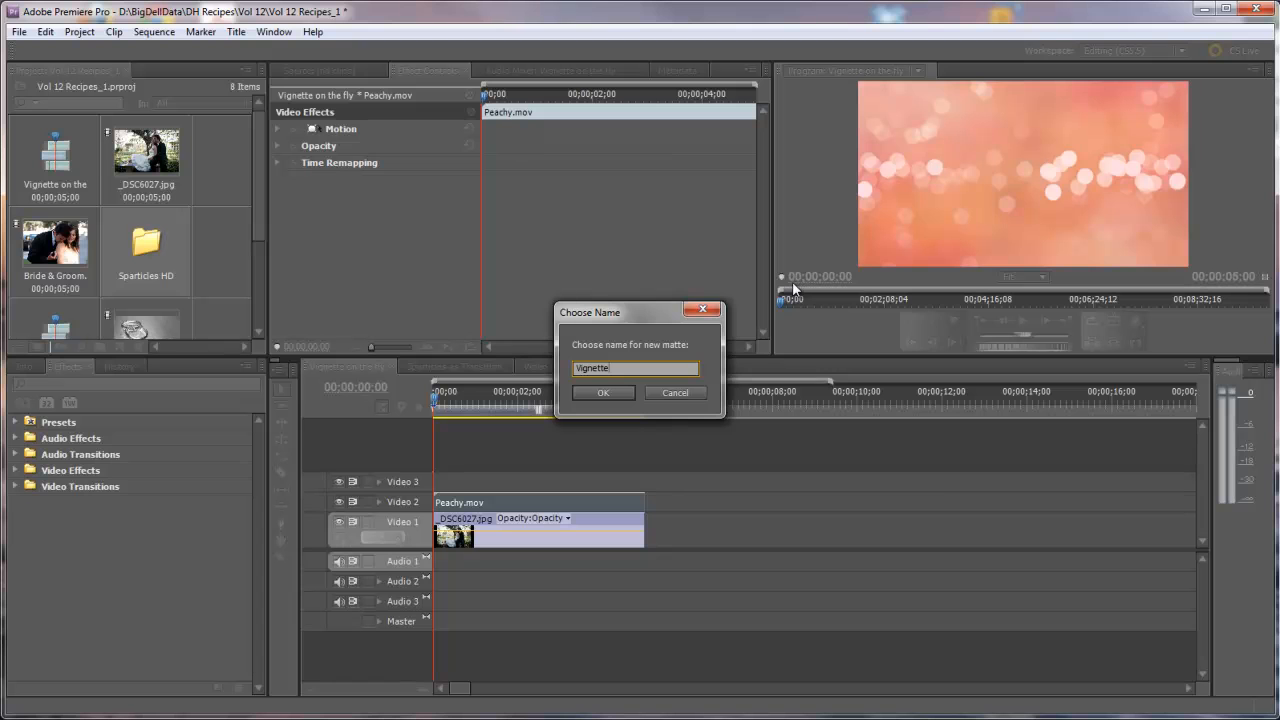
{"action": "left_click", "coordinate": [603, 392]}
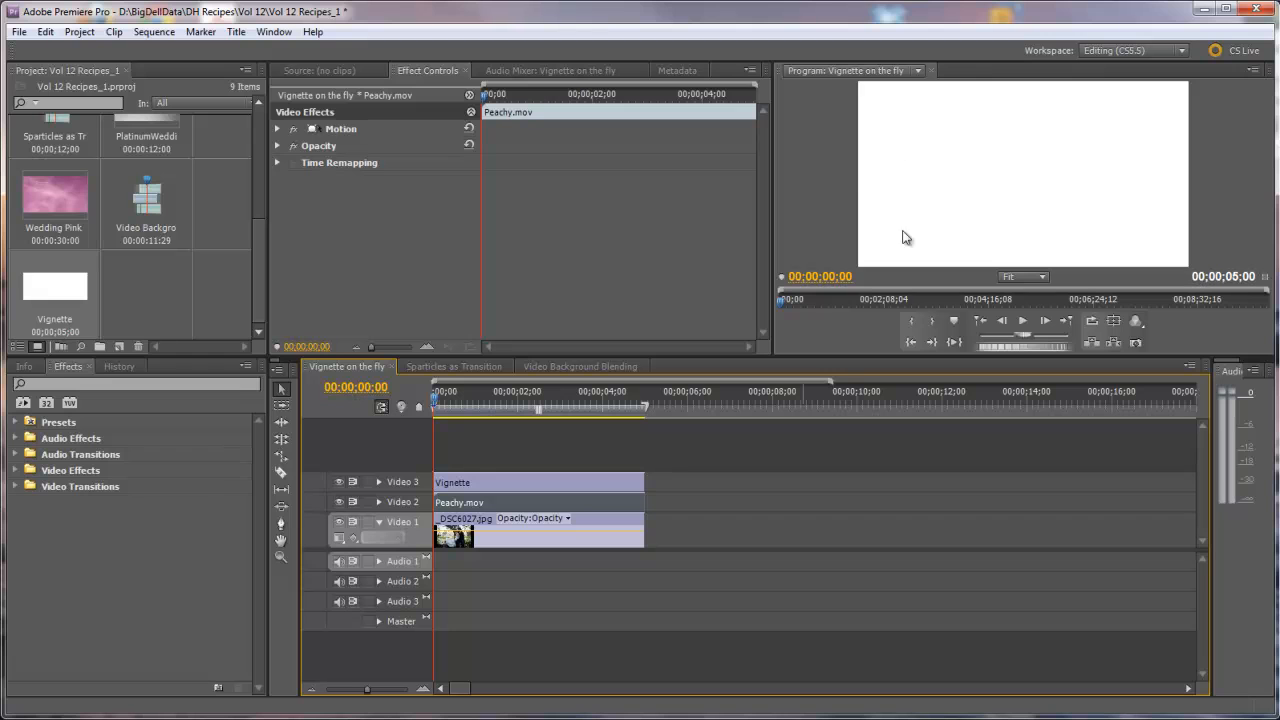
{"action": "mouse_move", "coordinate": [884, 380]}
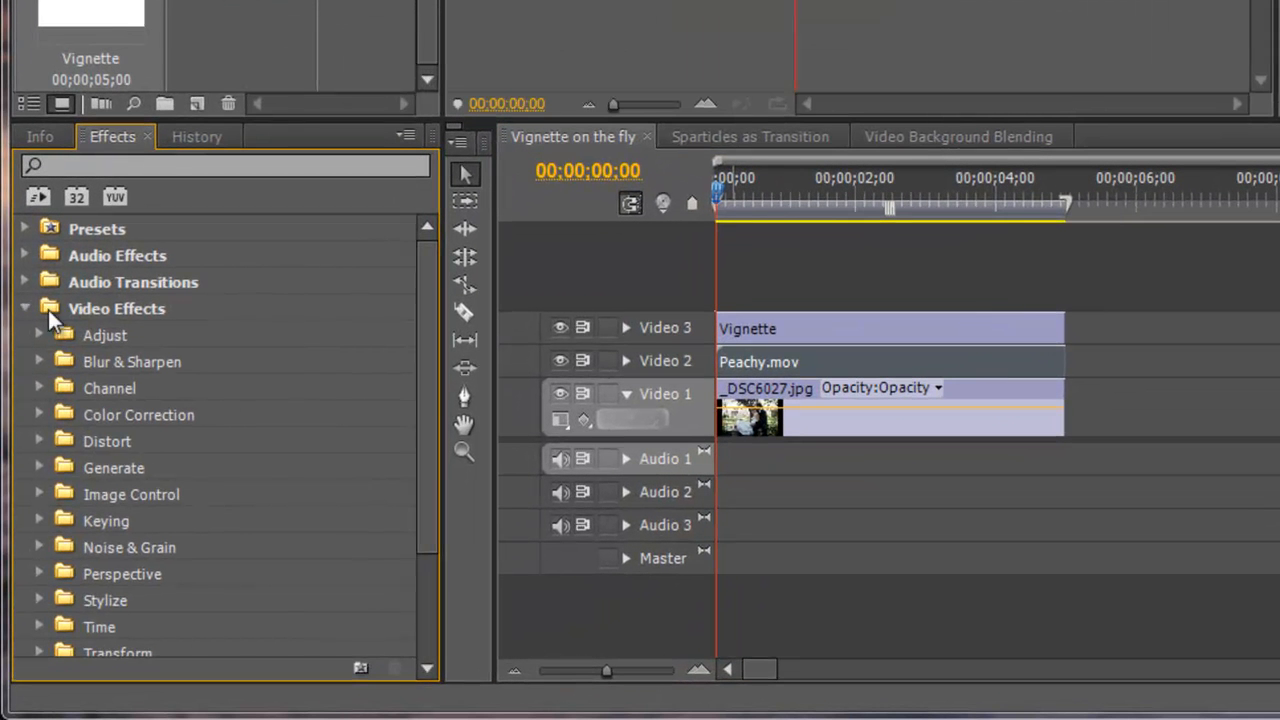
- Apply the Generate > Circle effect to the Vignette matte and expand its settings
{"action": "scroll", "scroll_direction": "down", "scroll_amount": 3}
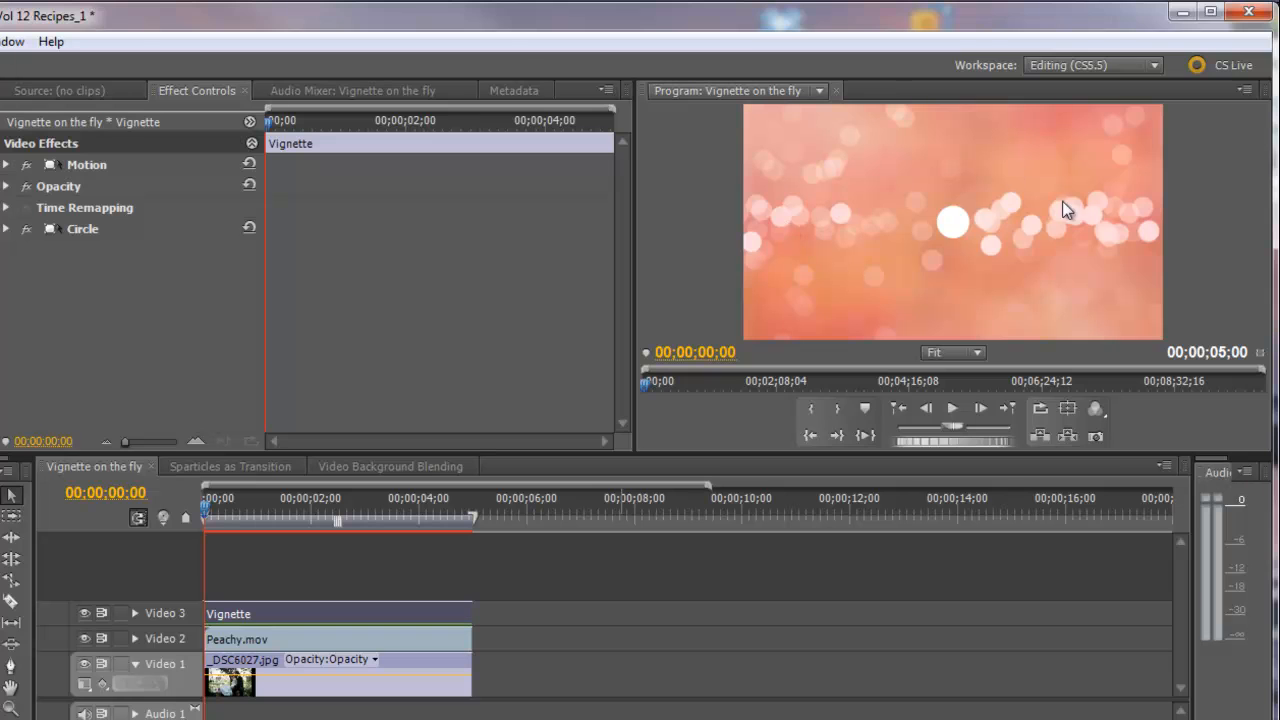
{"action": "mouse_move", "coordinate": [985, 257]}
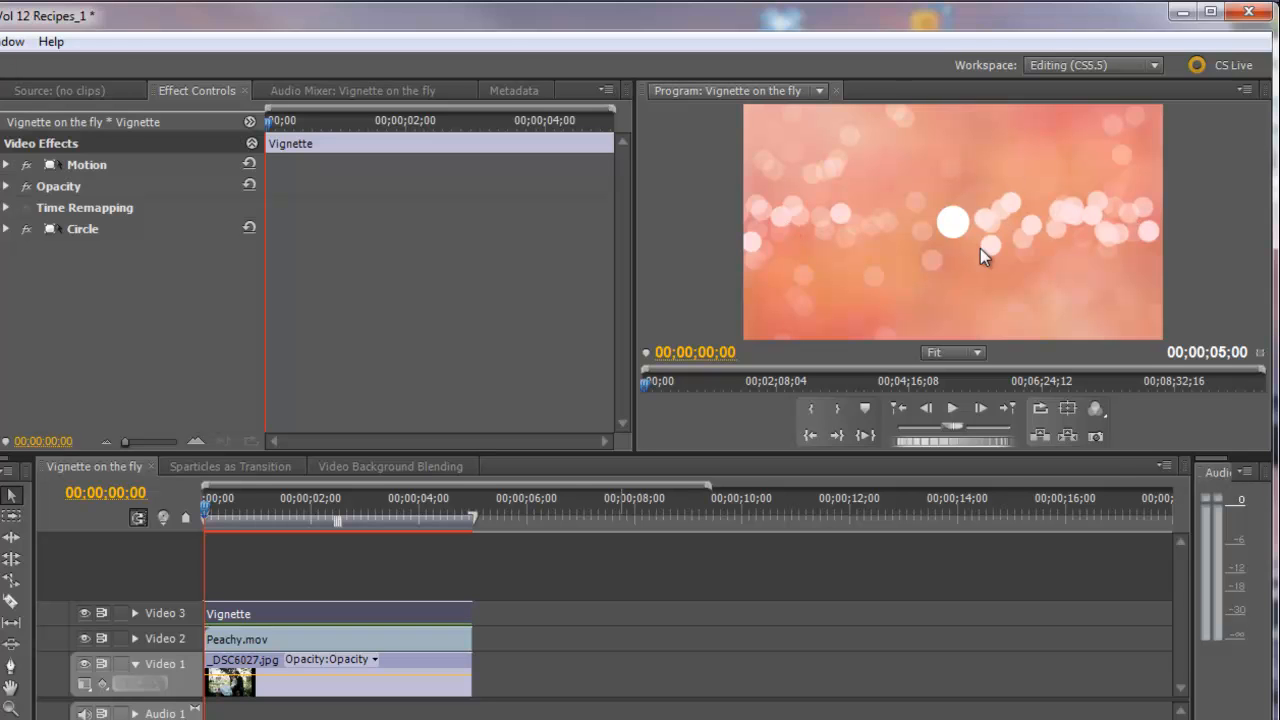
{"action": "mouse_move", "coordinate": [950, 200]}
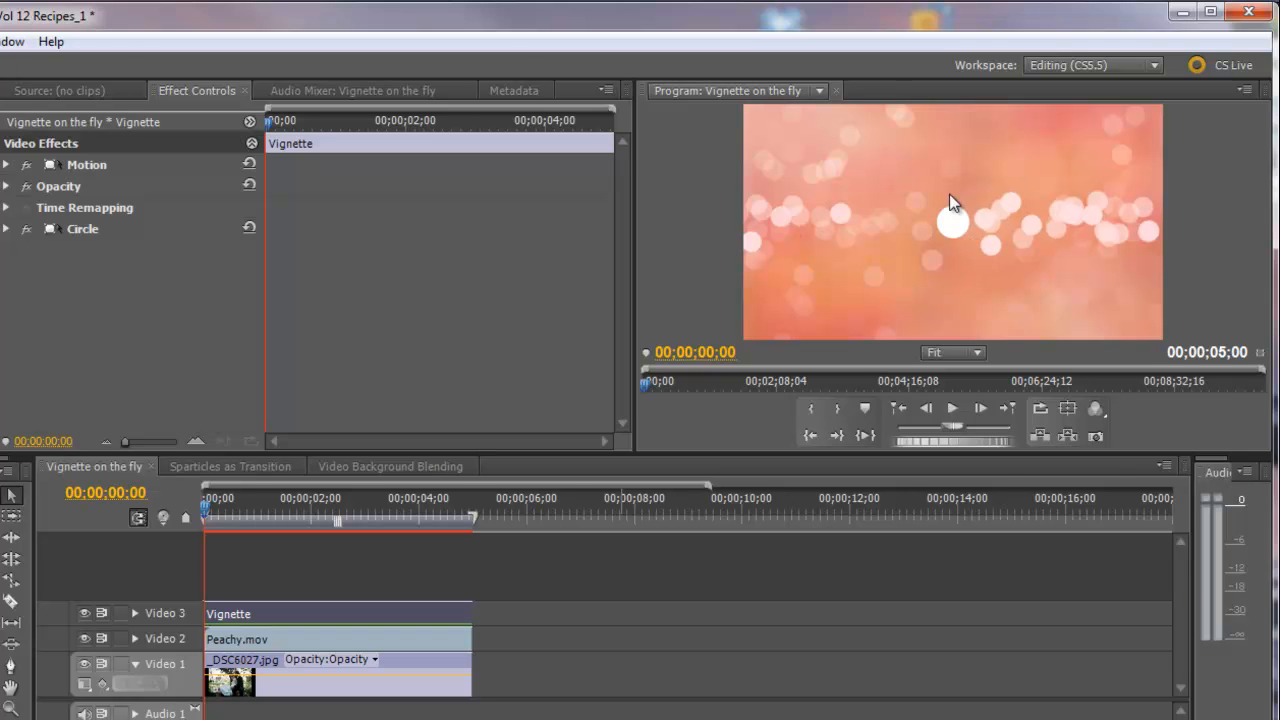
{"action": "mouse_move", "coordinate": [893, 287]}
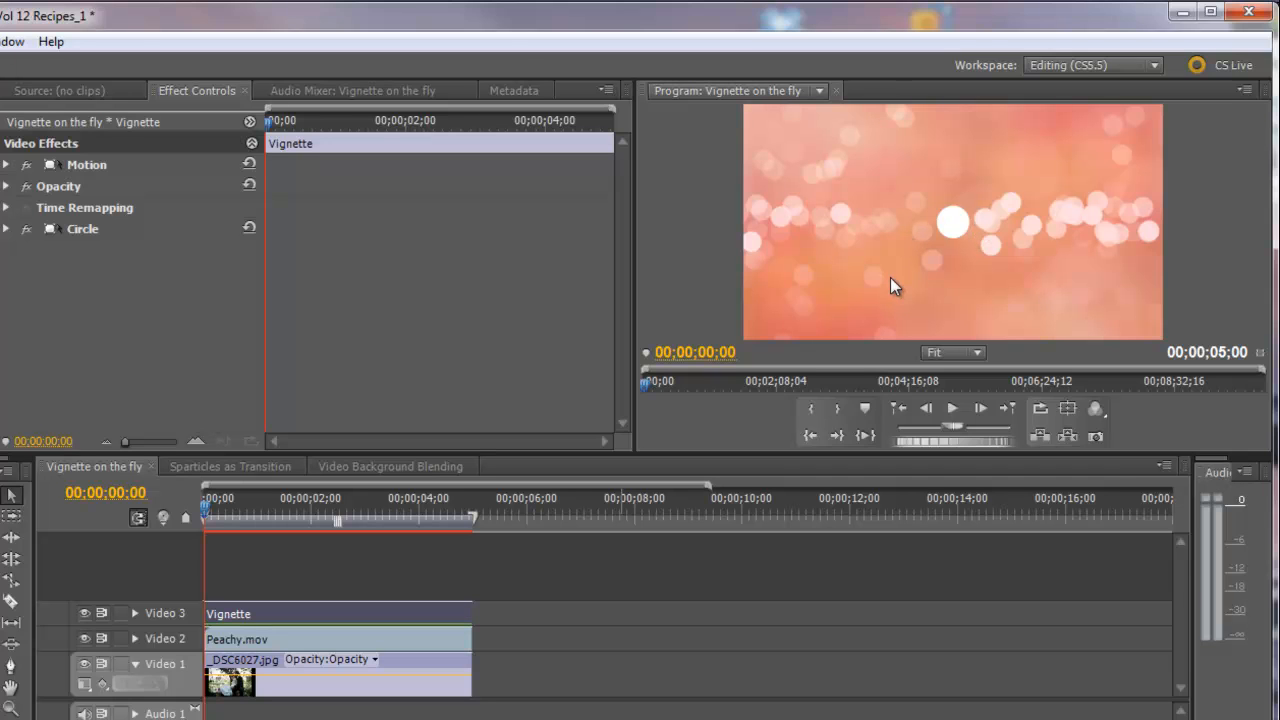
{"action": "mouse_move", "coordinate": [425, 337]}
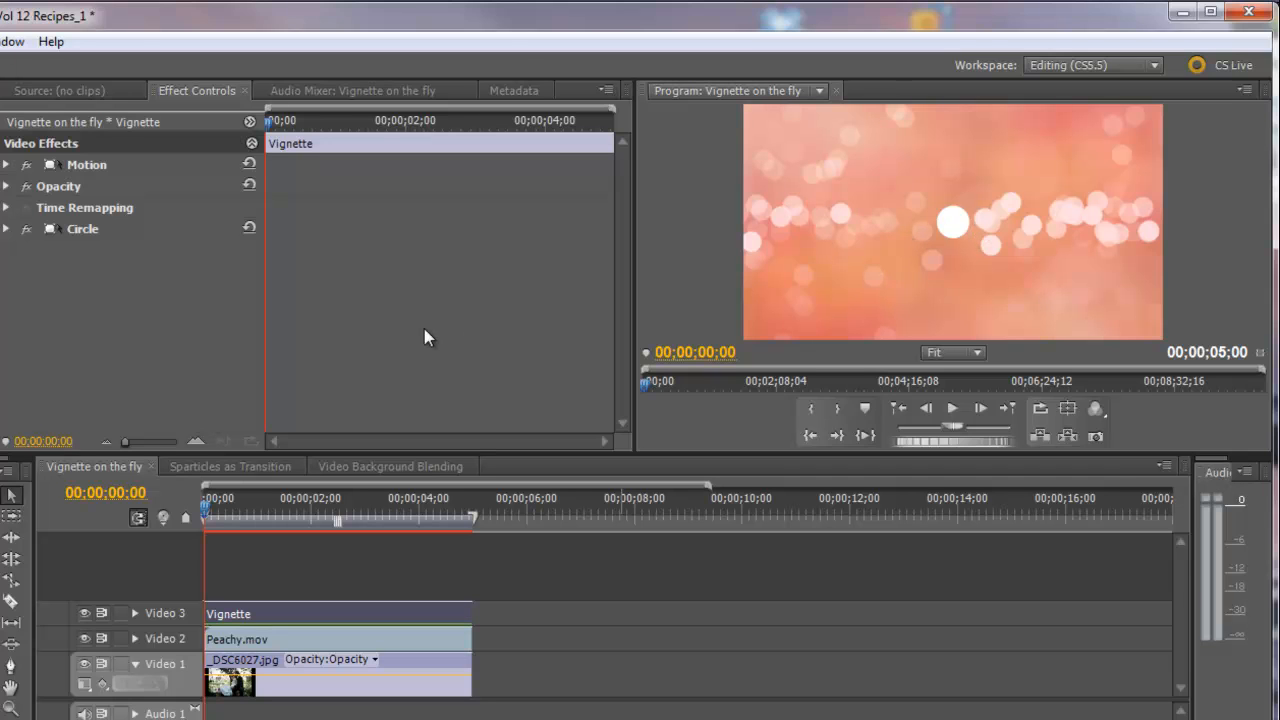
{"action": "mouse_move", "coordinate": [12, 237]}
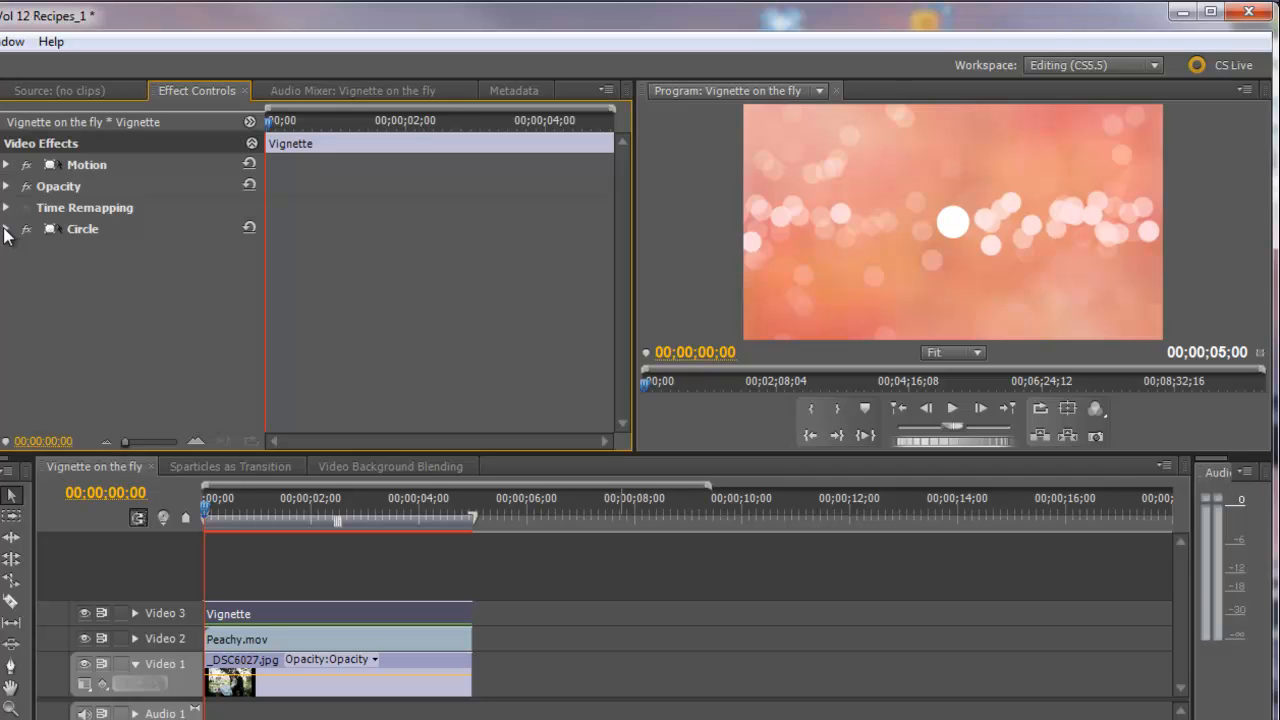
{"action": "left_click", "coordinate": [7, 228]}
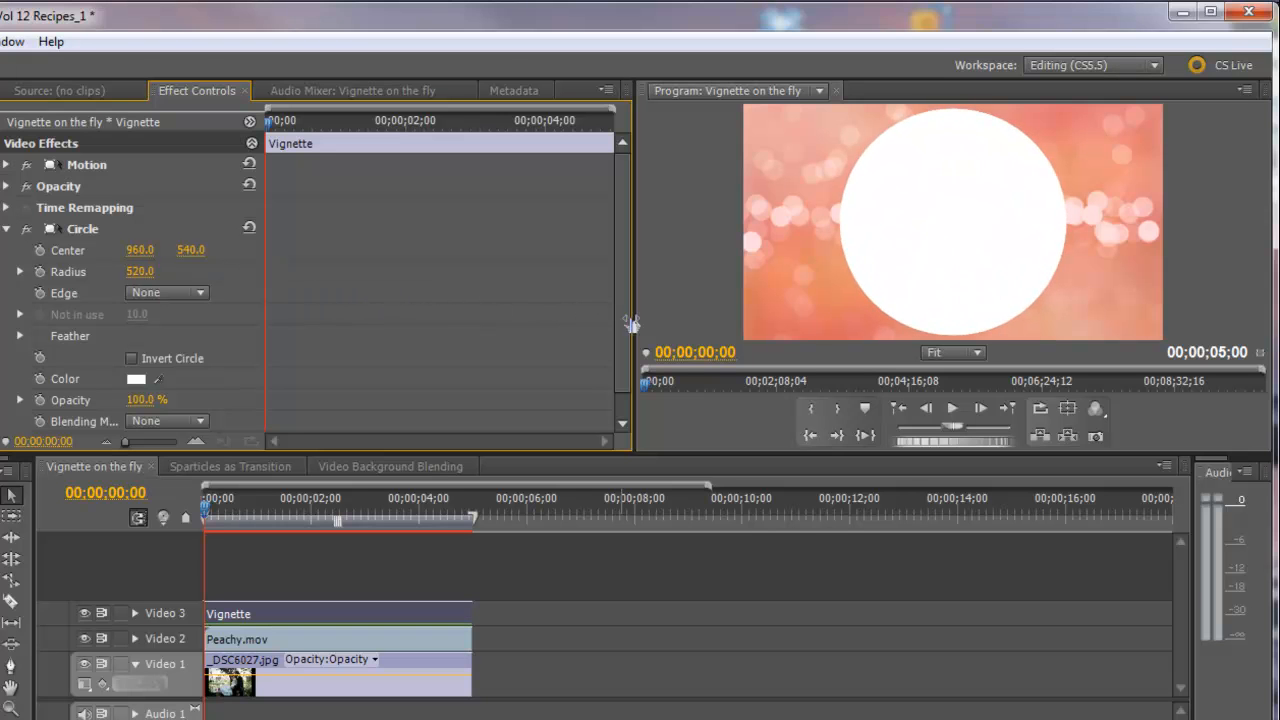
- Set the circle's Radius to 544 and Feather Outer Edge to 50
{"action": "left_click_drag", "start_coordinate": [140, 271], "coordinate": [160, 271]}
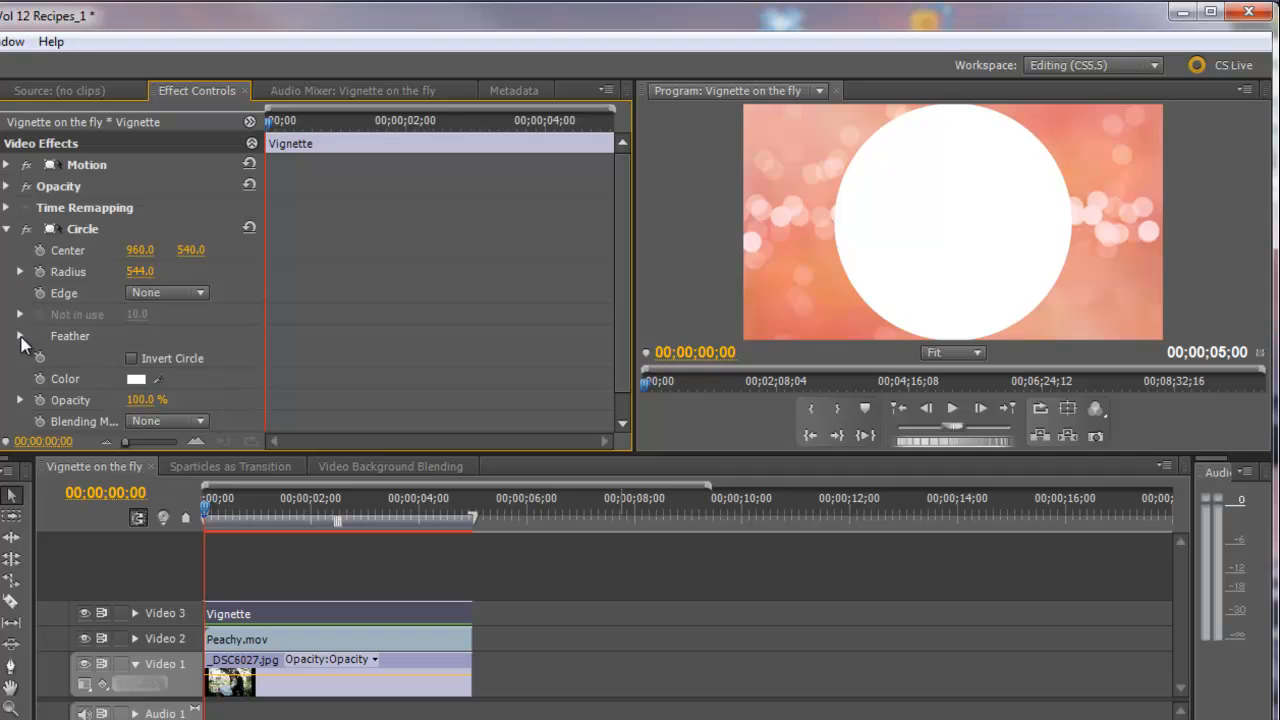
{"action": "left_click", "coordinate": [20, 335]}
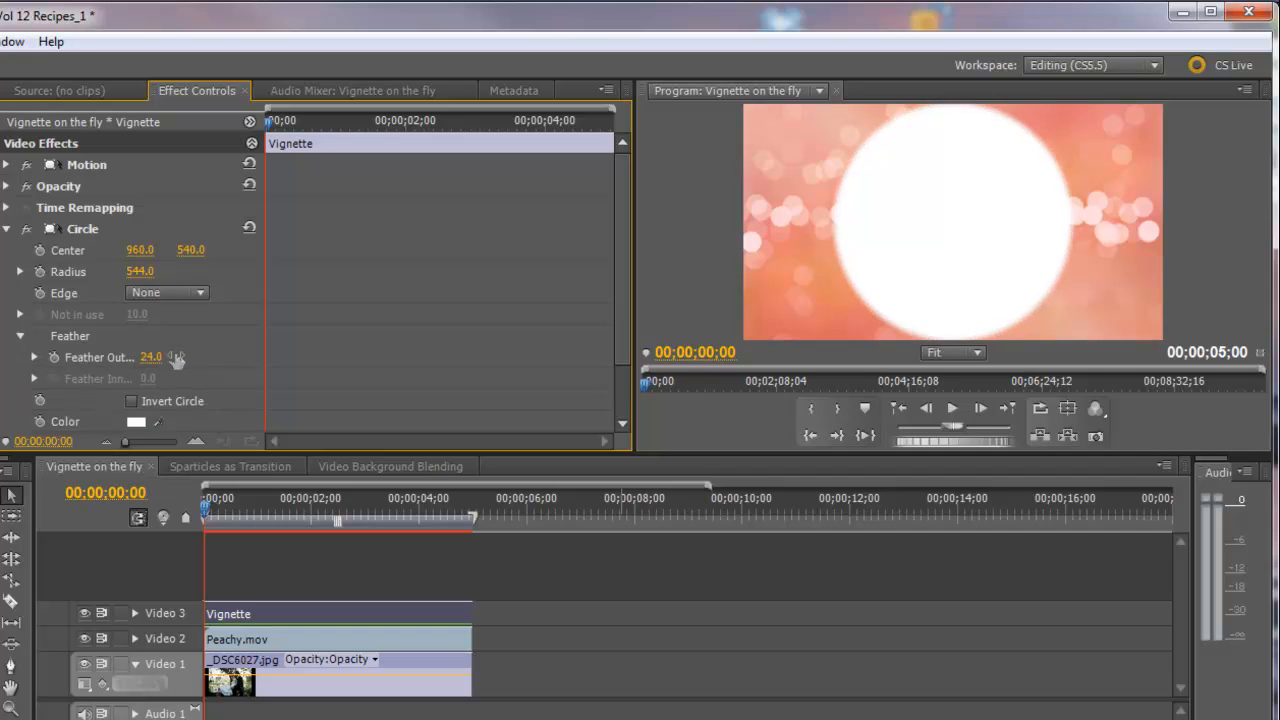
{"action": "left_click_drag", "start_coordinate": [151, 357], "coordinate": [185, 357]}
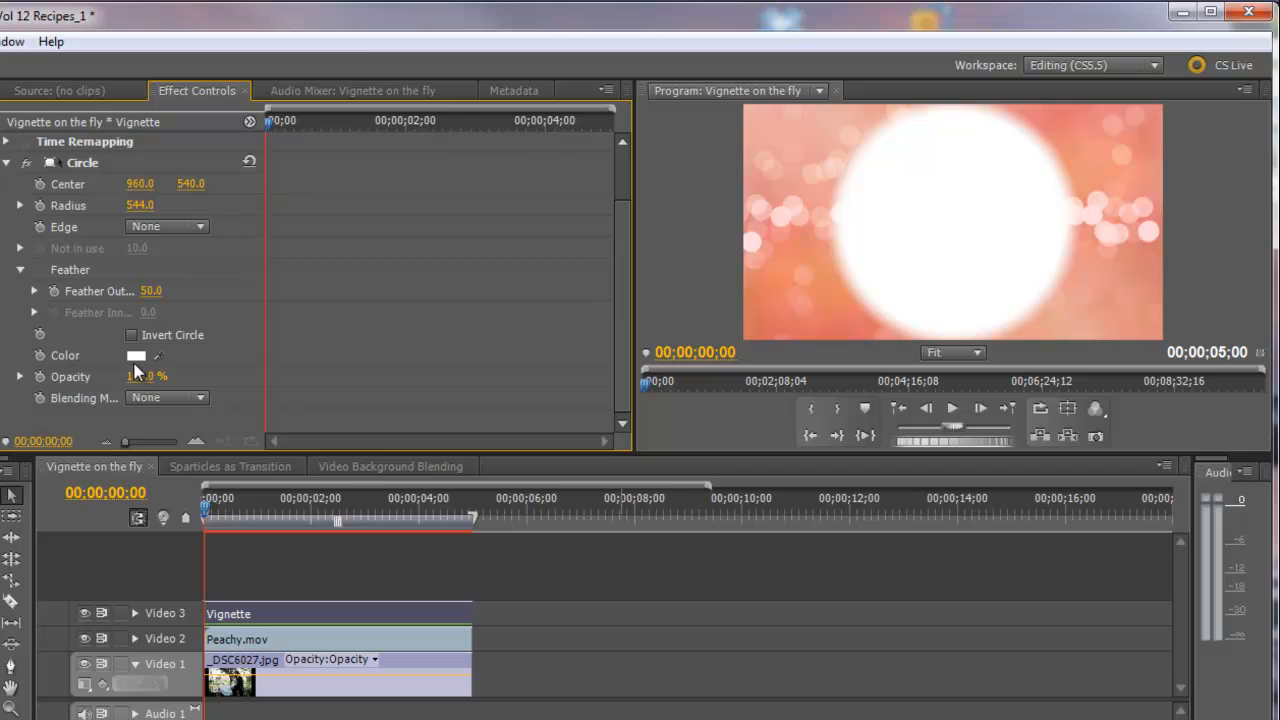
- Change the Circle effect's colour to black
{"action": "left_click", "coordinate": [136, 355]}
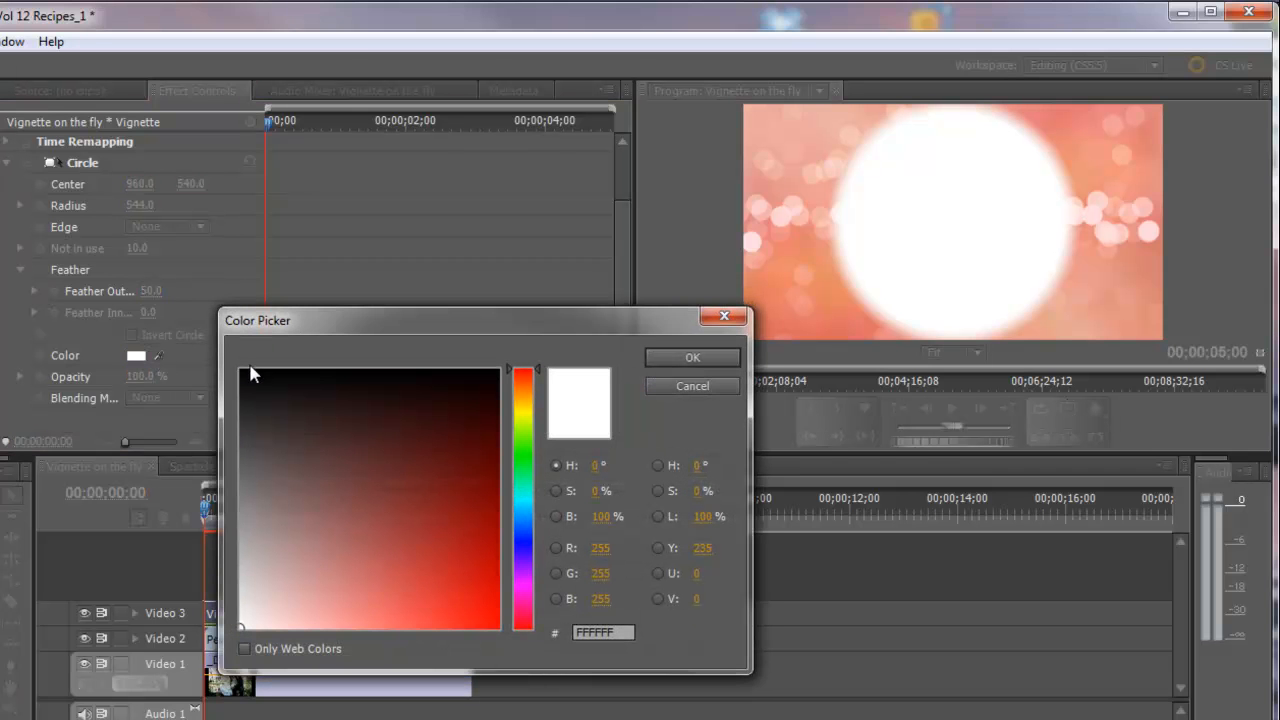
{"action": "mouse_move", "coordinate": [247, 378]}
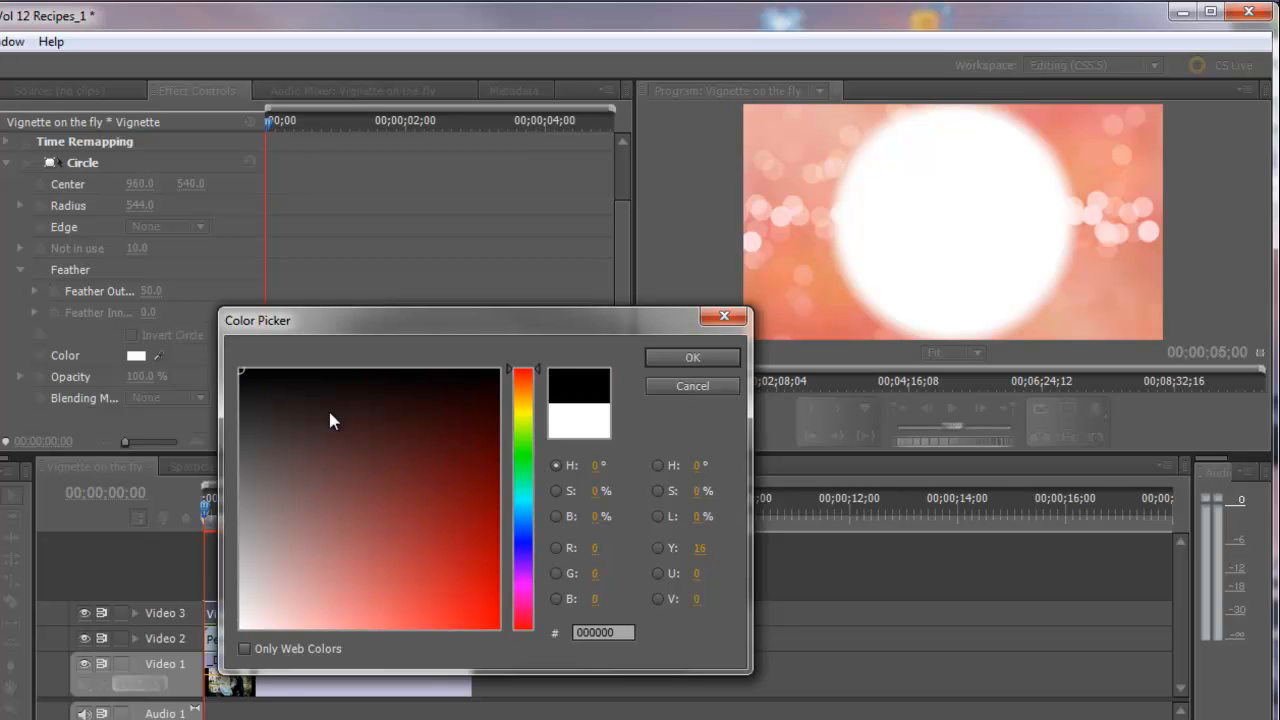
{"action": "mouse_move", "coordinate": [613, 580]}
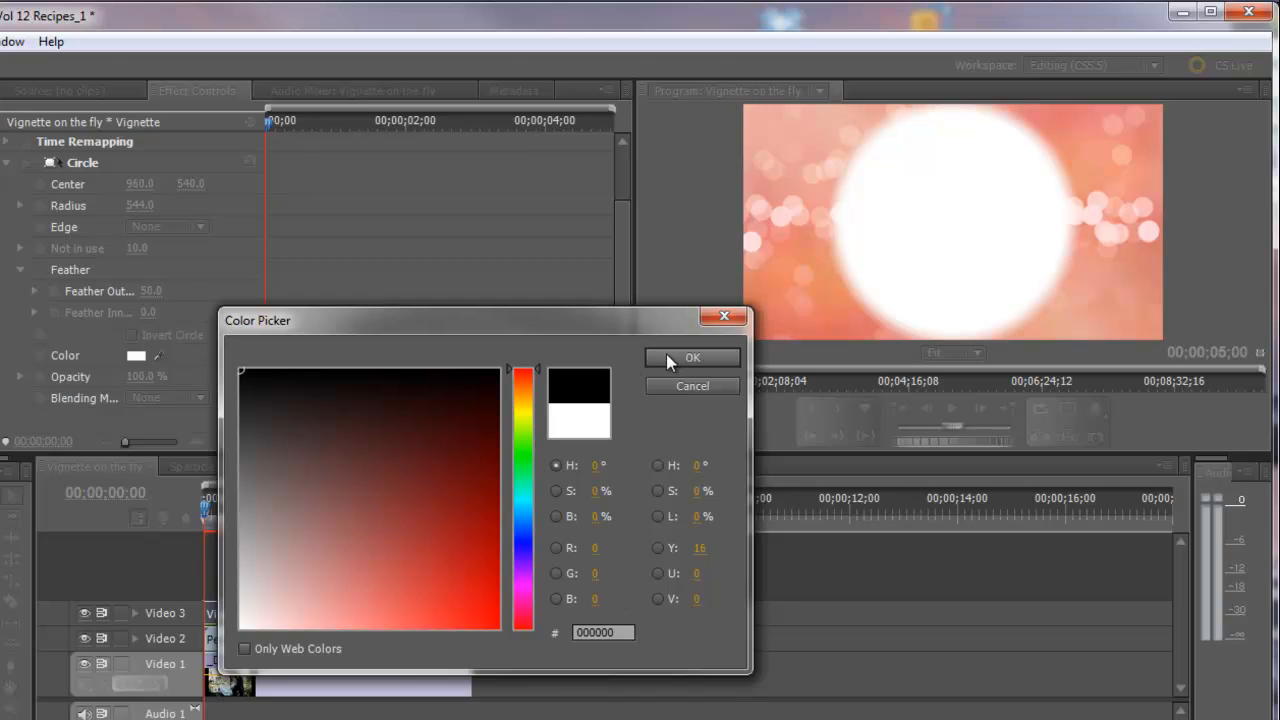
{"action": "left_click", "coordinate": [692, 358]}
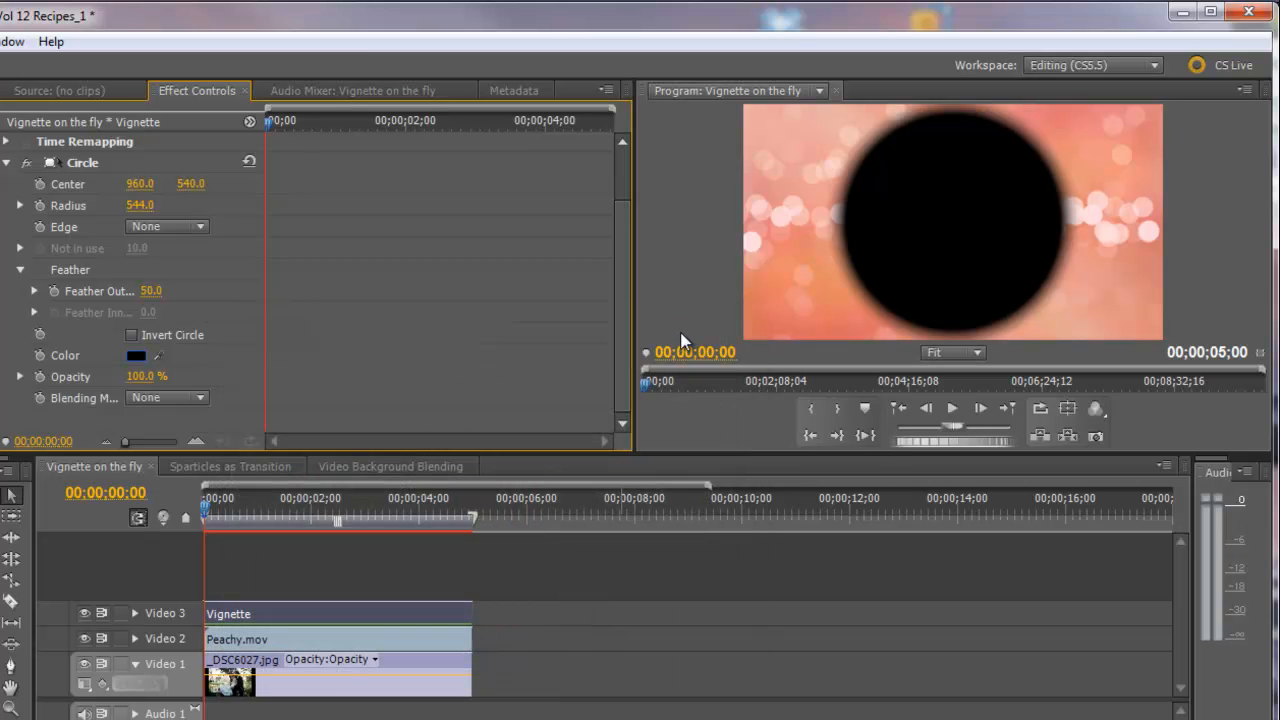
{"action": "mouse_move", "coordinate": [675, 240]}
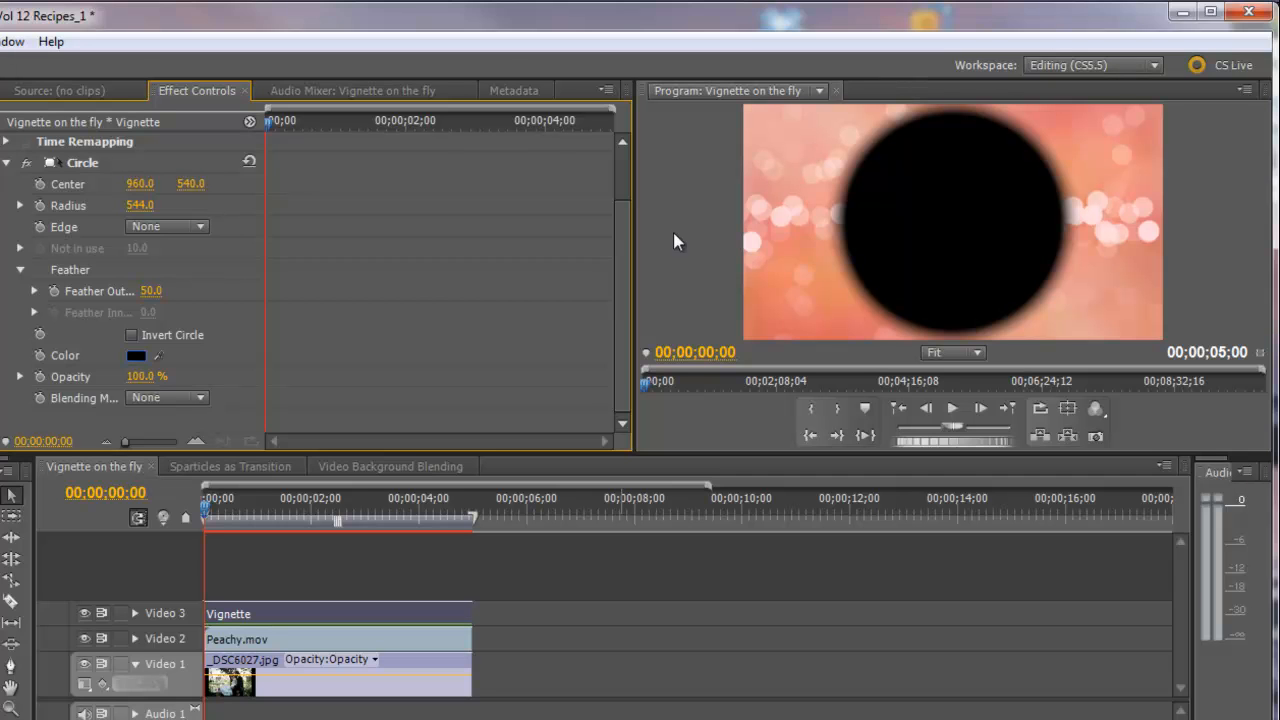
{"action": "mouse_move", "coordinate": [835, 238]}
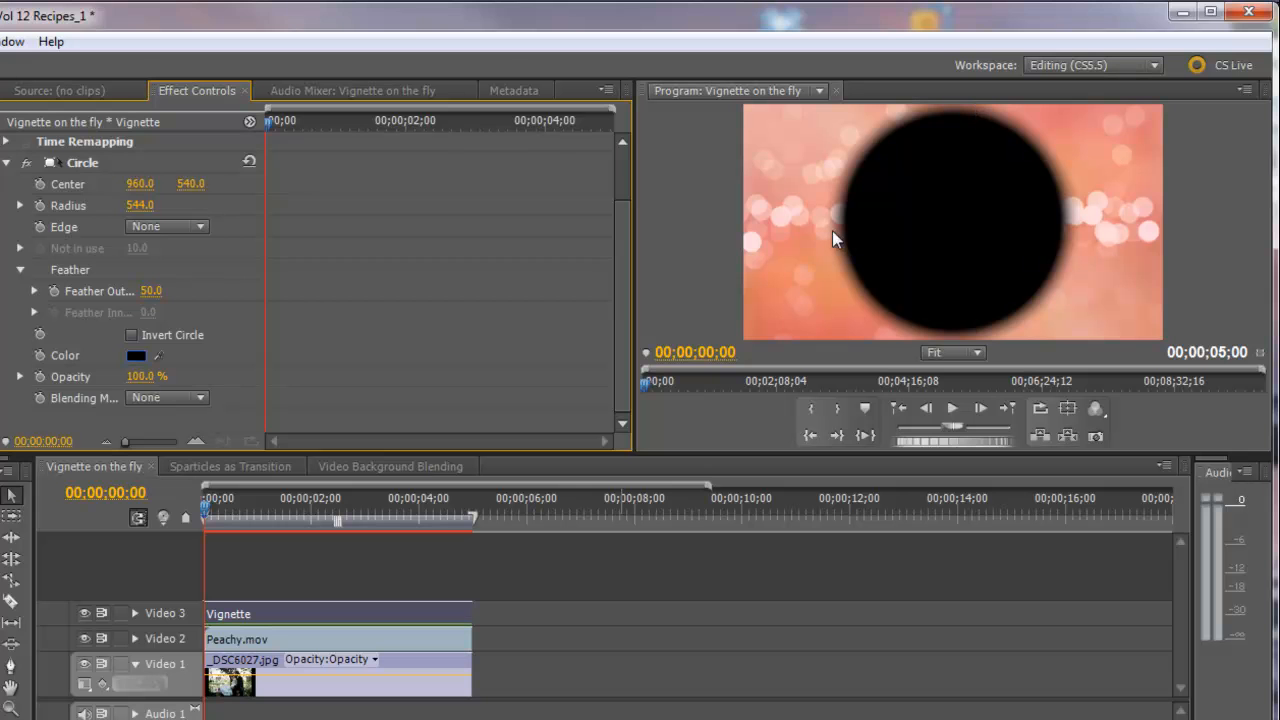
{"action": "mouse_move", "coordinate": [210, 440]}
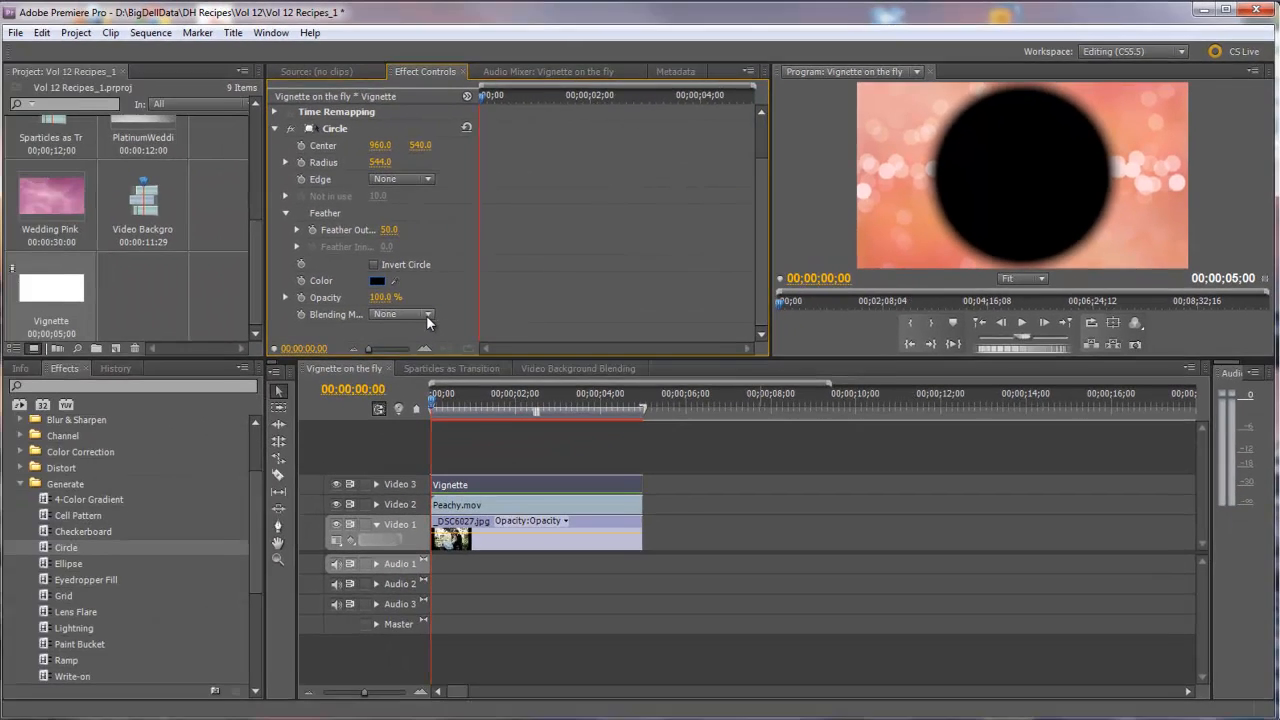
- Set the Circle effect's Blending Mode to Luminosity
{"action": "left_click", "coordinate": [404, 312]}
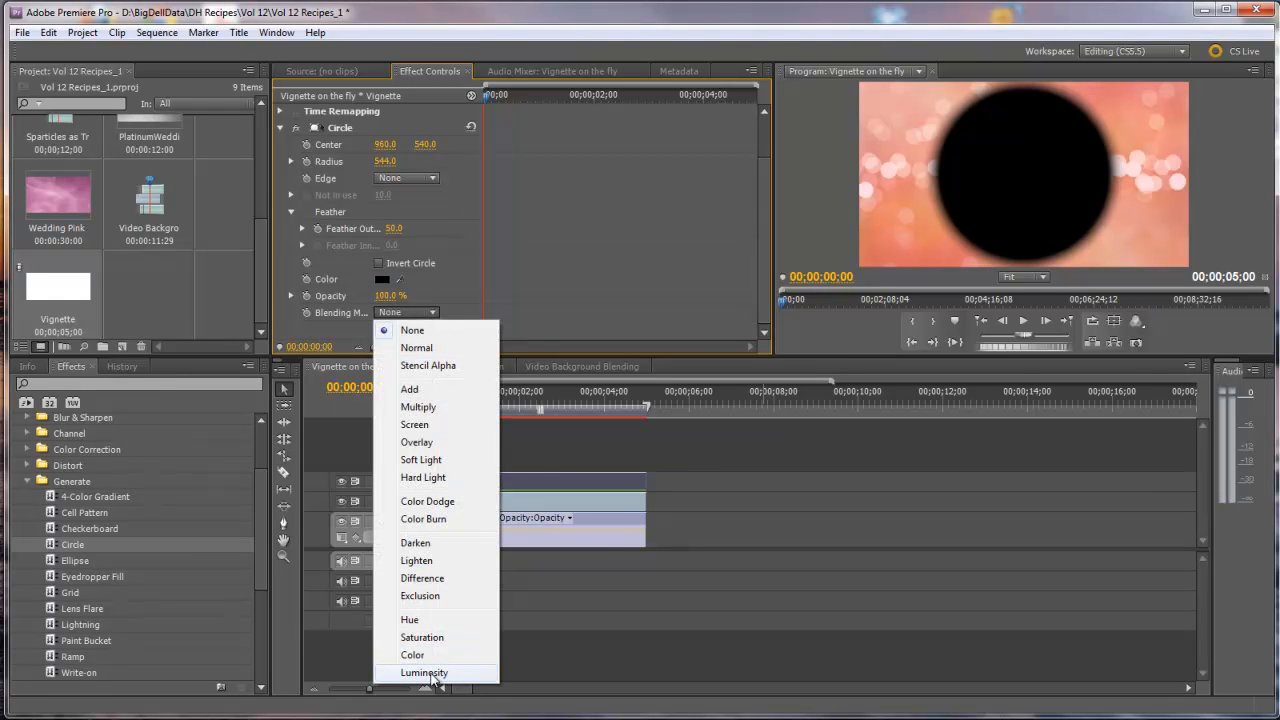
{"action": "left_click", "coordinate": [424, 672]}
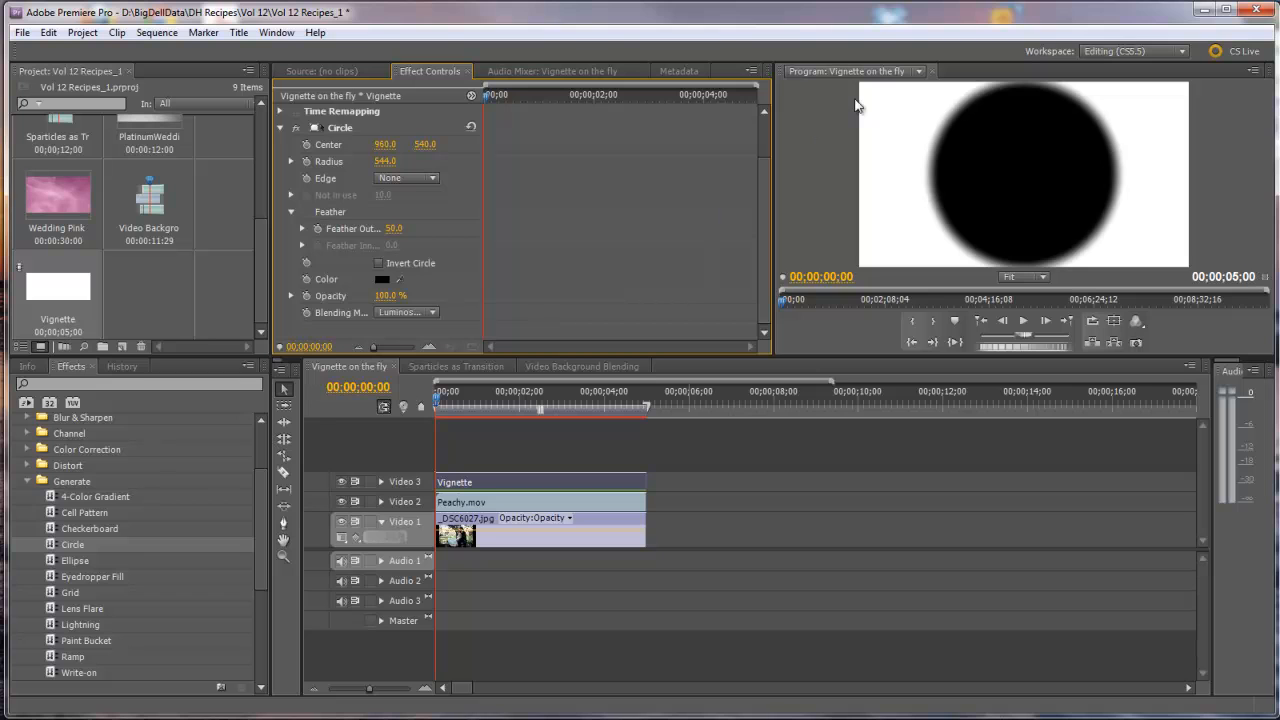
{"action": "mouse_move", "coordinate": [1178, 111]}
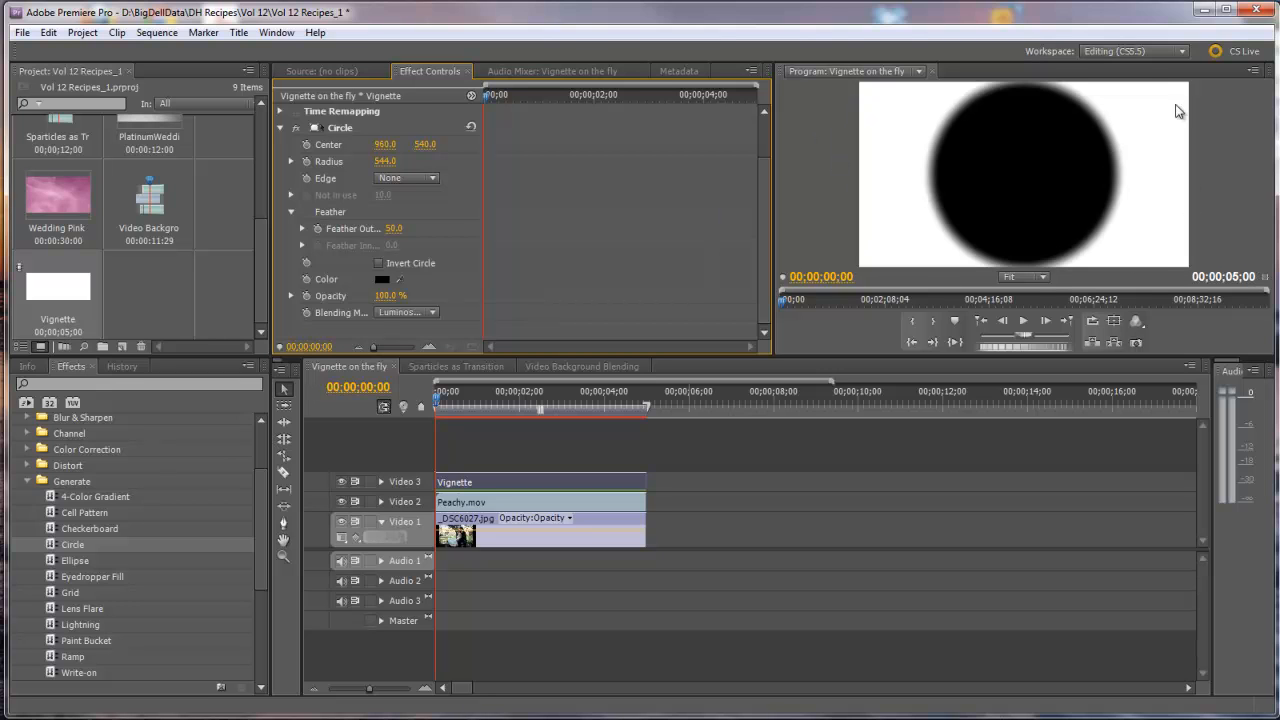
{"action": "mouse_move", "coordinate": [905, 105]}
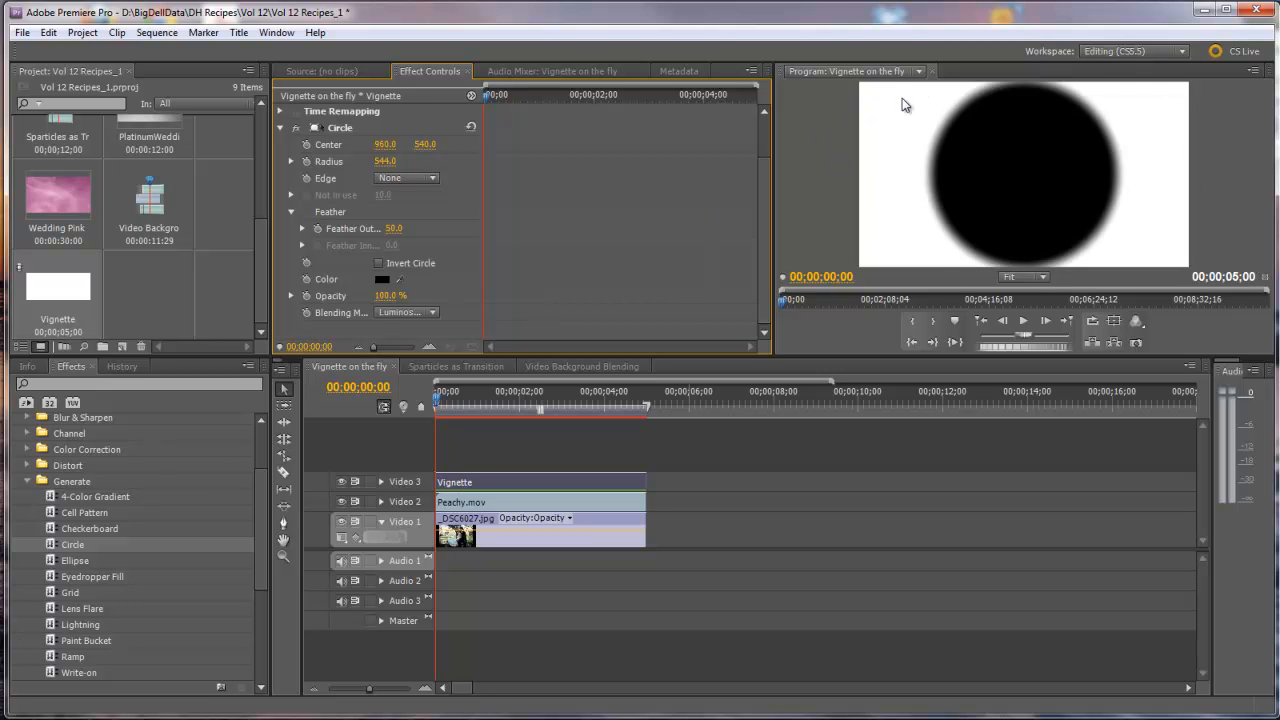
{"action": "mouse_move", "coordinate": [1043, 221]}
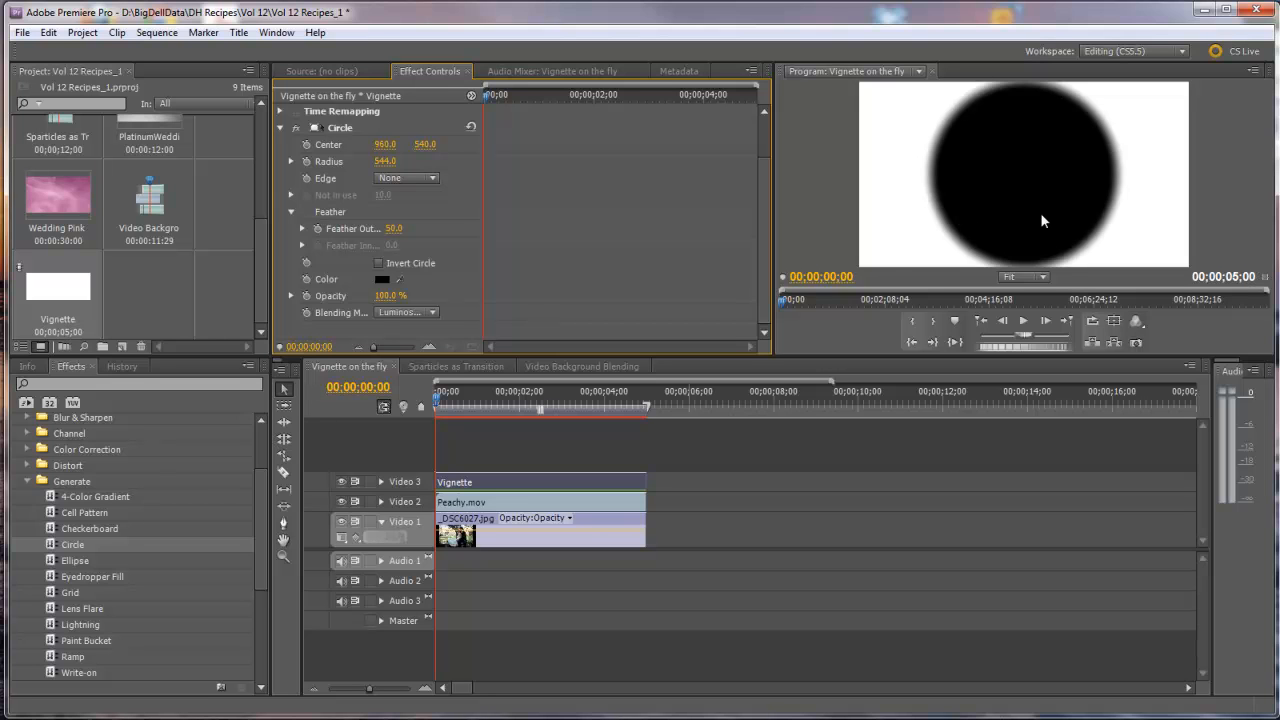
{"action": "mouse_move", "coordinate": [893, 249]}
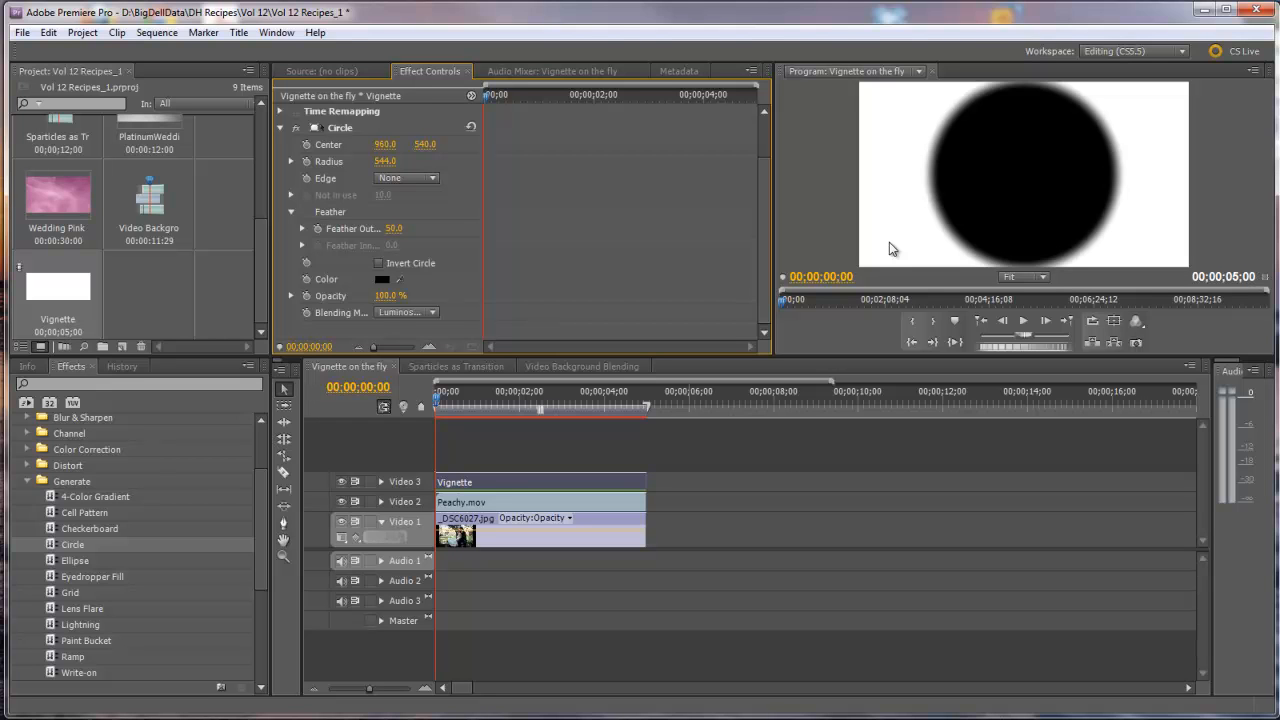
{"action": "mouse_move", "coordinate": [633, 315]}
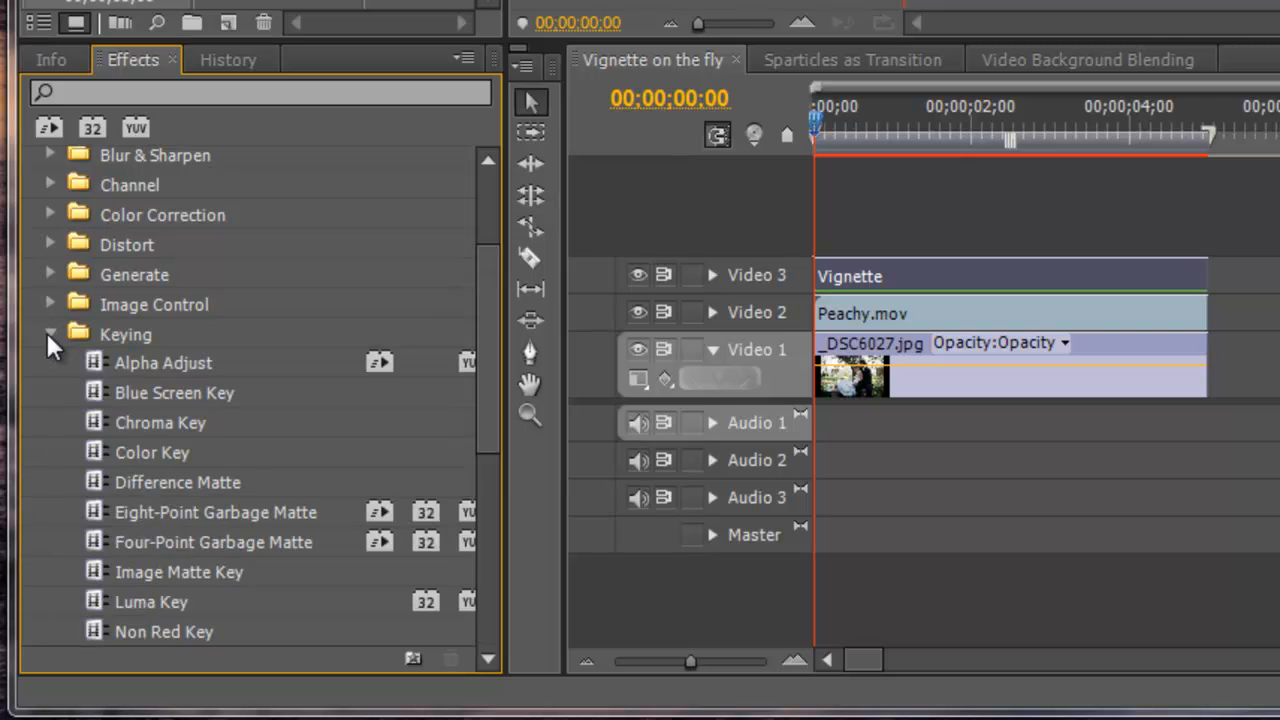
- Apply the Track Matte Key effect from Keying to Peachy.mov on Video 2
{"action": "scroll", "scroll_direction": "down", "scroll_amount": 3}
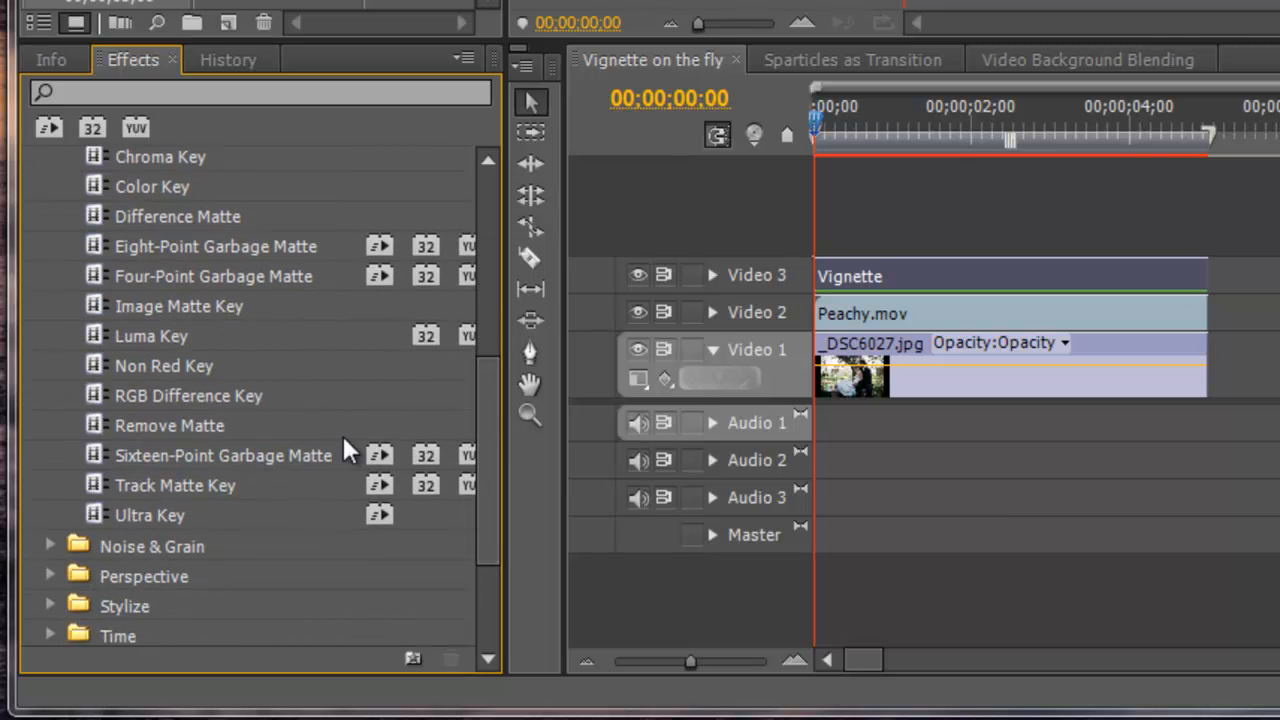
{"action": "mouse_move", "coordinate": [98, 495]}
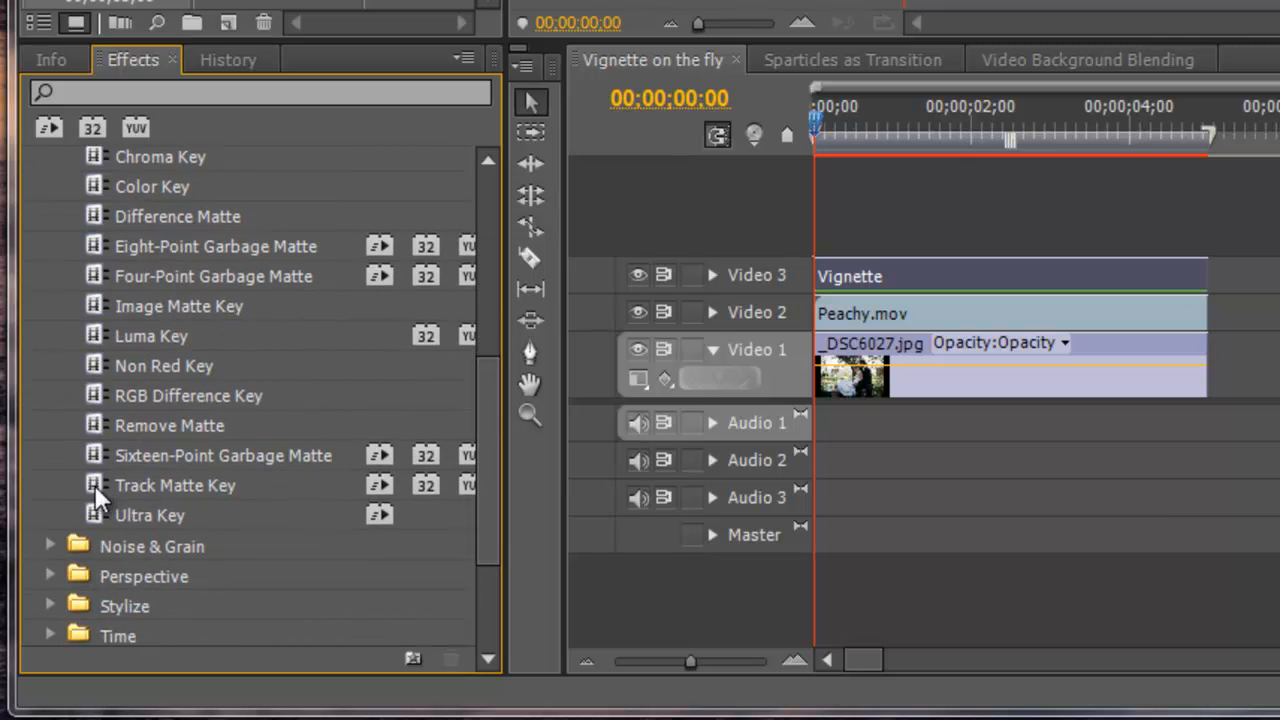
{"action": "left_click_drag", "start_coordinate": [175, 485], "coordinate": [862, 313]}
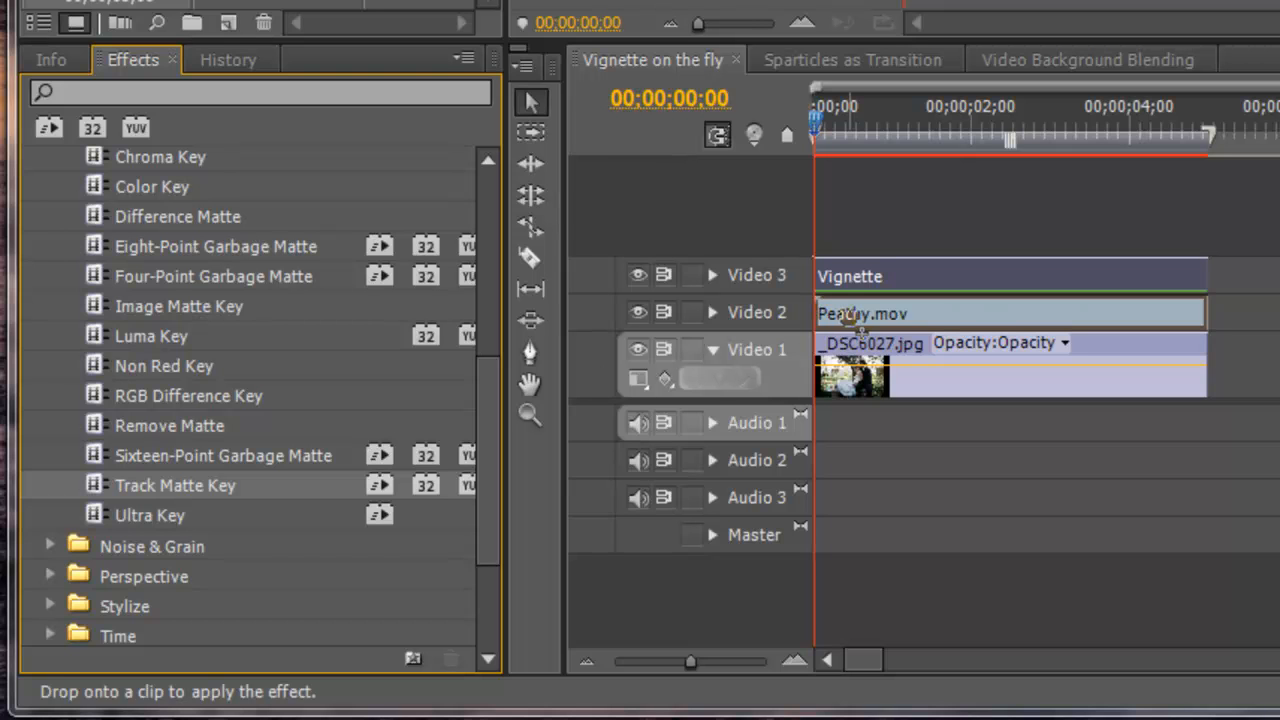
{"action": "mouse_move", "coordinate": [855, 313]}
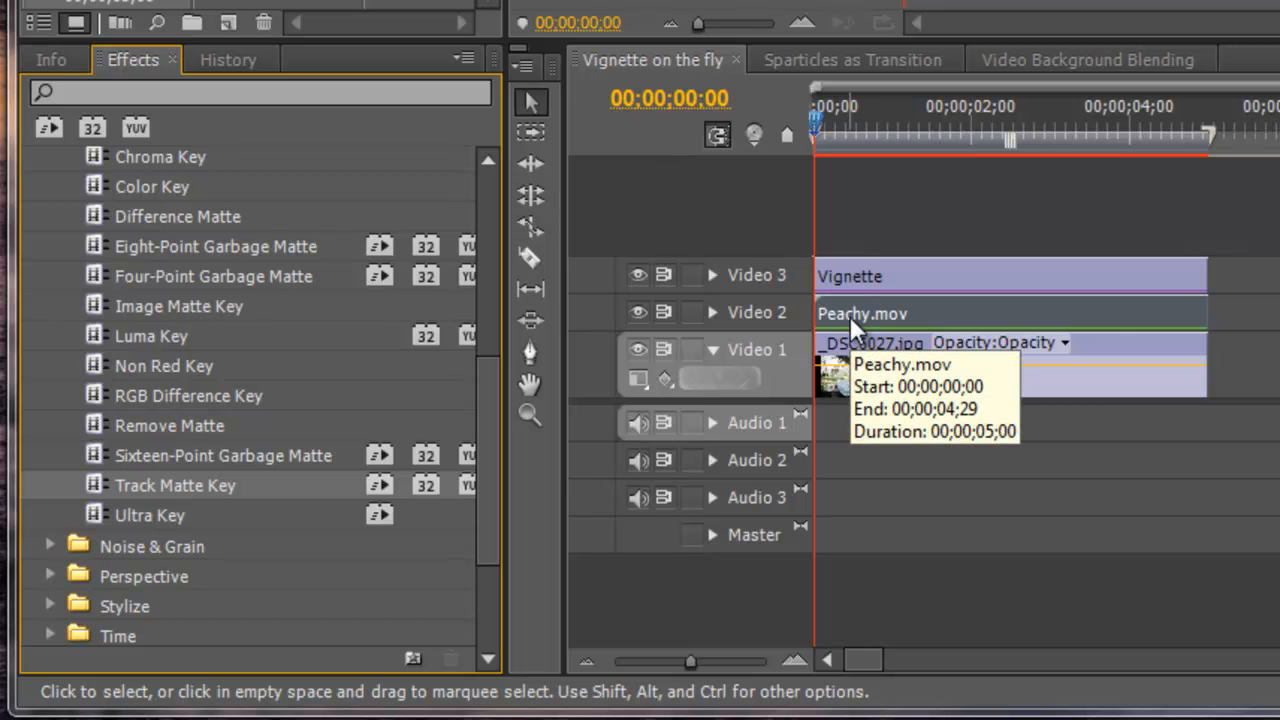
{"action": "mouse_move", "coordinate": [1265, 315]}
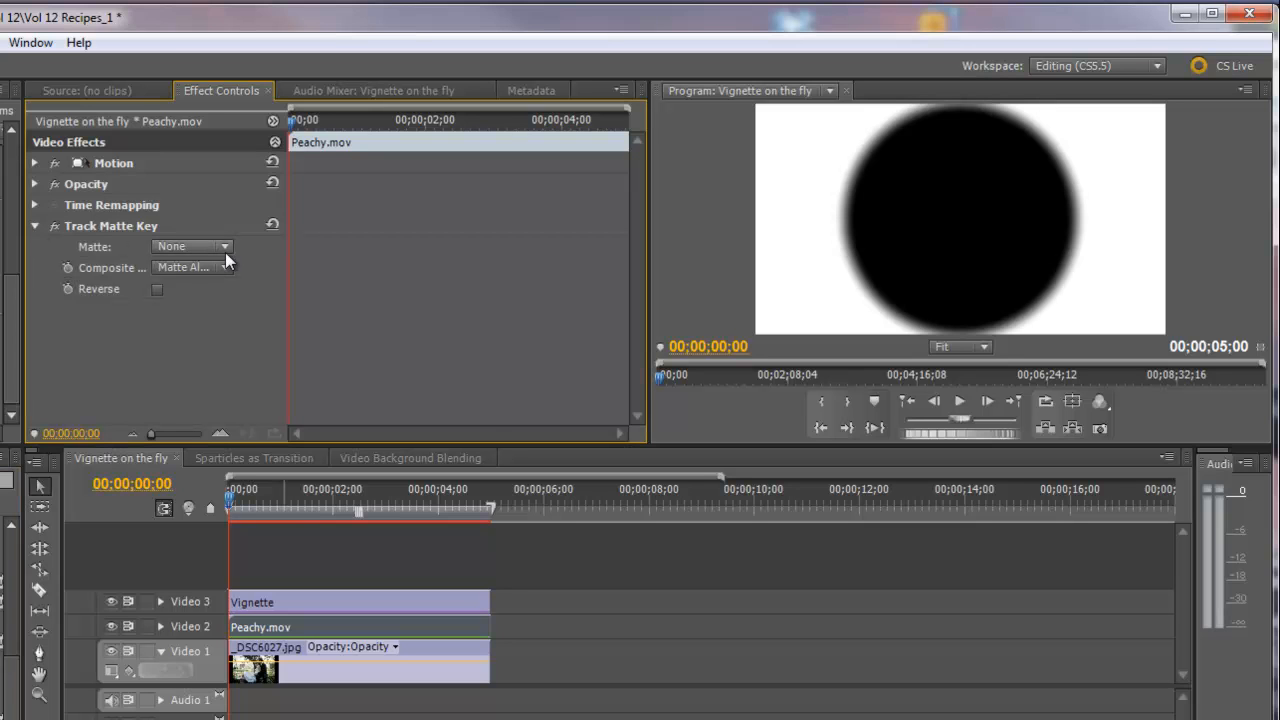
- Set Track Matte Key's Matte to Video 3 and Composite Using to Matte Luma
{"action": "left_click", "coordinate": [225, 246]}
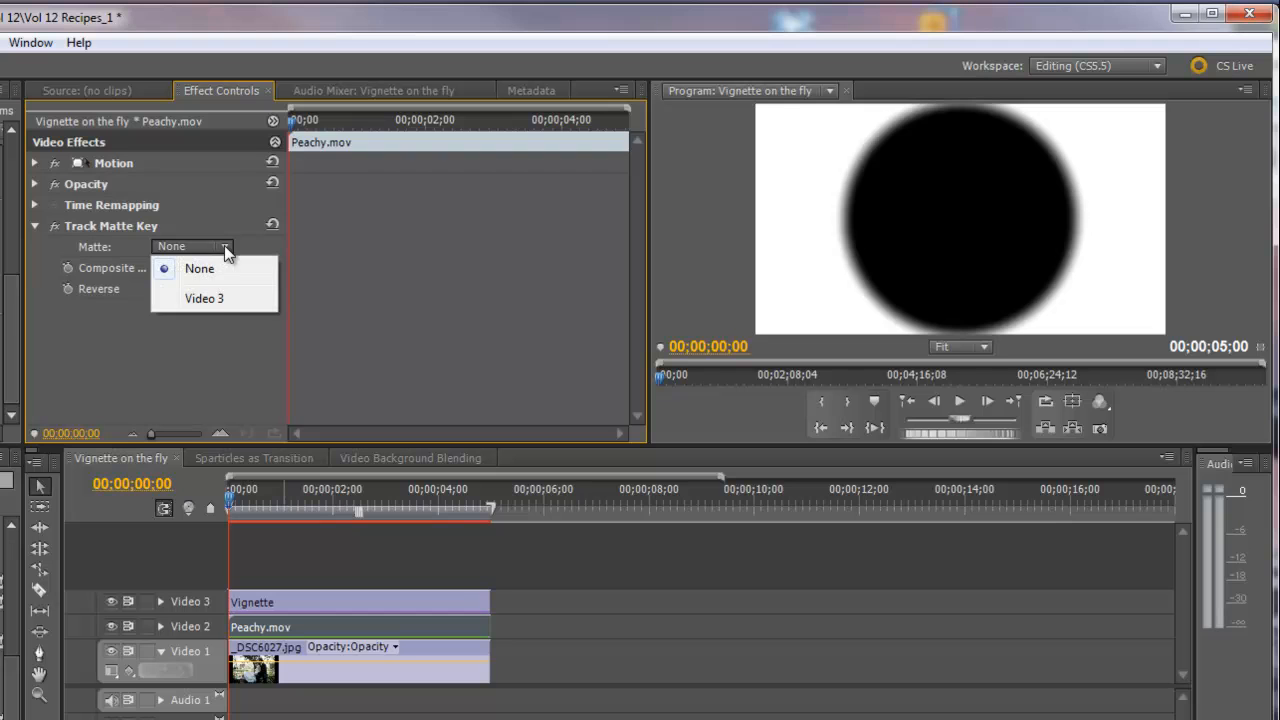
{"action": "left_click", "coordinate": [204, 298]}
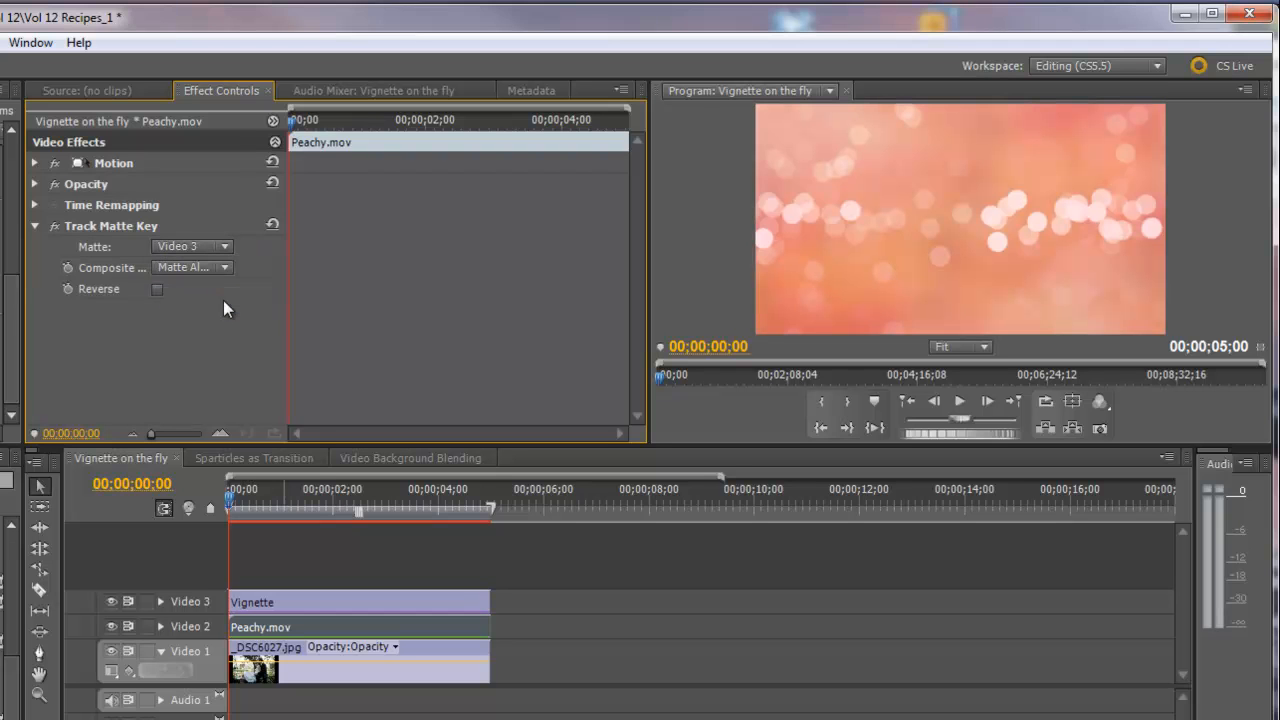
{"action": "left_click", "coordinate": [224, 267]}
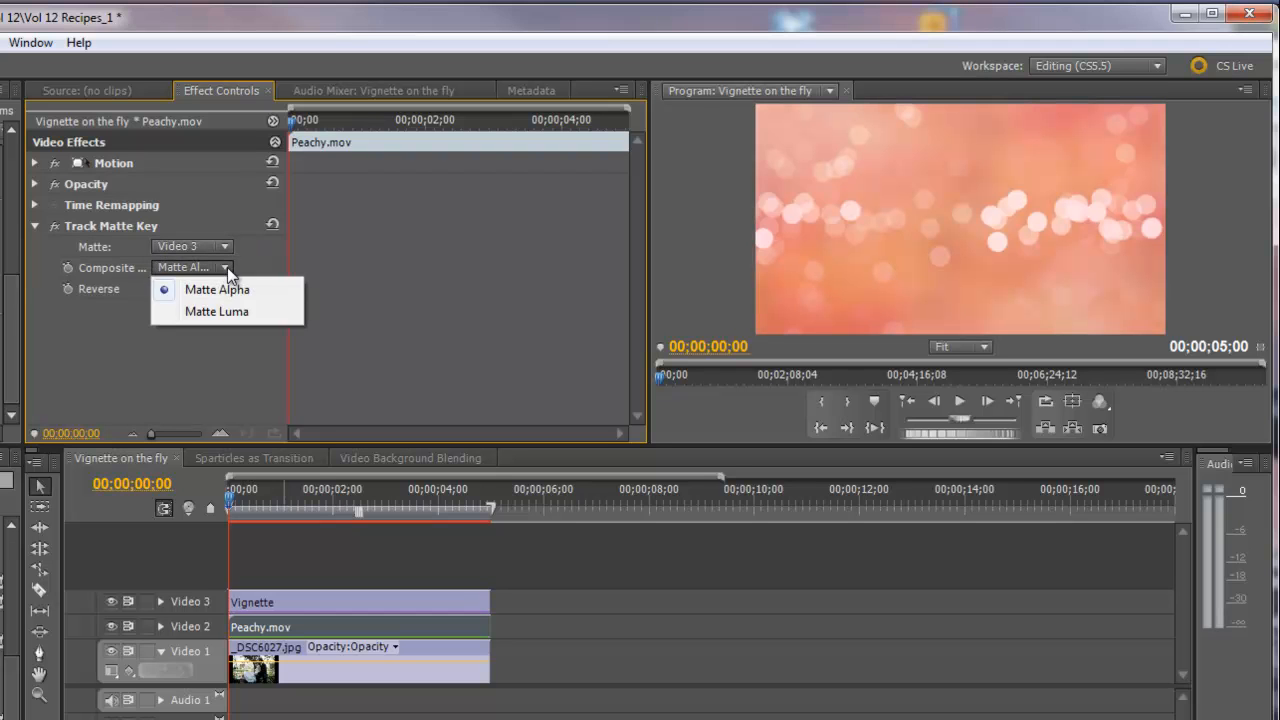
{"action": "left_click", "coordinate": [216, 311]}
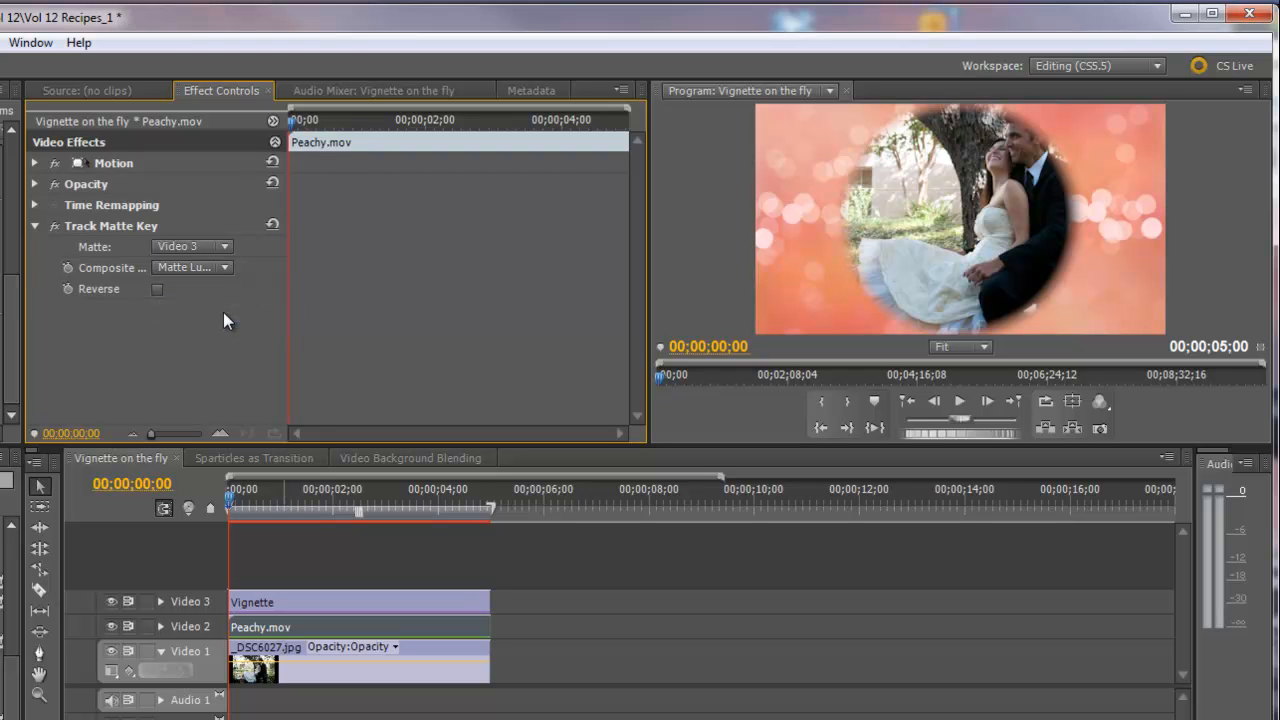
{"action": "mouse_move", "coordinate": [689, 305]}
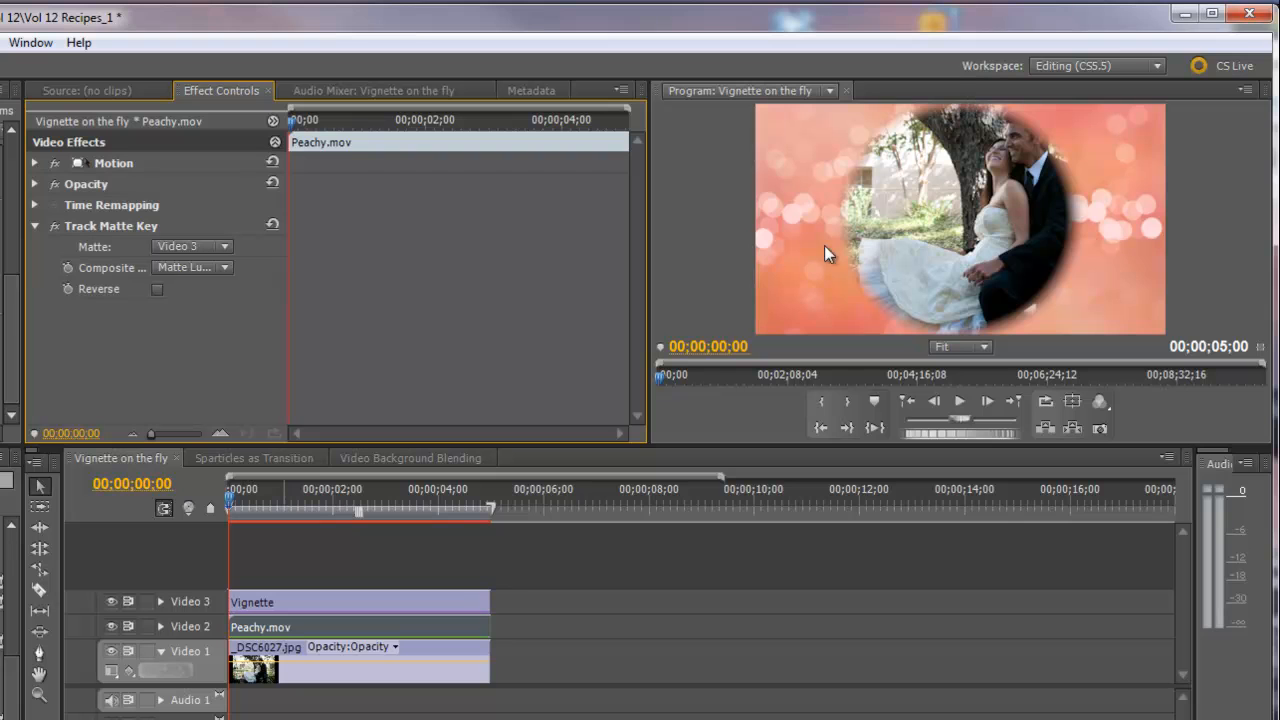
{"action": "mouse_move", "coordinate": [1100, 148]}
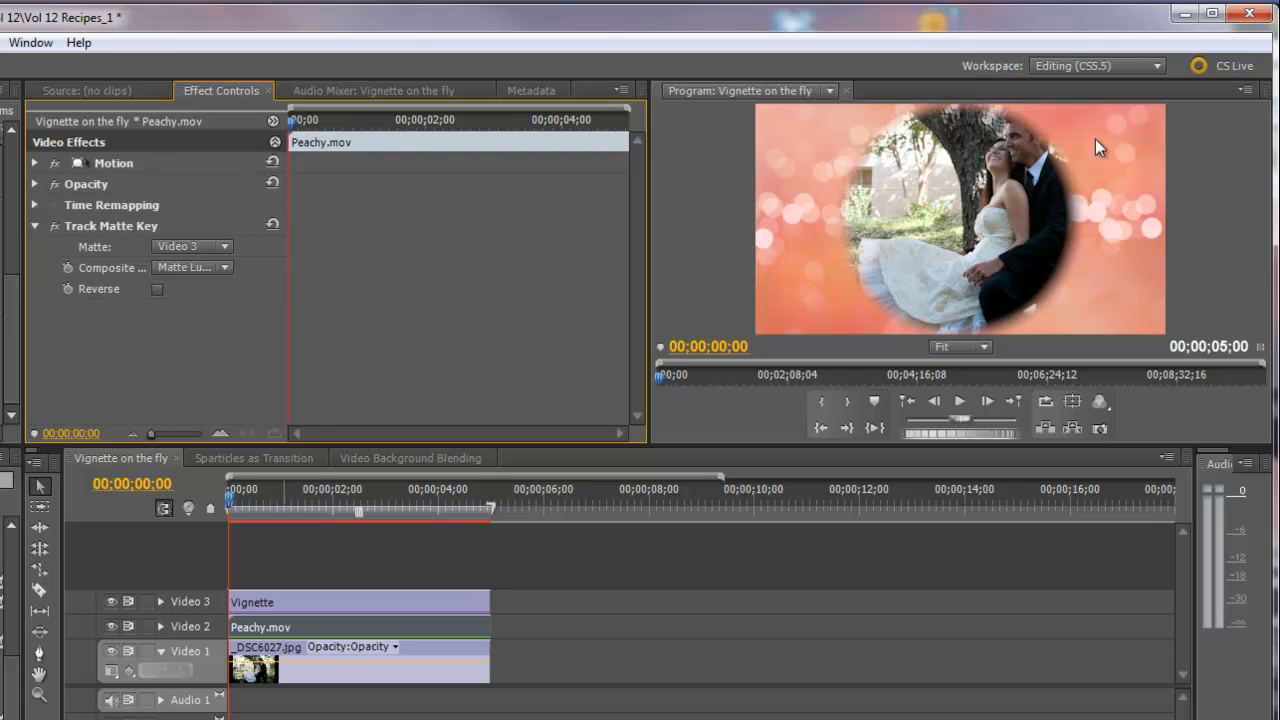
{"action": "mouse_move", "coordinate": [1095, 327]}
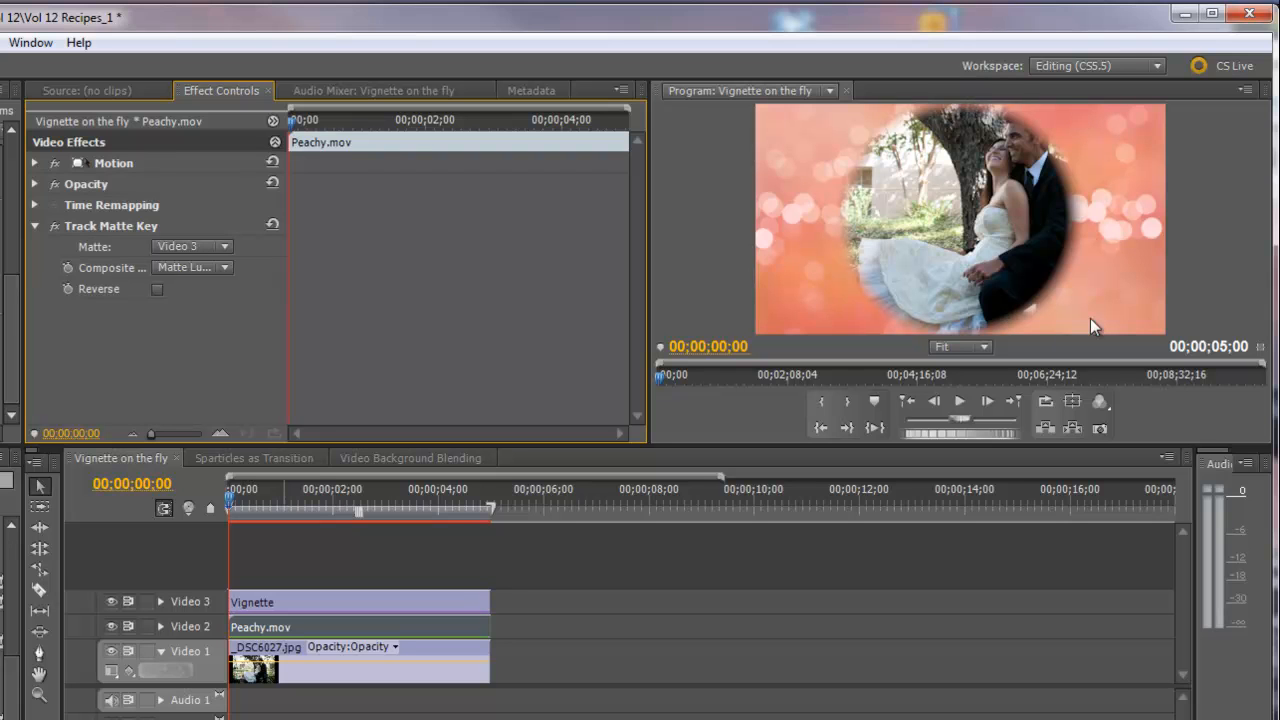
{"action": "mouse_move", "coordinate": [800, 365]}
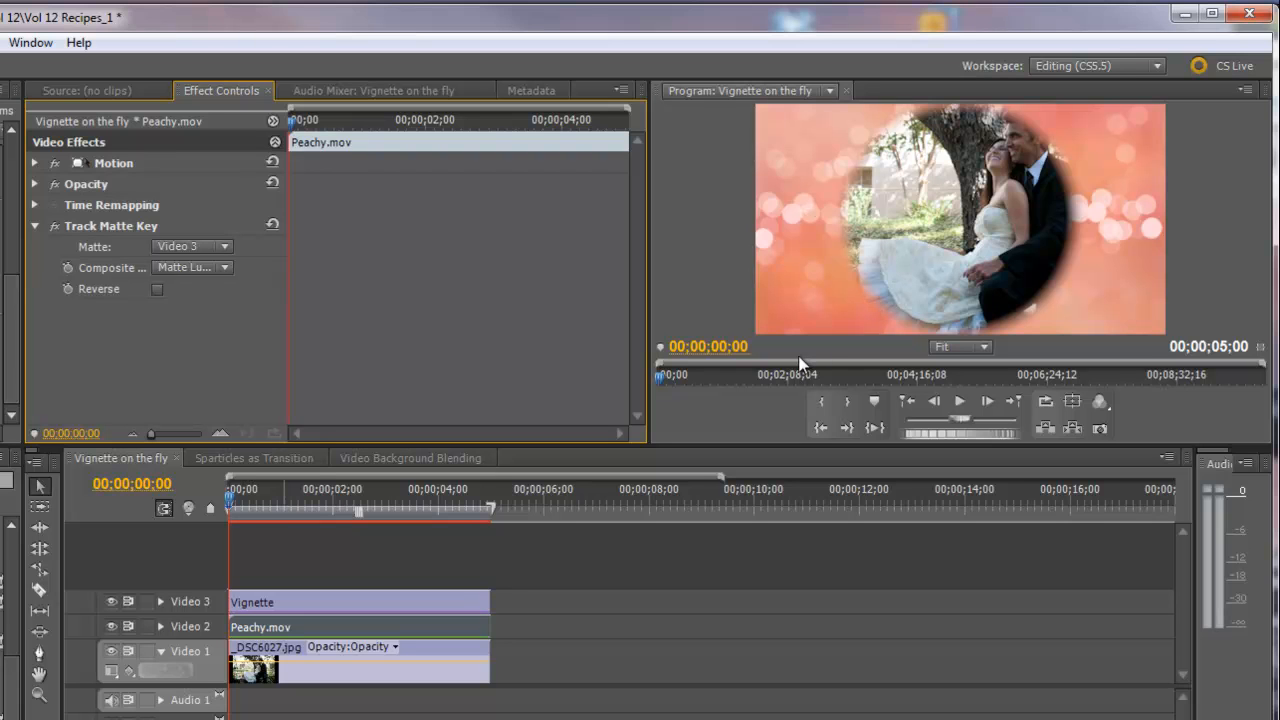
{"action": "mouse_move", "coordinate": [808, 250]}
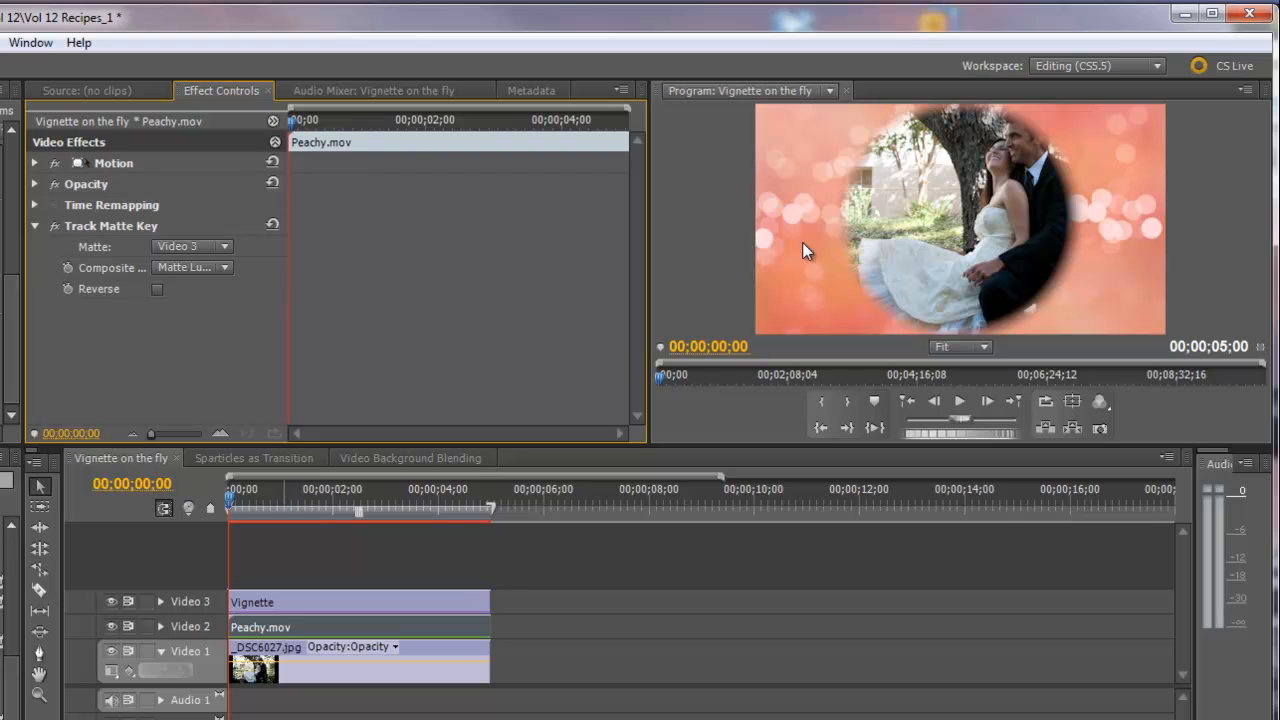
{"action": "mouse_move", "coordinate": [1016, 331]}
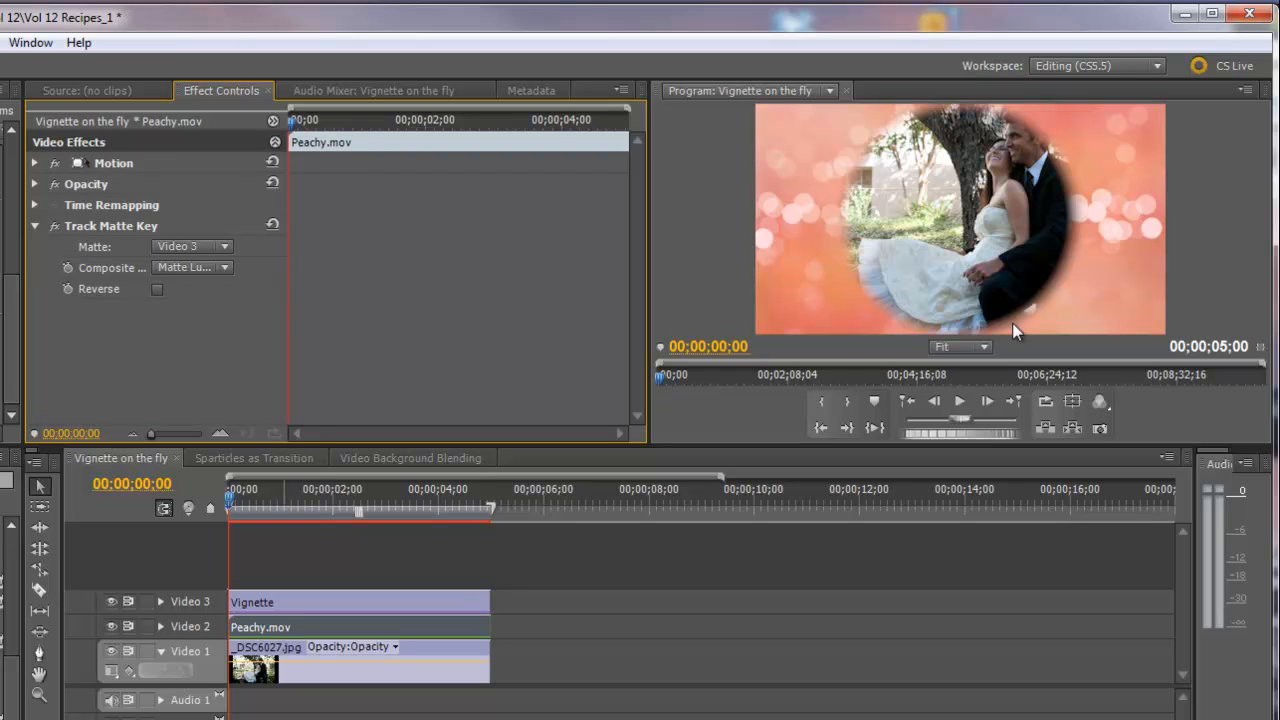
{"action": "mouse_move", "coordinate": [1150, 260]}
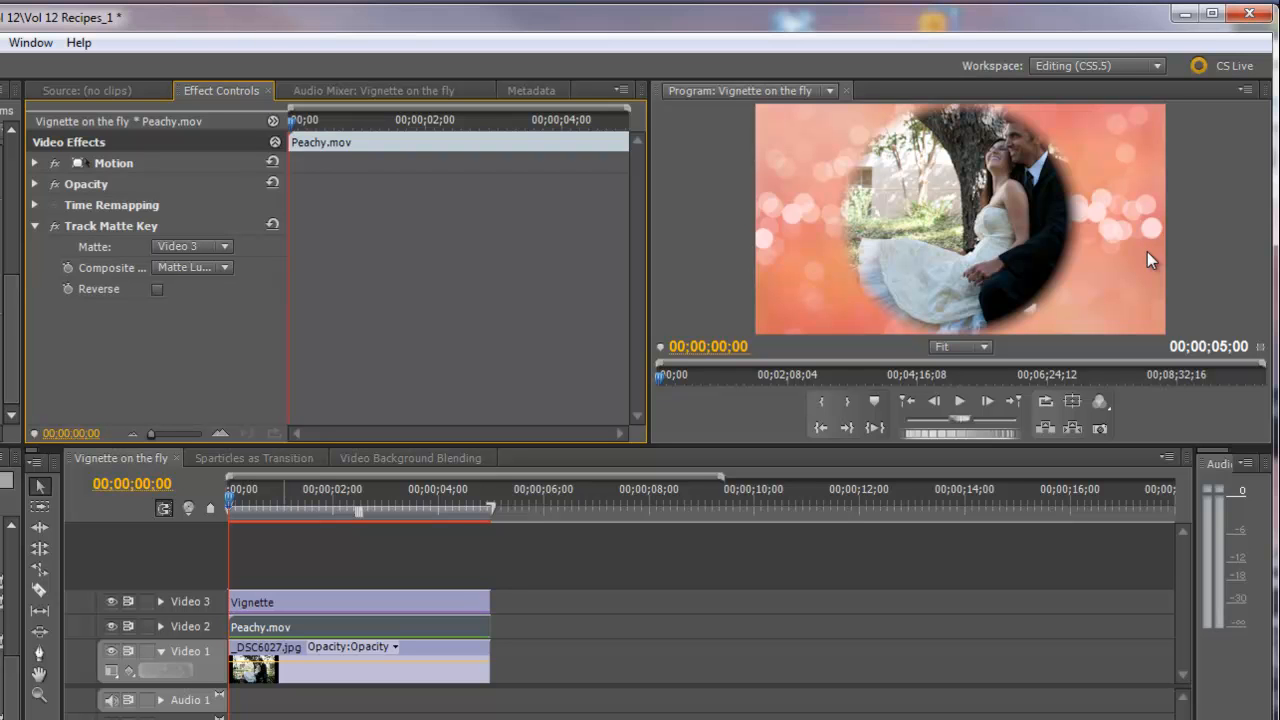
{"action": "mouse_move", "coordinate": [450, 515]}
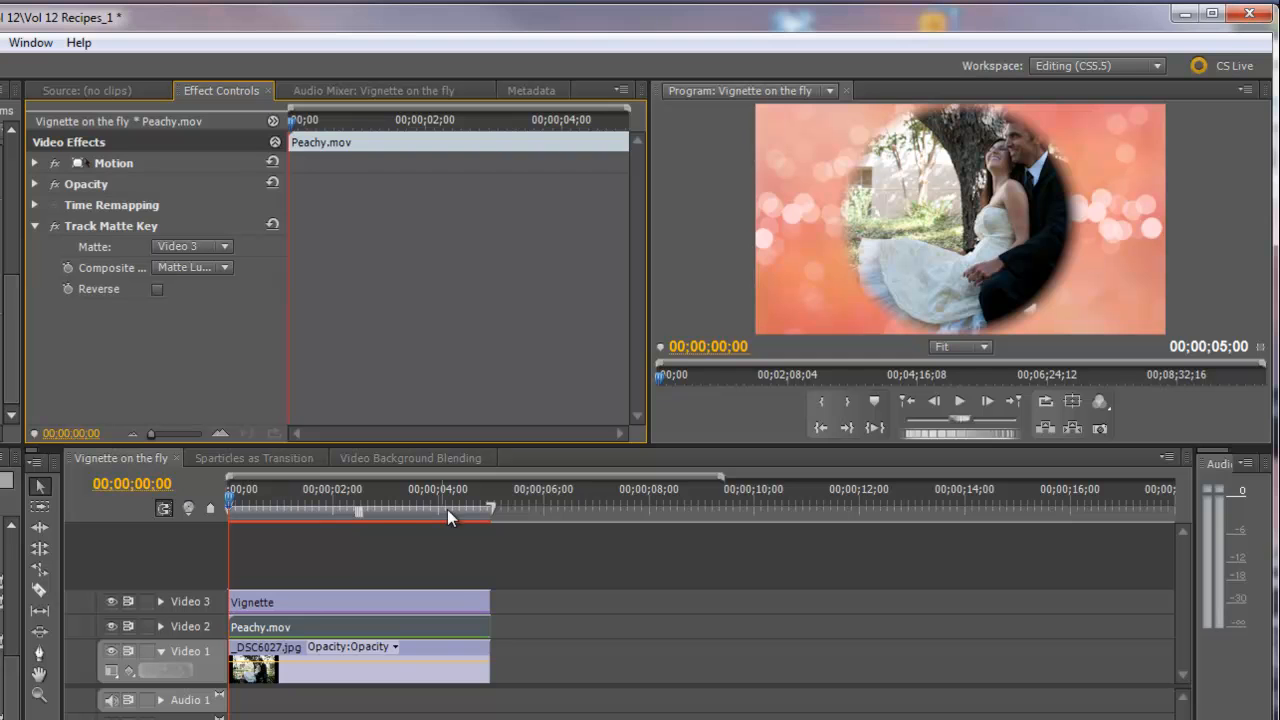
- Move the Vignette circle's centre over the couple to 1138.3, 554.0, then preview playback
{"action": "left_click", "coordinate": [313, 601]}
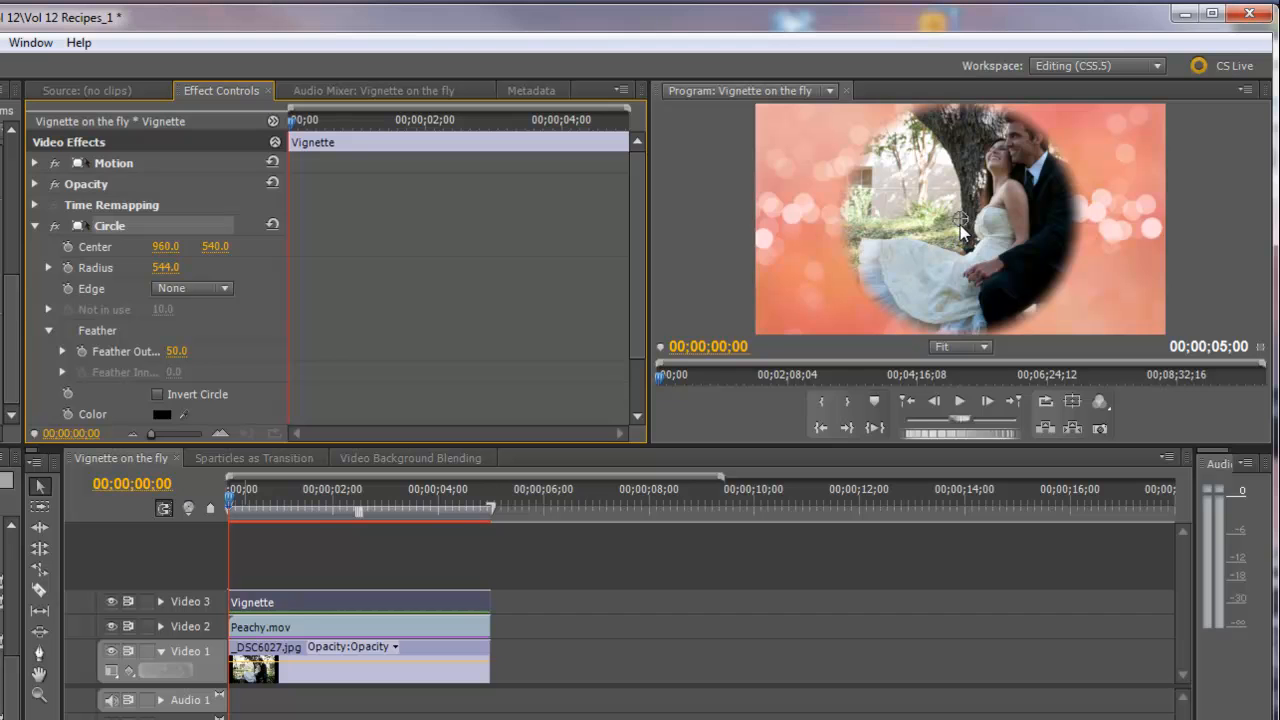
{"action": "mouse_move", "coordinate": [963, 222]}
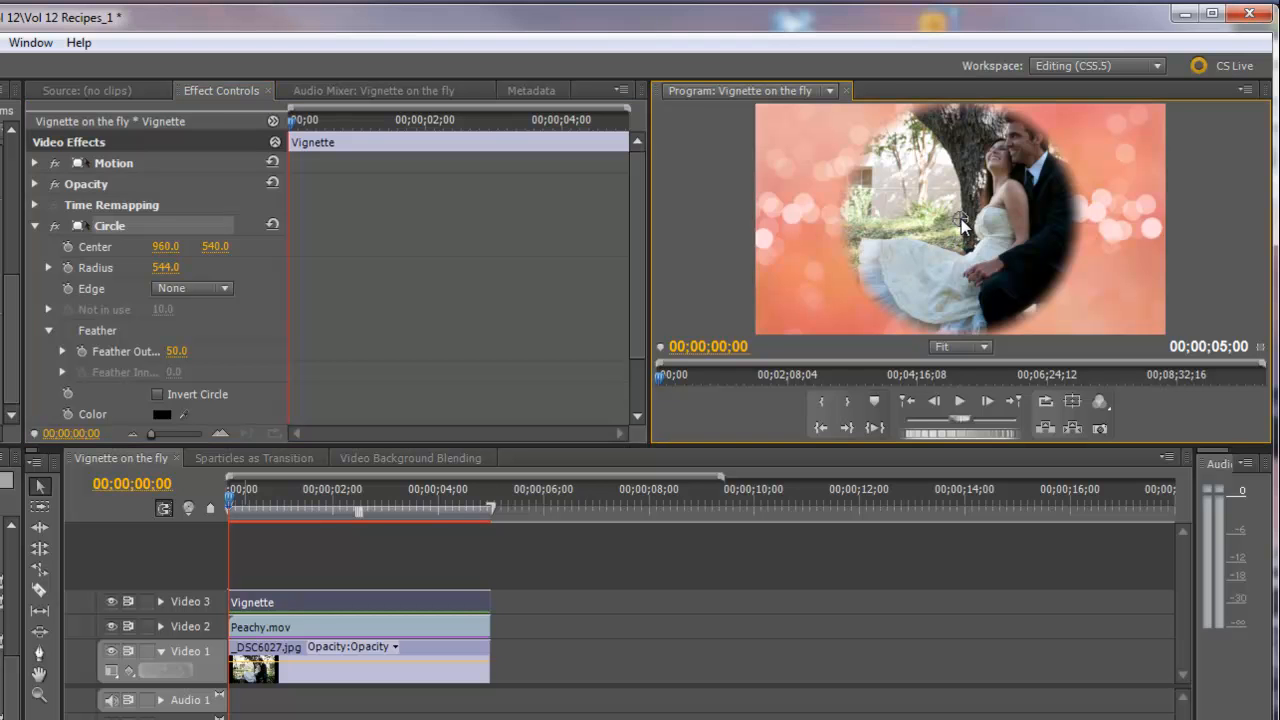
{"action": "left_click_drag", "start_coordinate": [963, 220], "coordinate": [972, 255]}
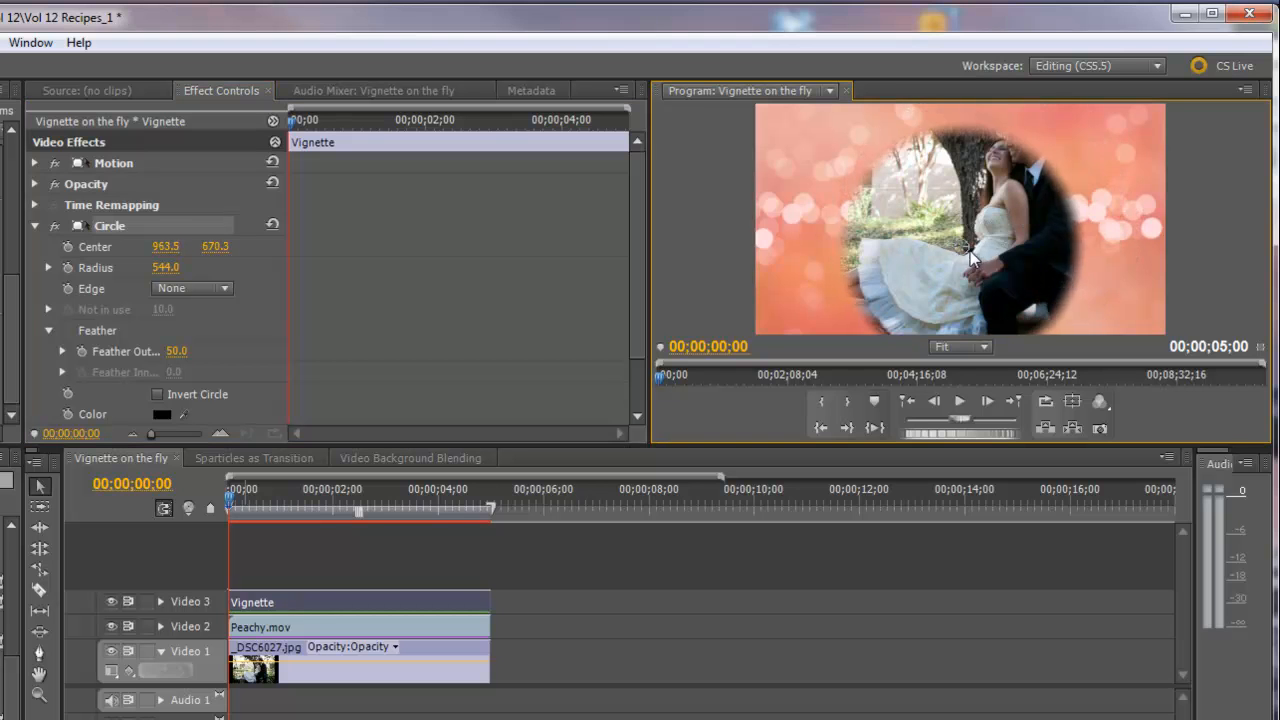
{"action": "left_click_drag", "start_coordinate": [965, 250], "coordinate": [1000, 220]}
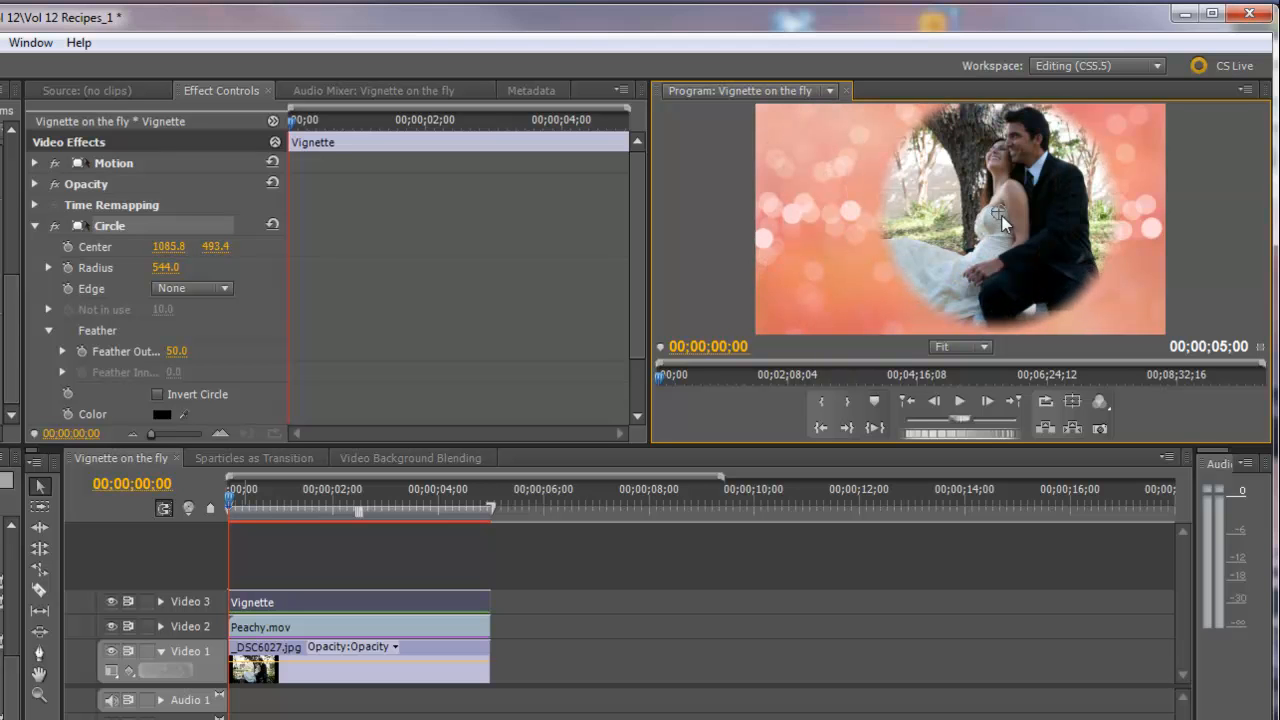
{"action": "left_click_drag", "start_coordinate": [1000, 218], "coordinate": [1018, 228]}
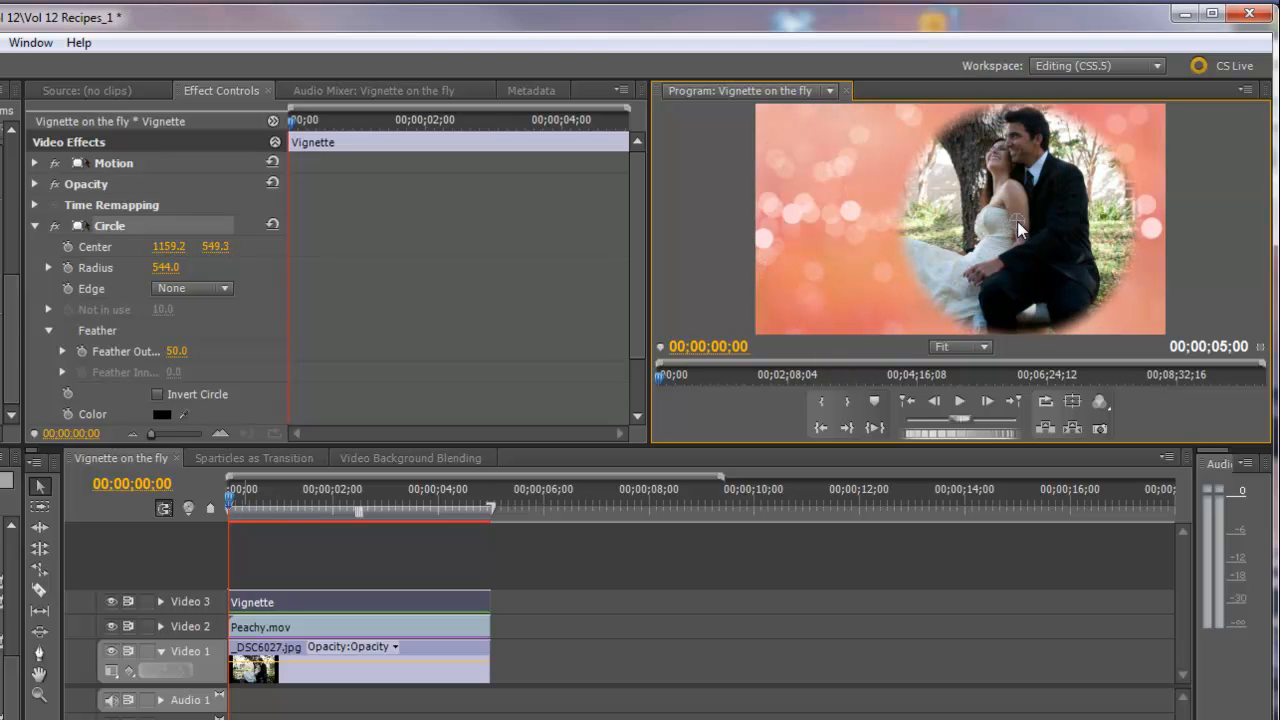
{"action": "left_click_drag", "start_coordinate": [1018, 228], "coordinate": [1010, 233]}
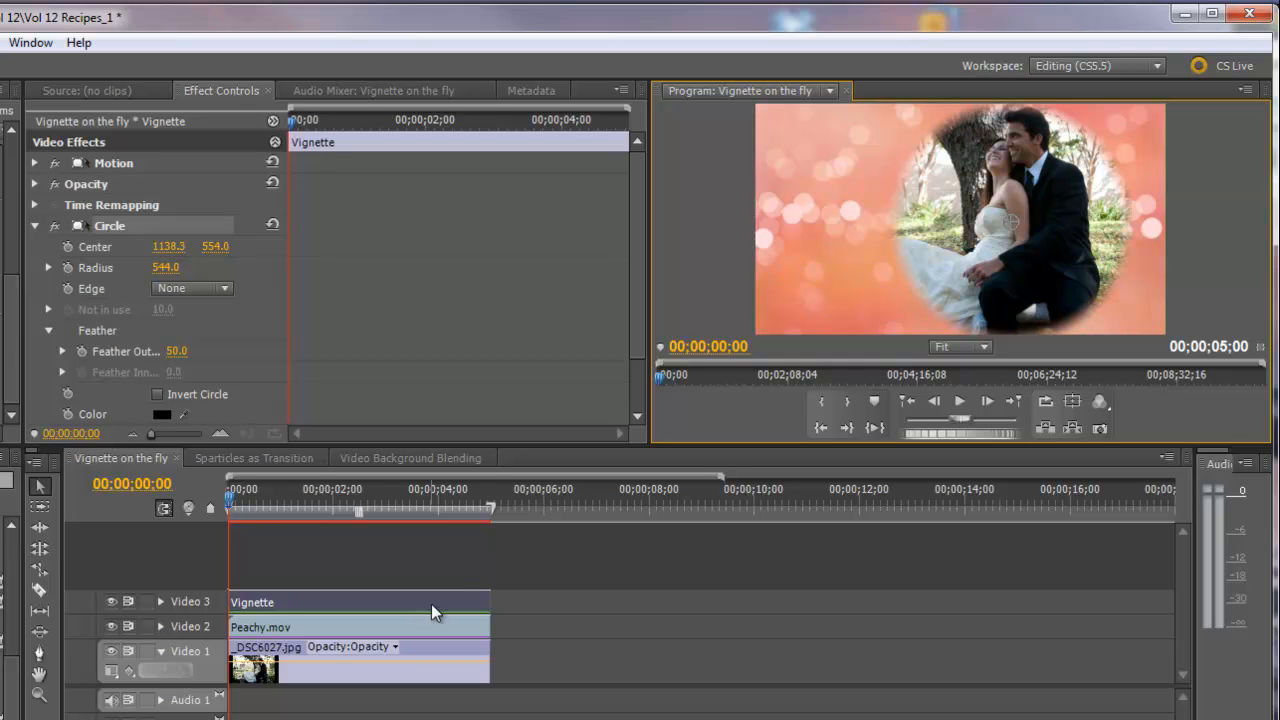
{"action": "mouse_move", "coordinate": [959, 401]}
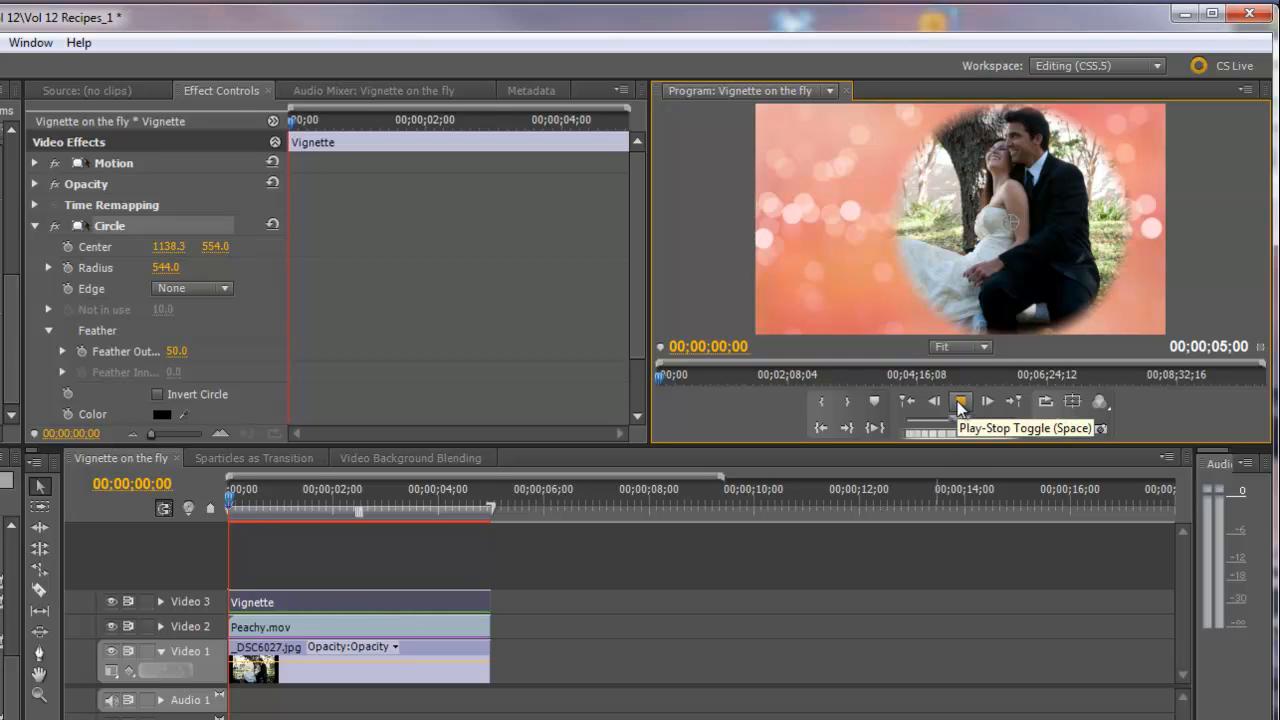
{"action": "left_click", "coordinate": [959, 401]}
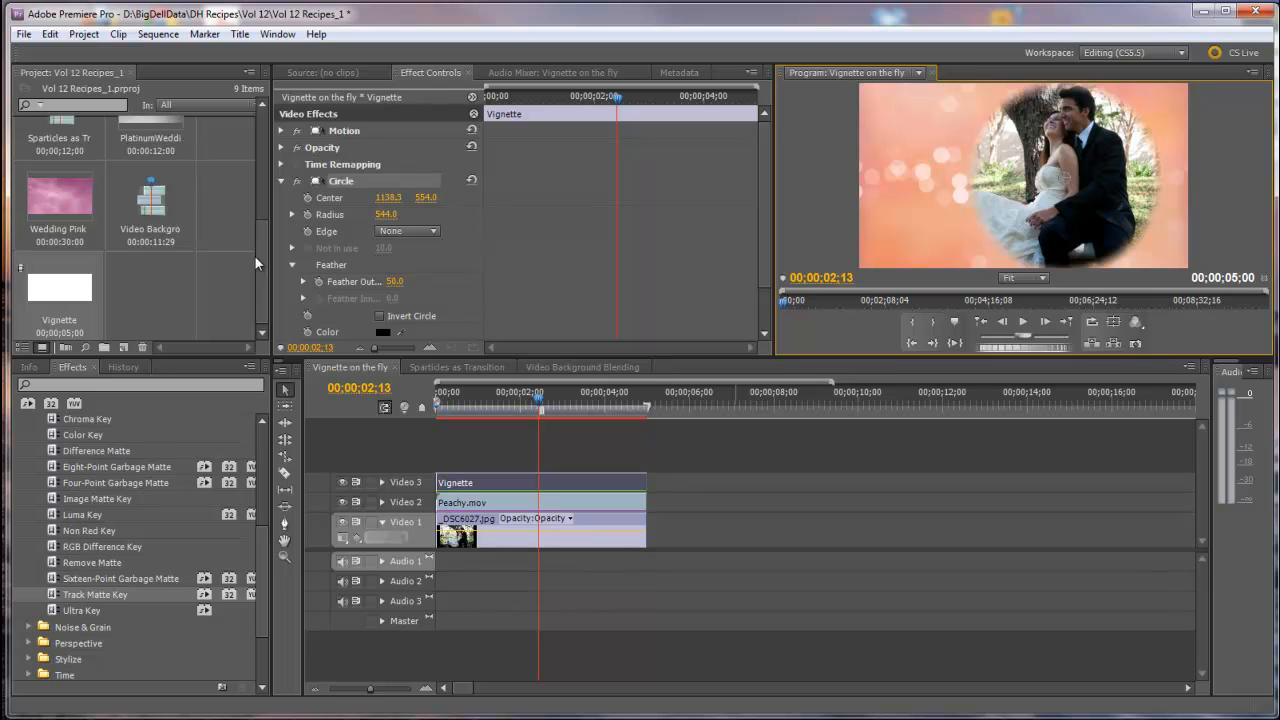
- Open the Sparticles HD bin of bokeh clips from the Project panel
{"action": "scroll", "scroll_direction": "up", "scroll_amount": 3}
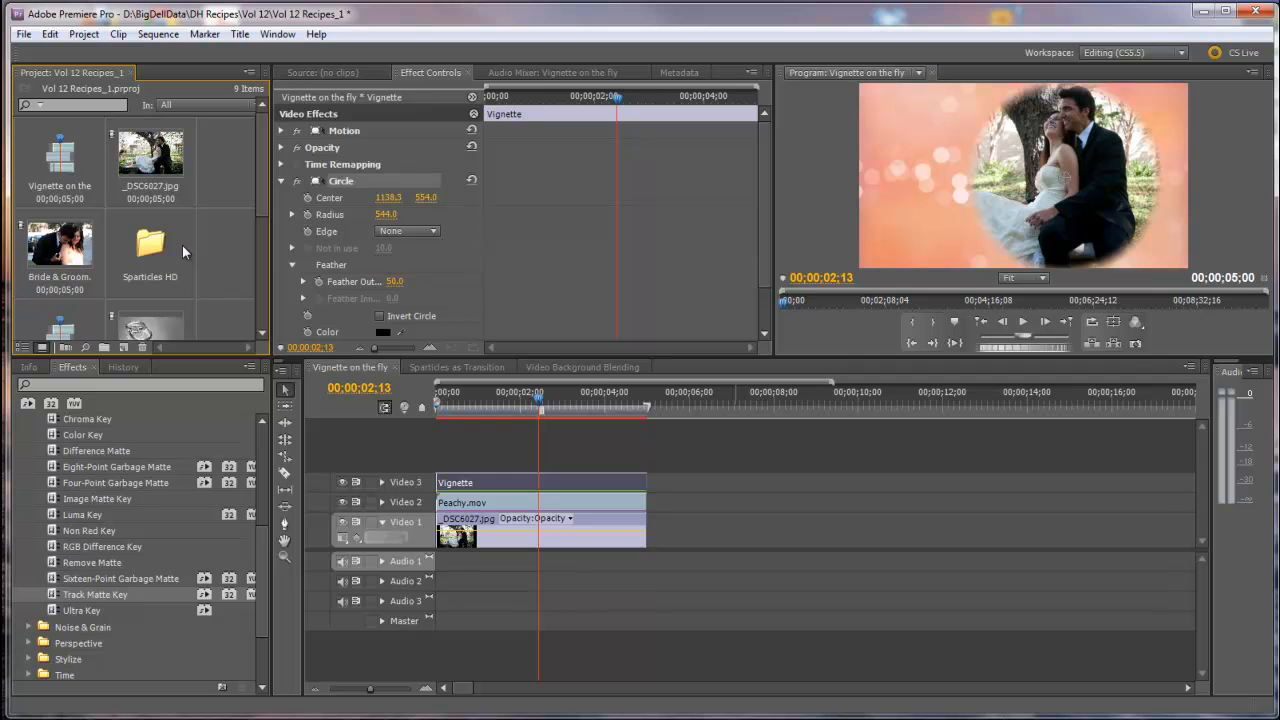
{"action": "mouse_move", "coordinate": [150, 245]}
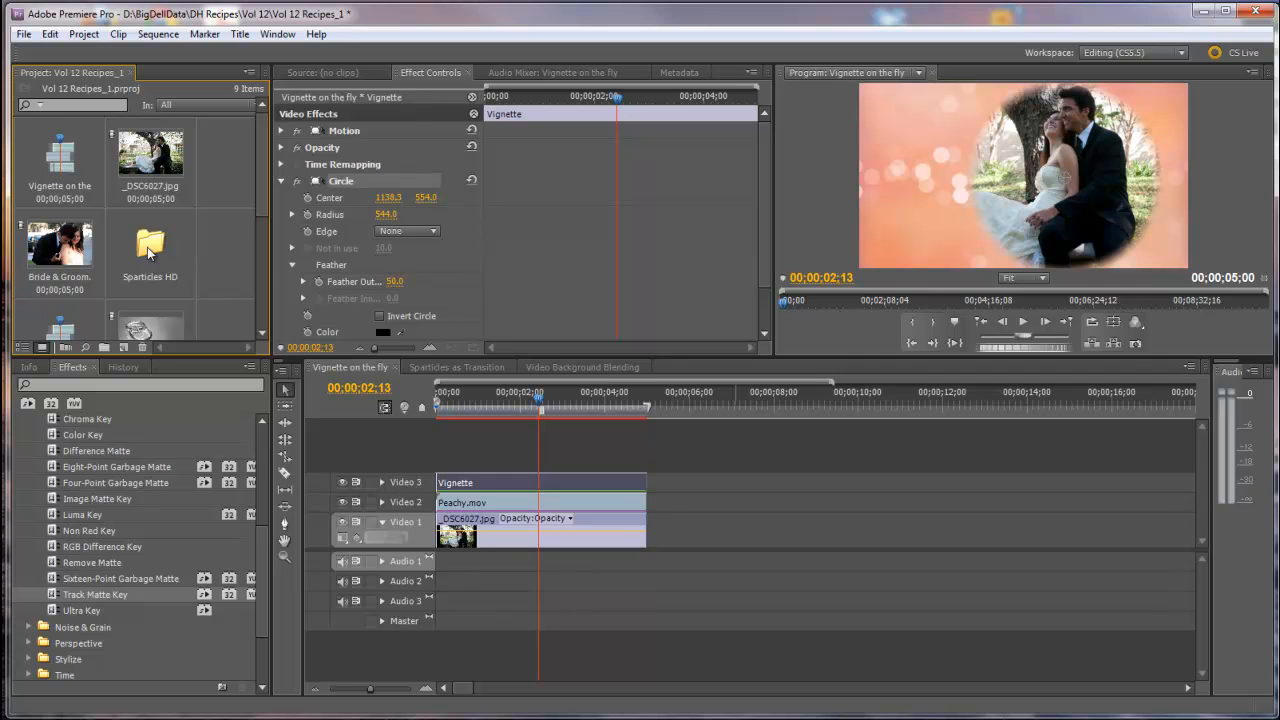
{"action": "double_click", "coordinate": [150, 240]}
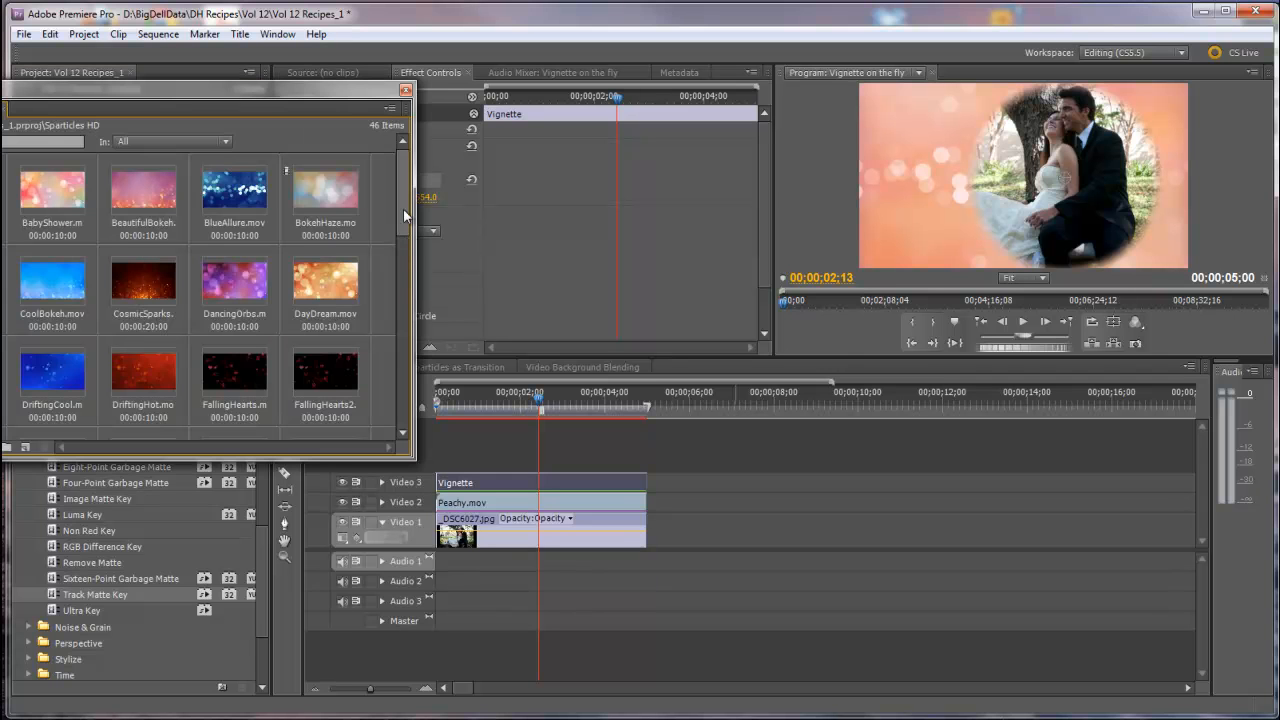
{"action": "mouse_move", "coordinate": [405, 193]}
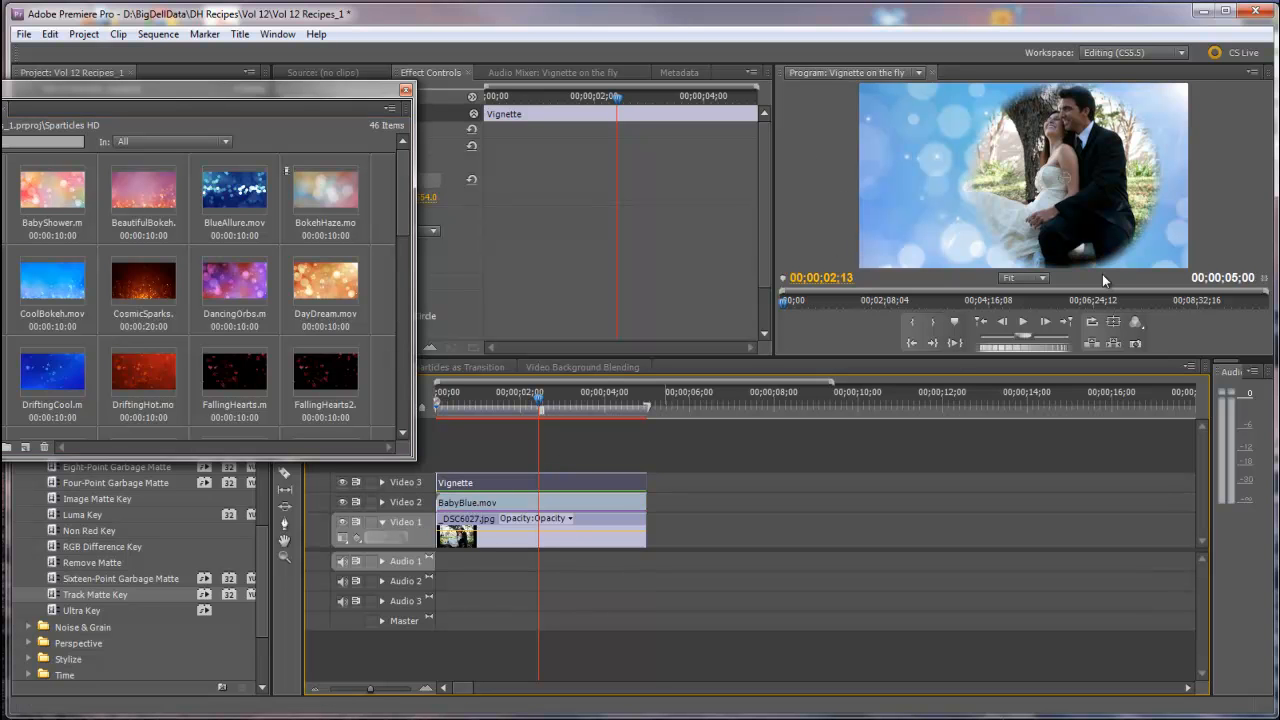
{"action": "mouse_move", "coordinate": [940, 498]}
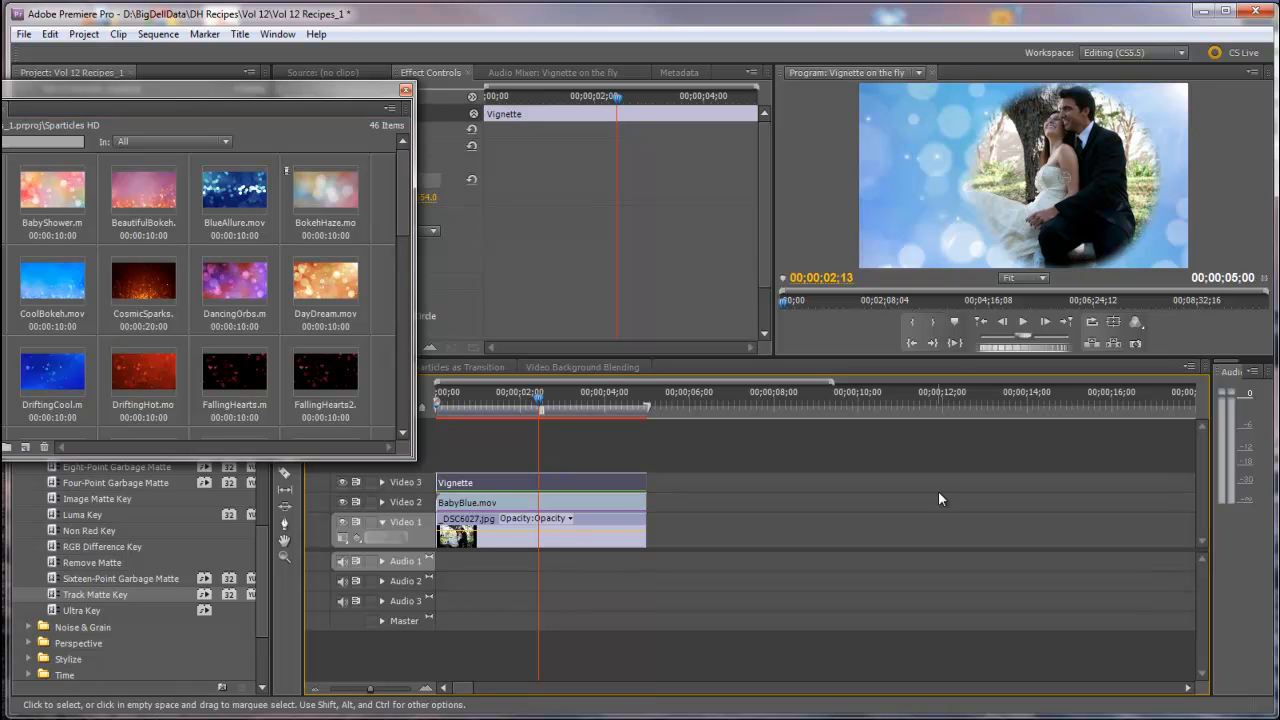
- Scroll through the Sparticles HD clips to browse alternative bokeh backgrounds
{"action": "scroll", "scroll_direction": "down", "scroll_amount": 3}
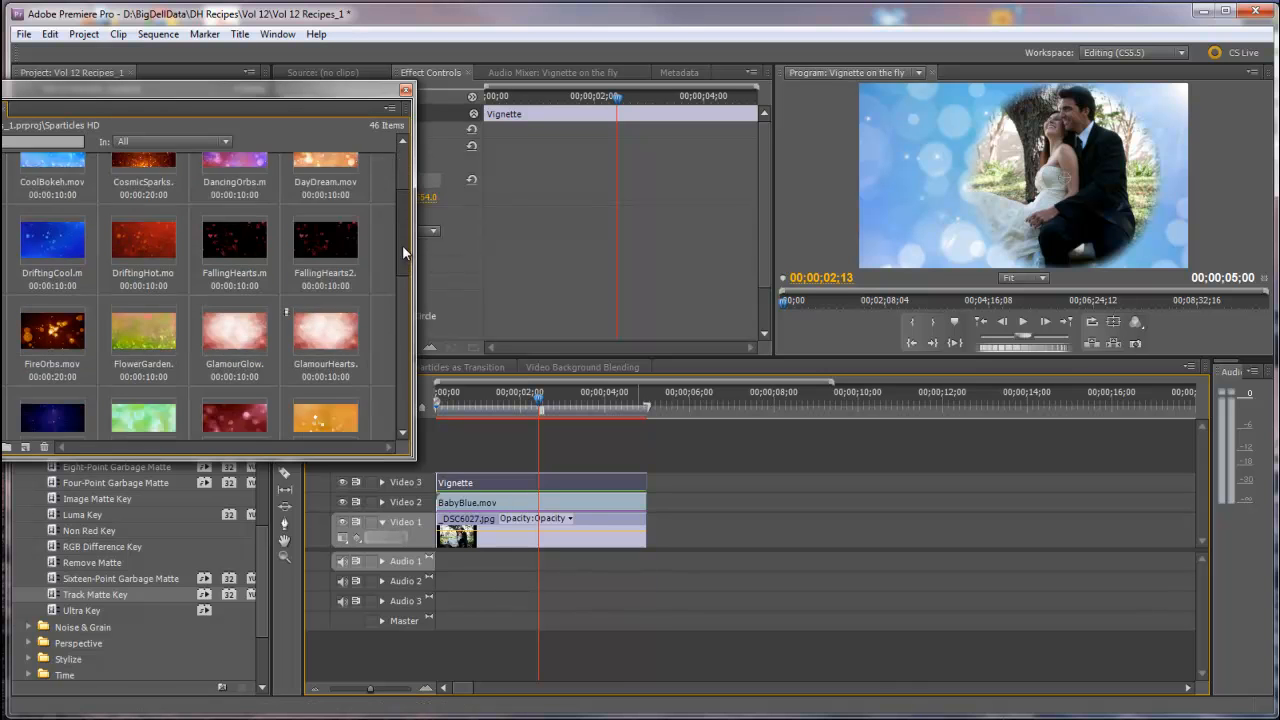
{"action": "scroll", "scroll_direction": "down", "scroll_amount": 3}
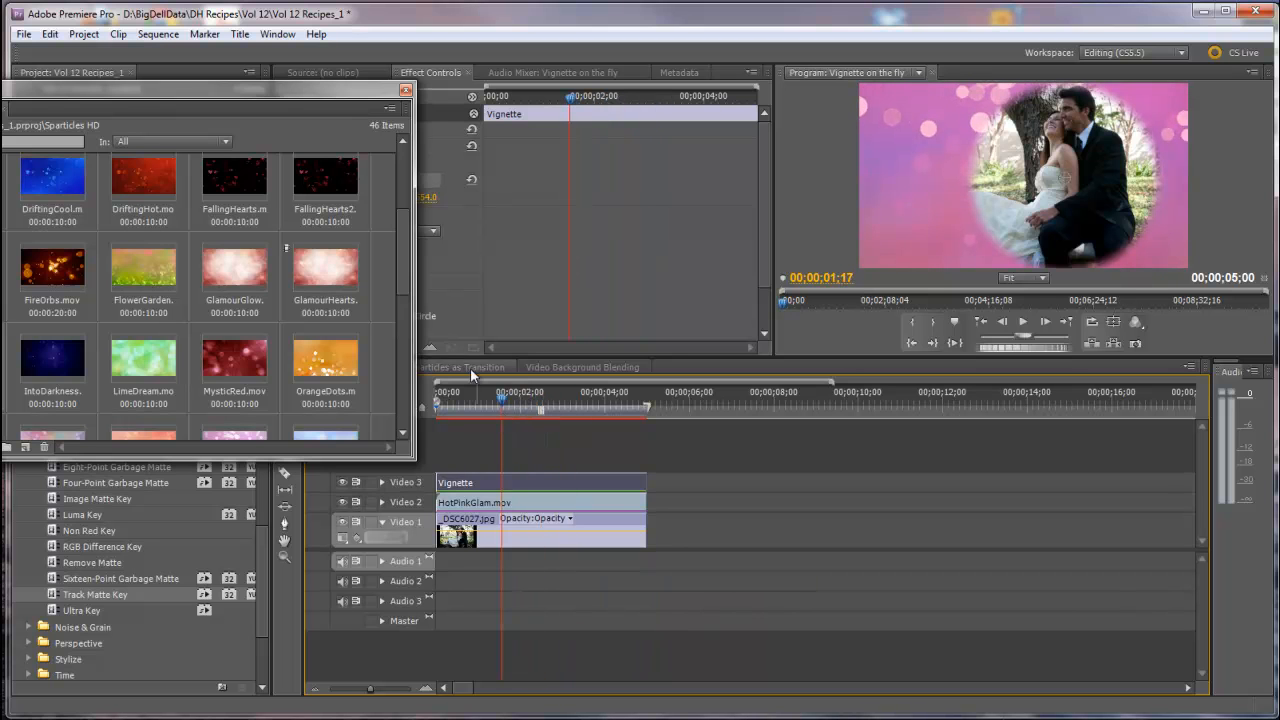
{"action": "scroll", "scroll_direction": "down", "scroll_amount": 3}
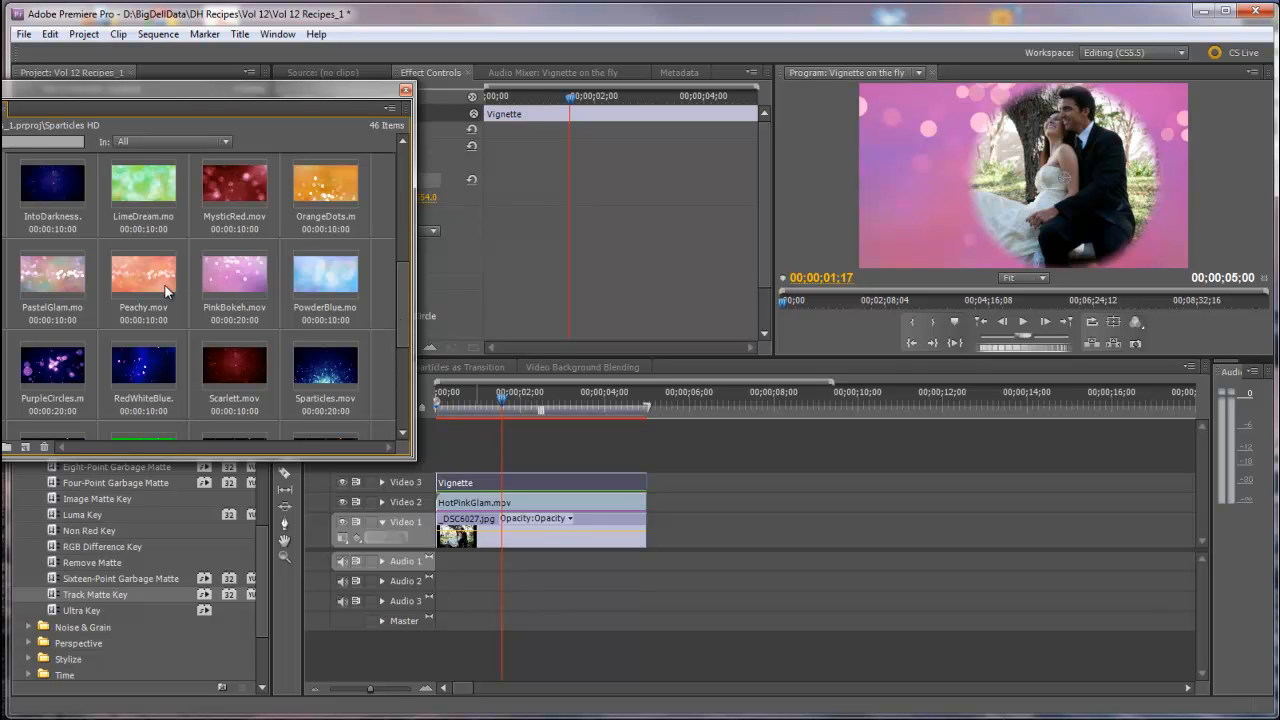
{"action": "mouse_move", "coordinate": [150, 290]}
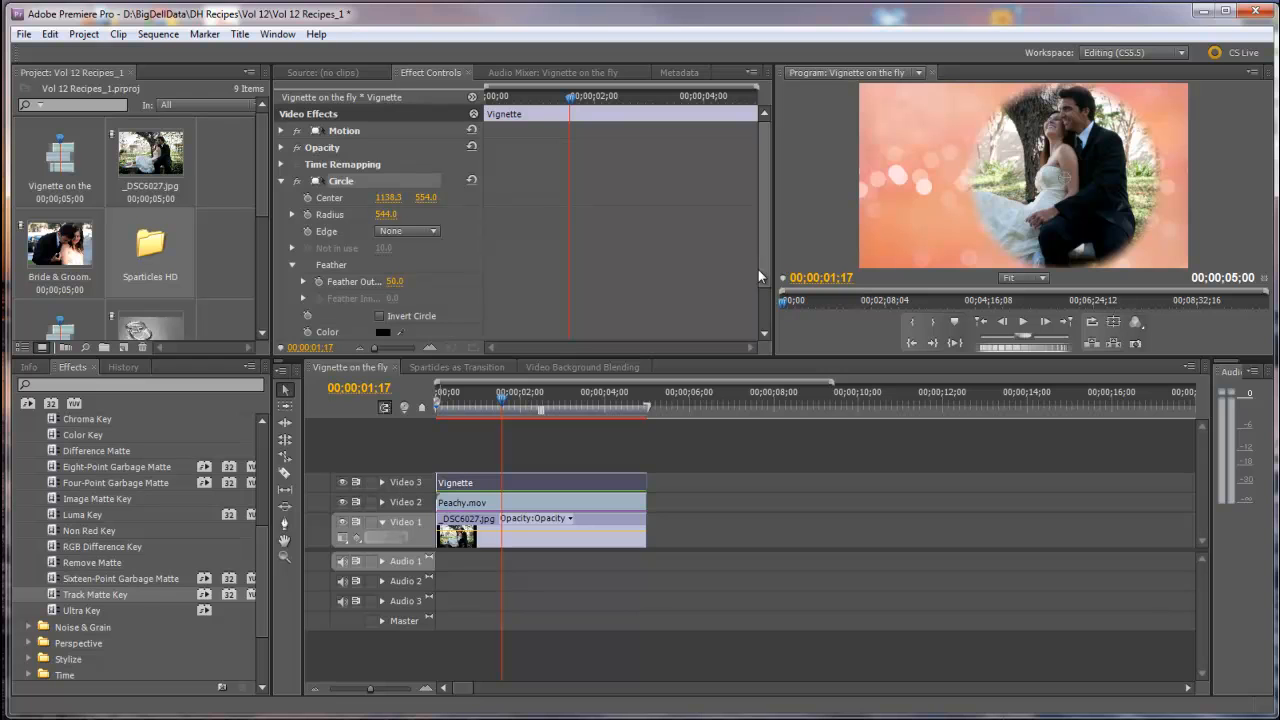
{"action": "mouse_move", "coordinate": [793, 340]}
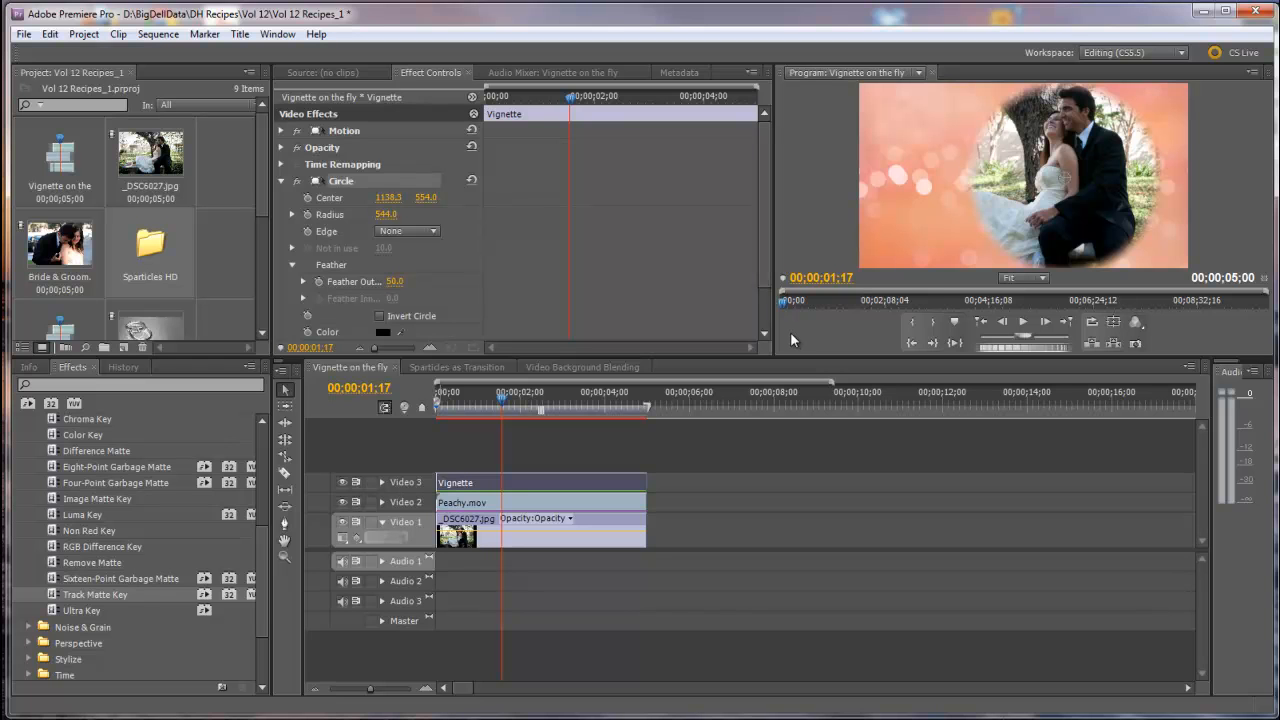
{"action": "mouse_move", "coordinate": [918, 172]}
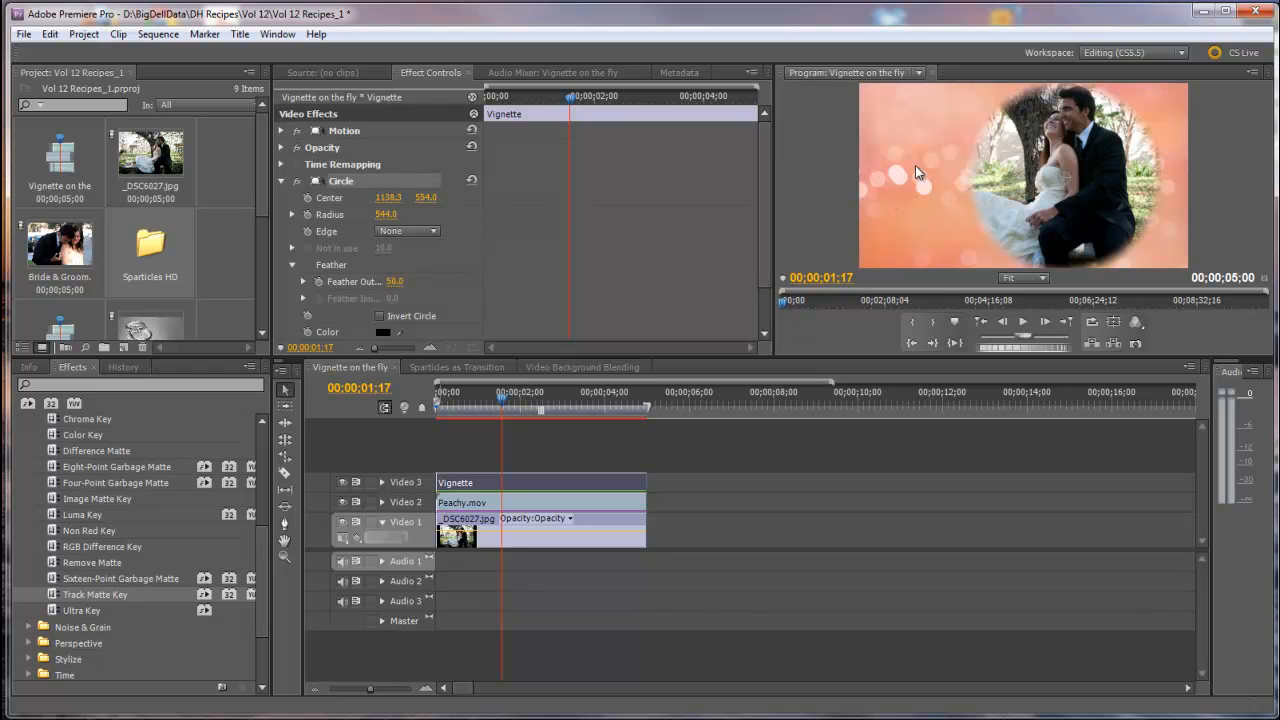
{"action": "mouse_move", "coordinate": [892, 178]}
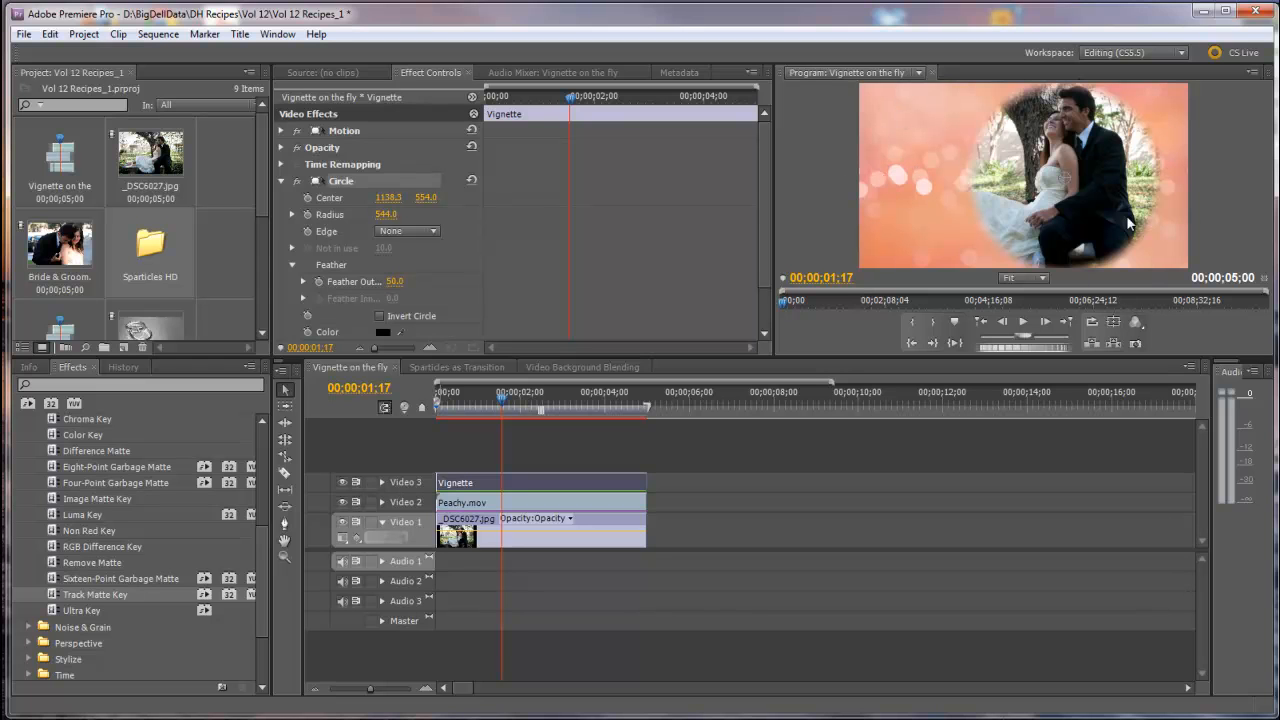
{"action": "mouse_move", "coordinate": [1186, 167]}
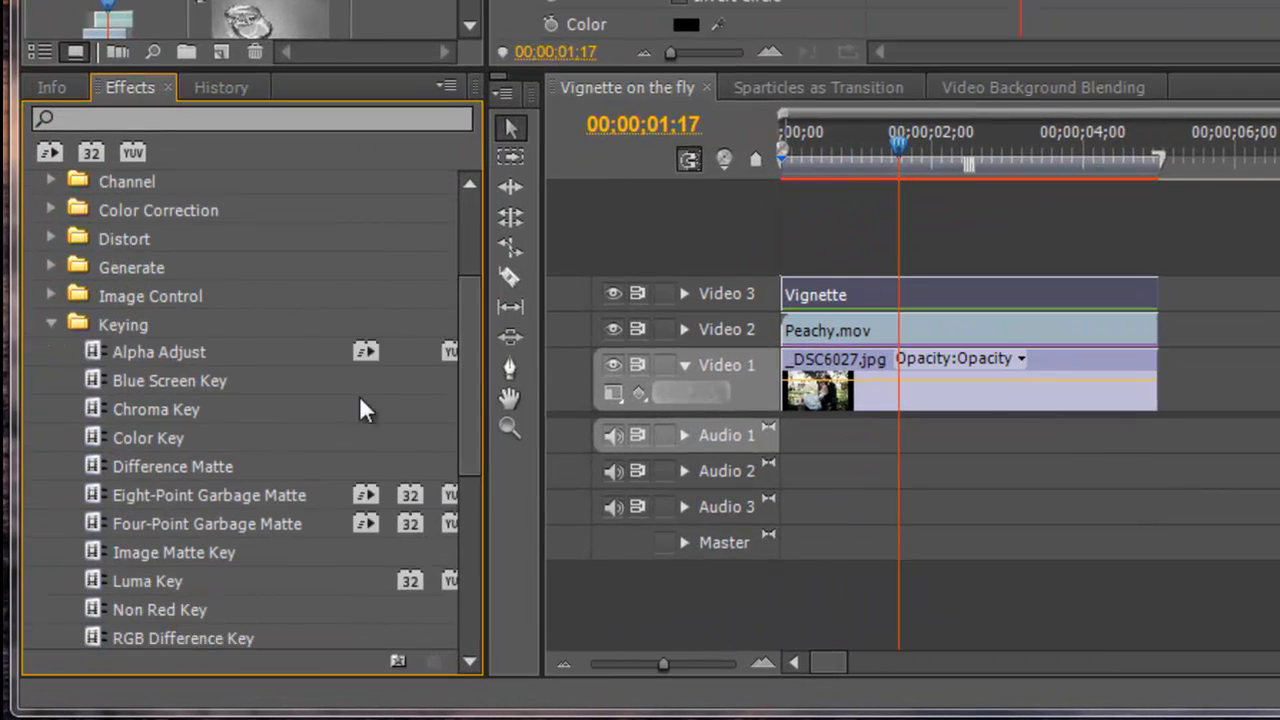
- Collapse the Keying group and expand Color Correction in the Effects panel to reach Tint
{"action": "left_click", "coordinate": [51, 324]}
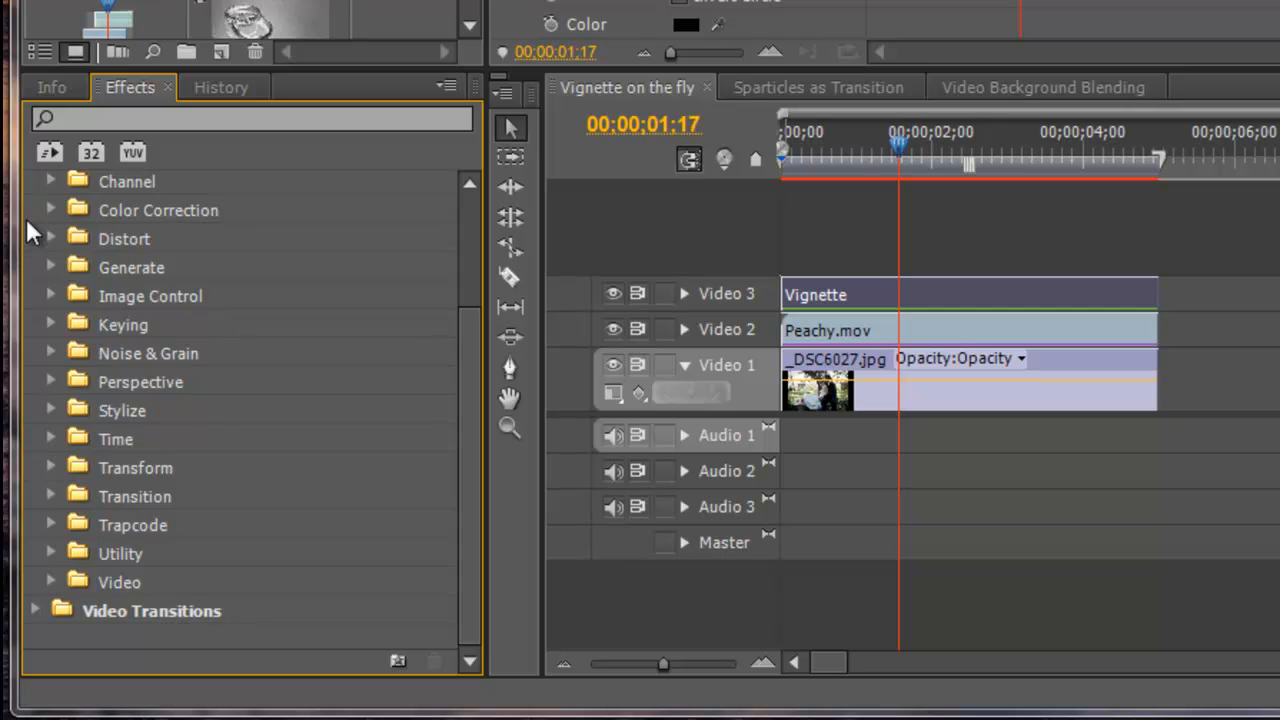
{"action": "left_click", "coordinate": [51, 210]}
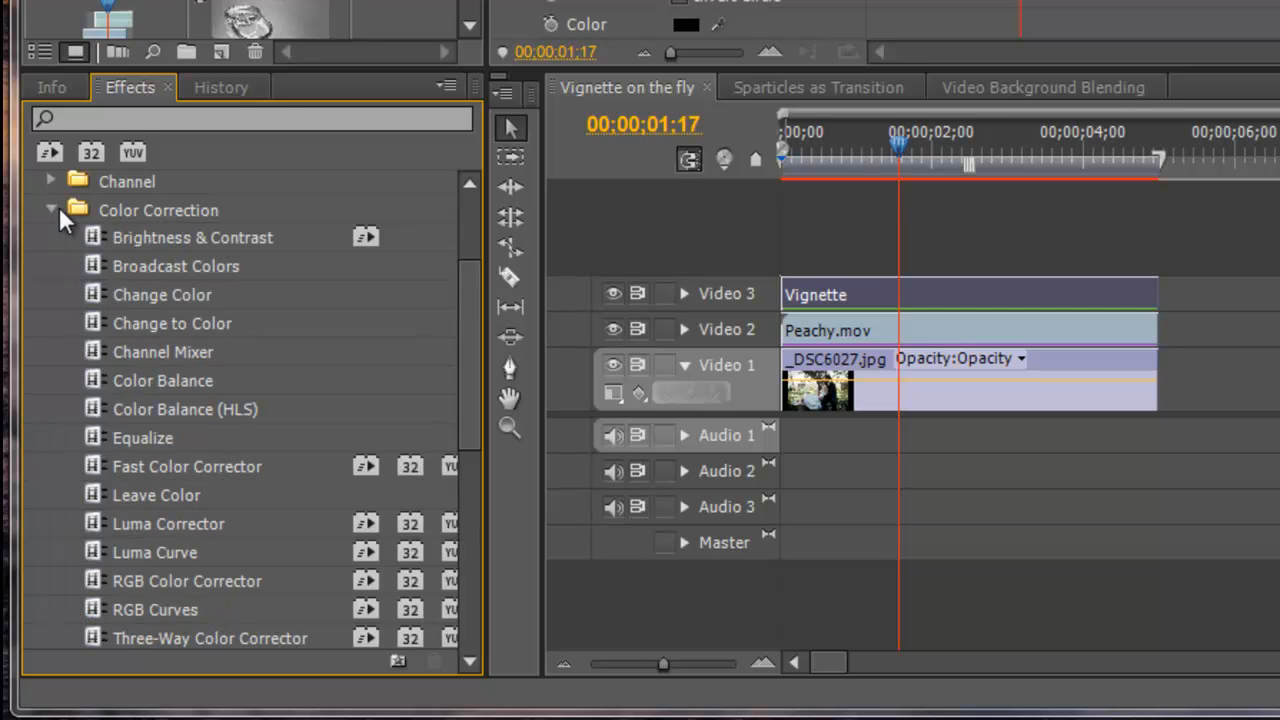
{"action": "scroll", "scroll_direction": "down", "scroll_amount": 3}
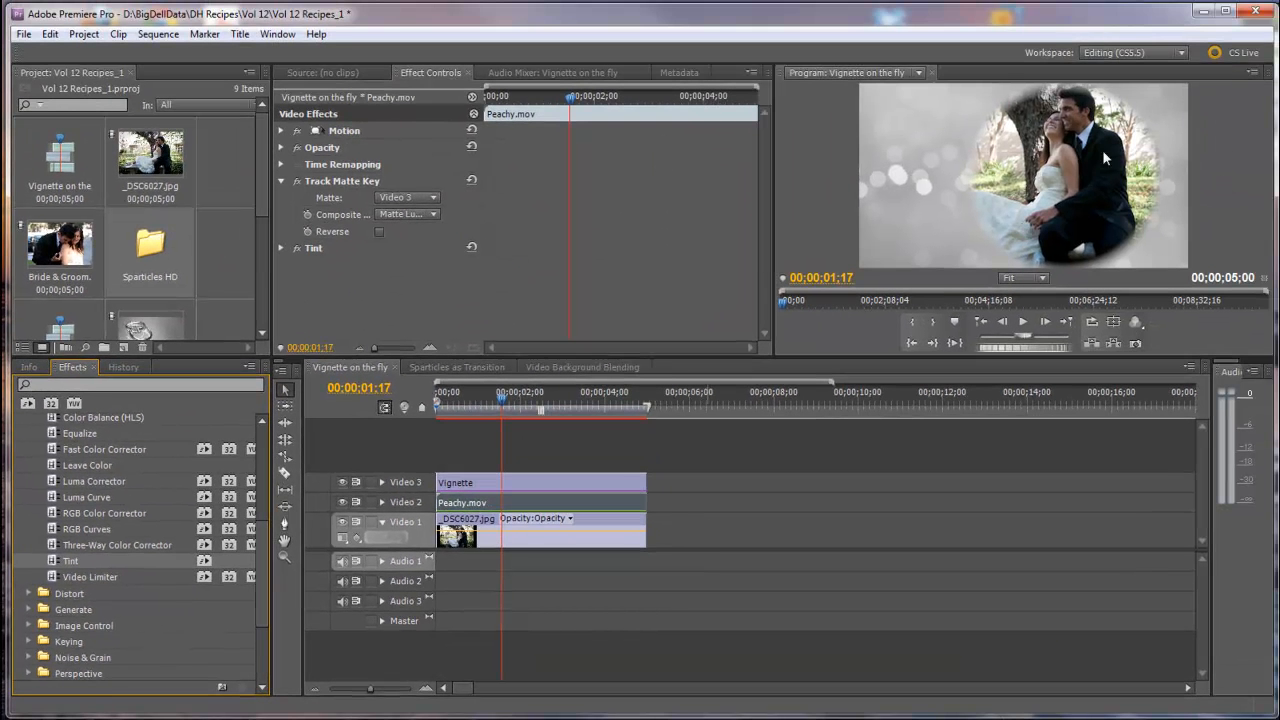
- Expand the Tint effect's colour mapping settings and open the white-mapping colour swatch
{"action": "left_click", "coordinate": [510, 410]}
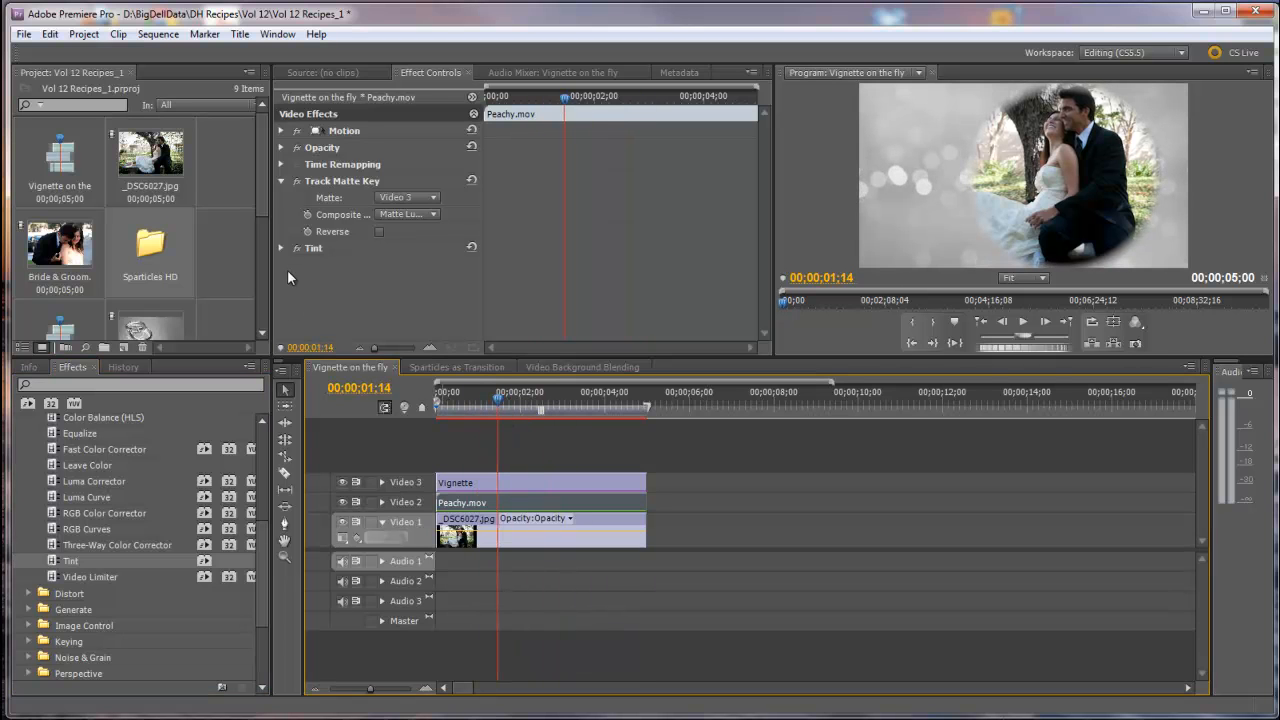
{"action": "left_click", "coordinate": [281, 248]}
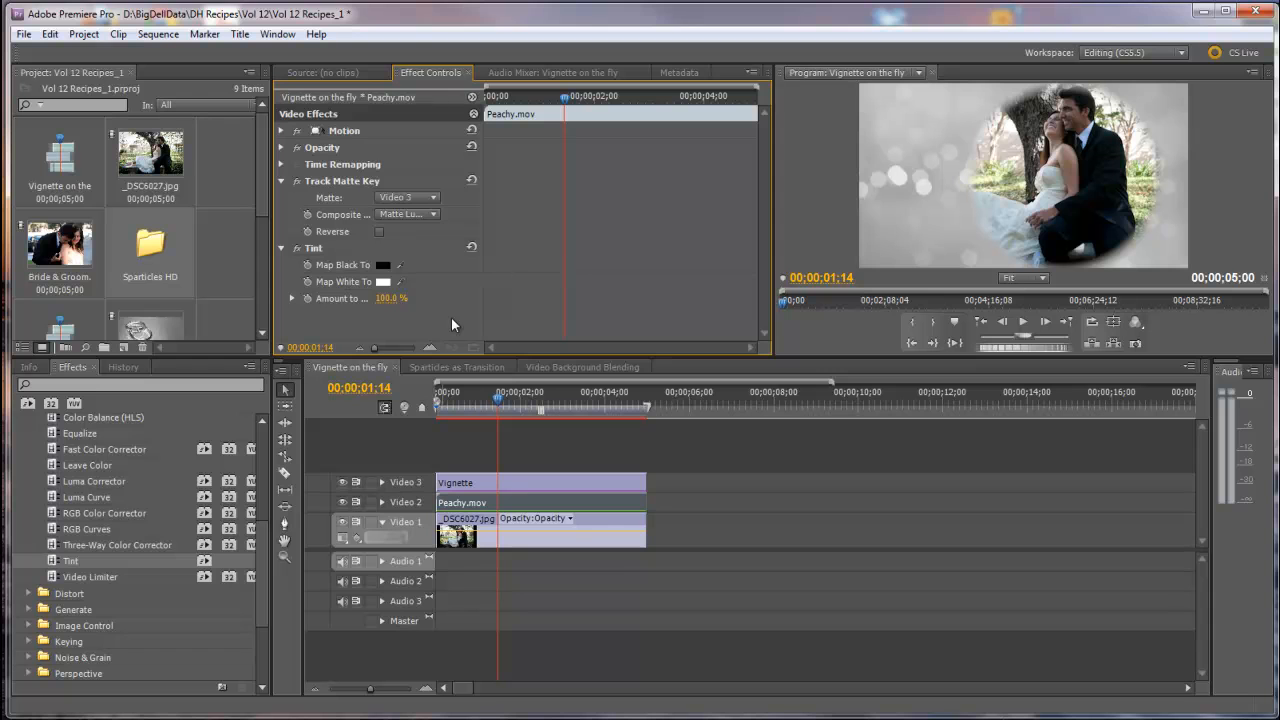
{"action": "mouse_move", "coordinate": [420, 270]}
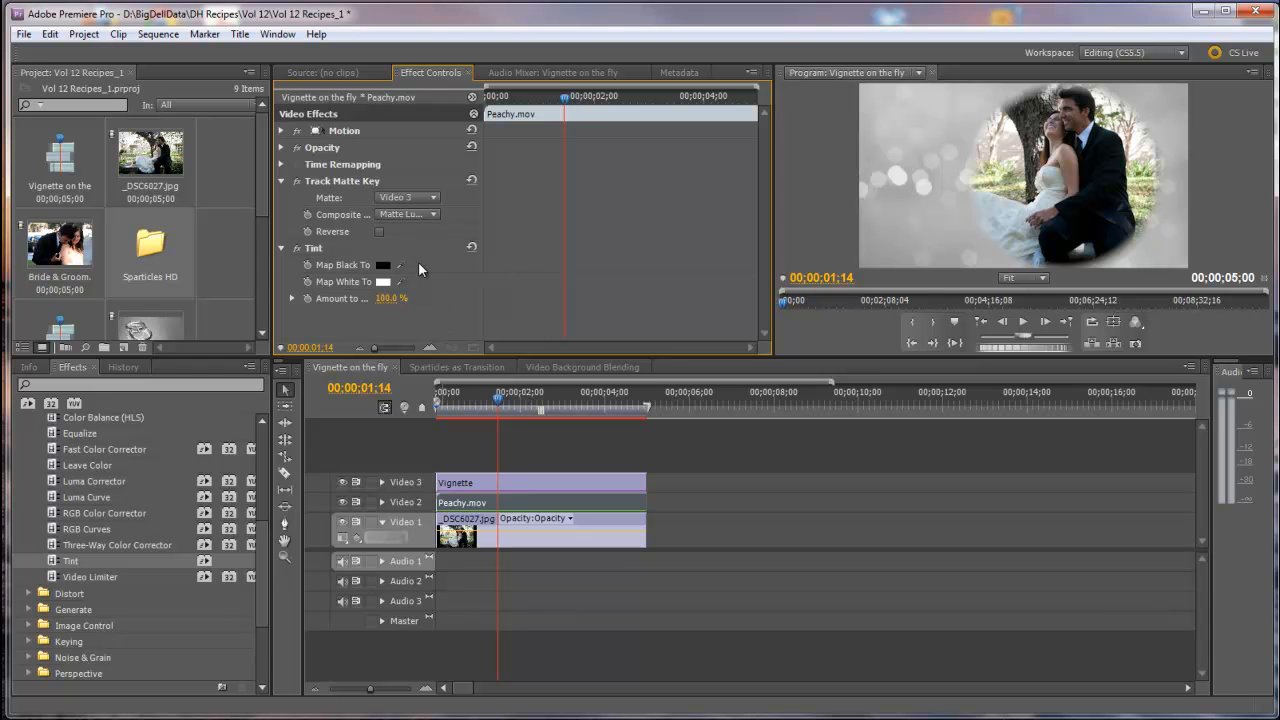
{"action": "mouse_move", "coordinate": [433, 291]}
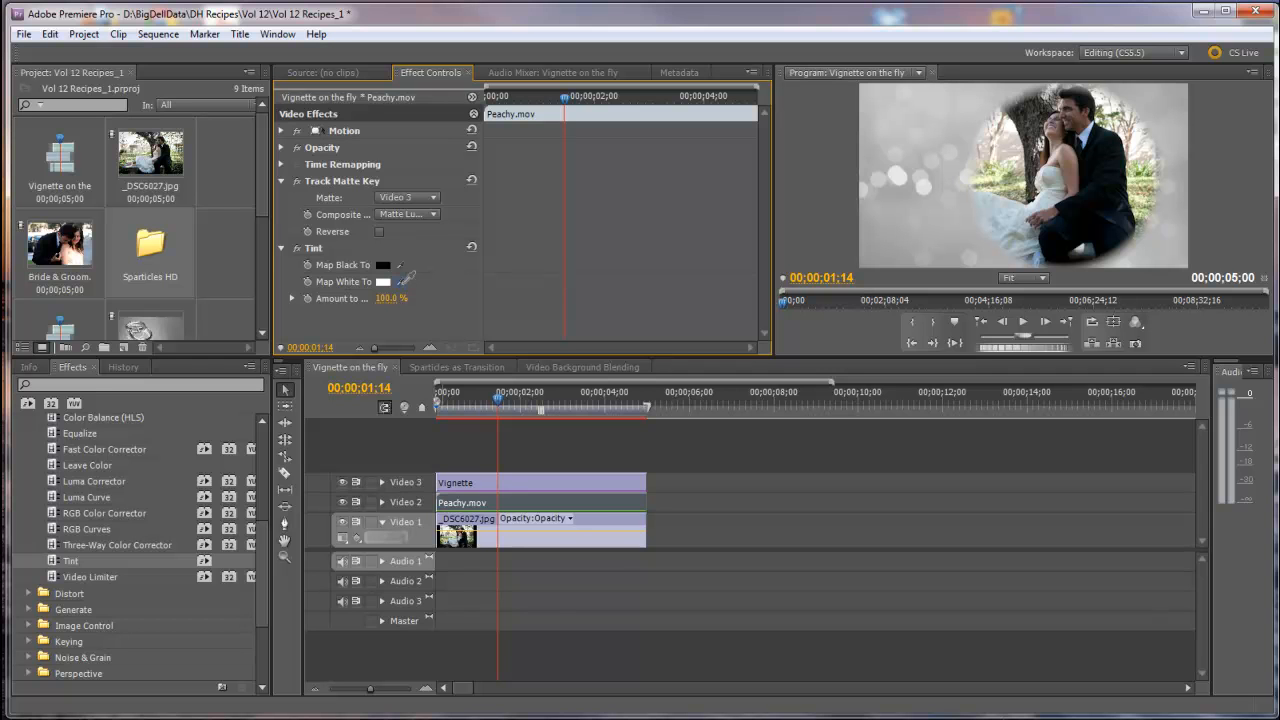
{"action": "left_click", "coordinate": [383, 281]}
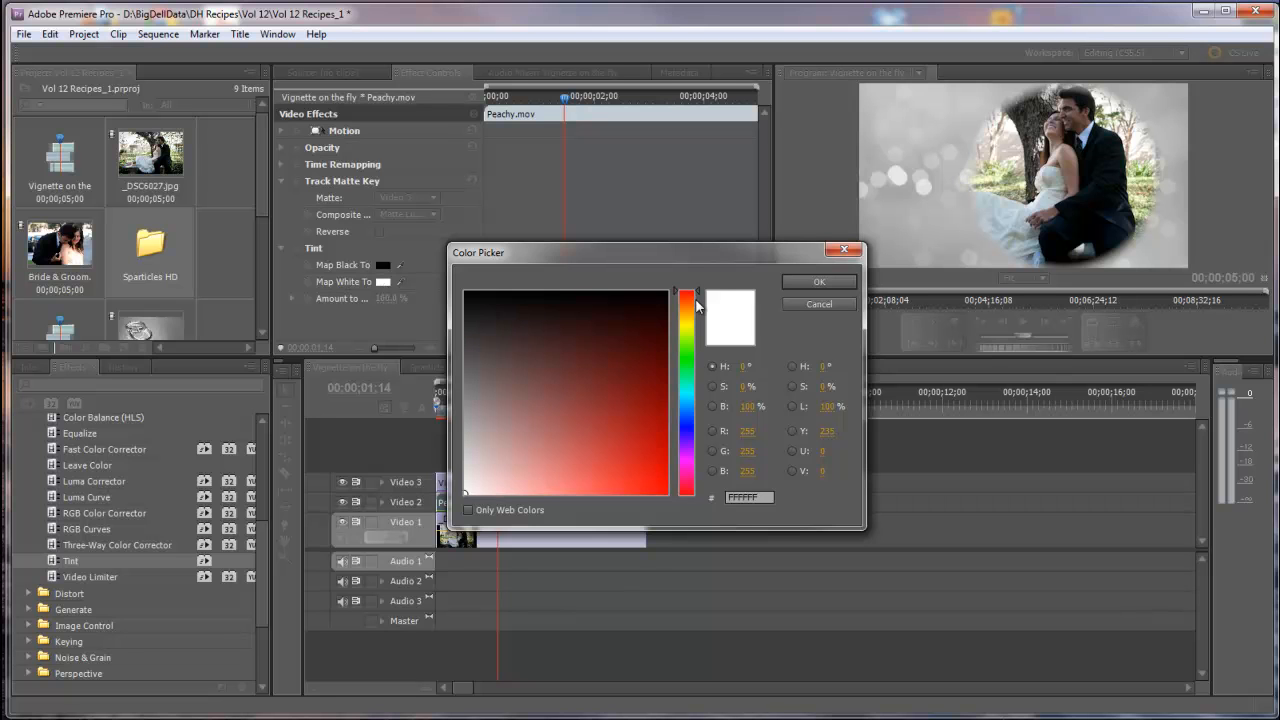
- Map Tint's white to a pale lavender in the Color Picker
{"action": "left_click", "coordinate": [686, 390]}
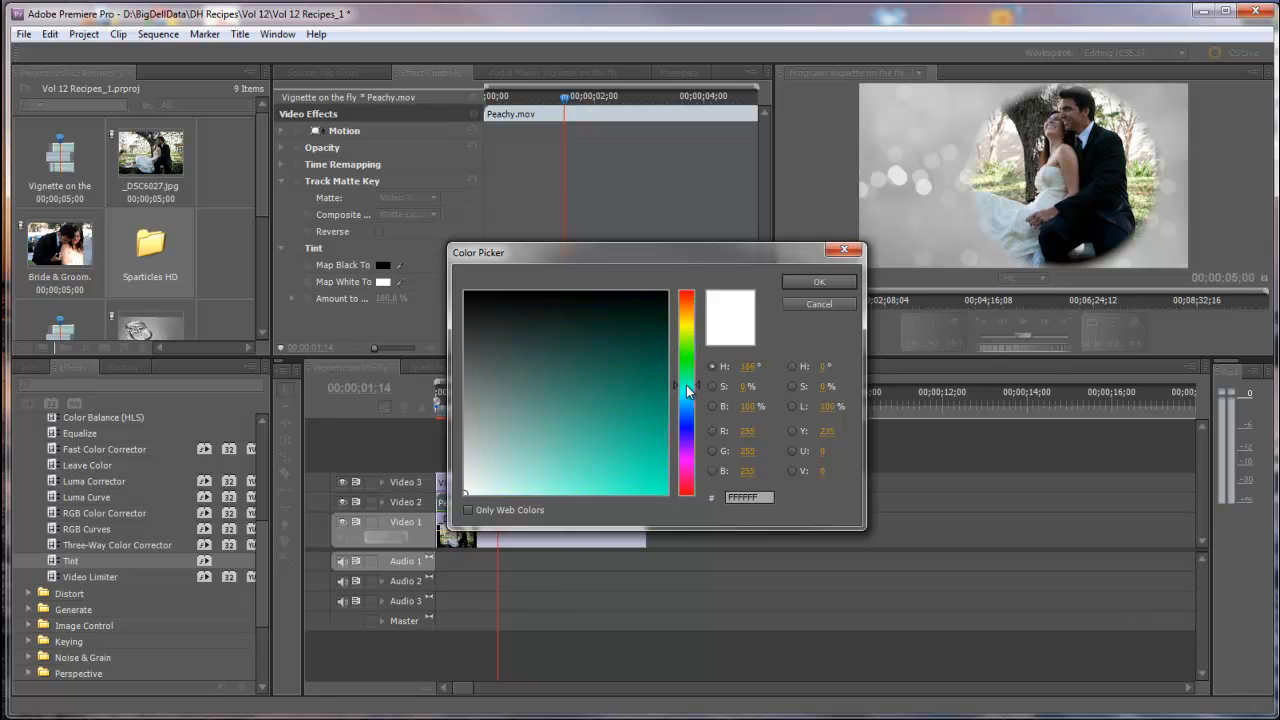
{"action": "left_click", "coordinate": [686, 400]}
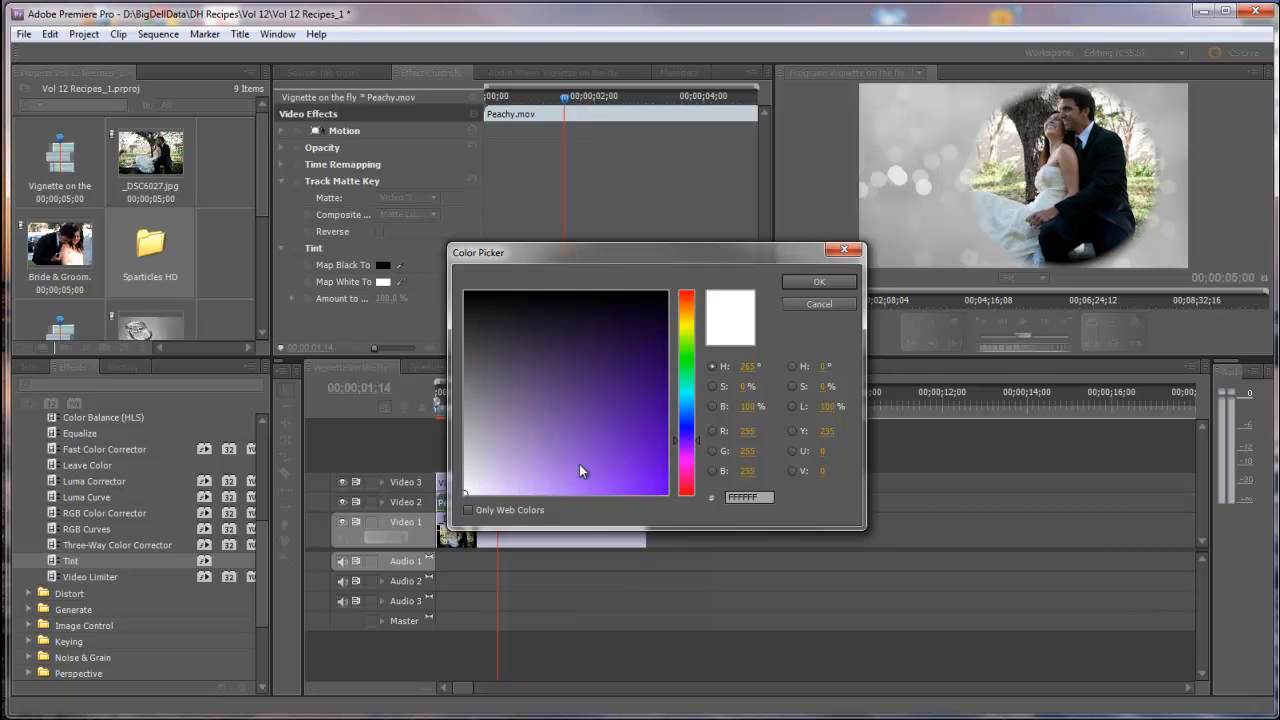
{"action": "left_click", "coordinate": [510, 470]}
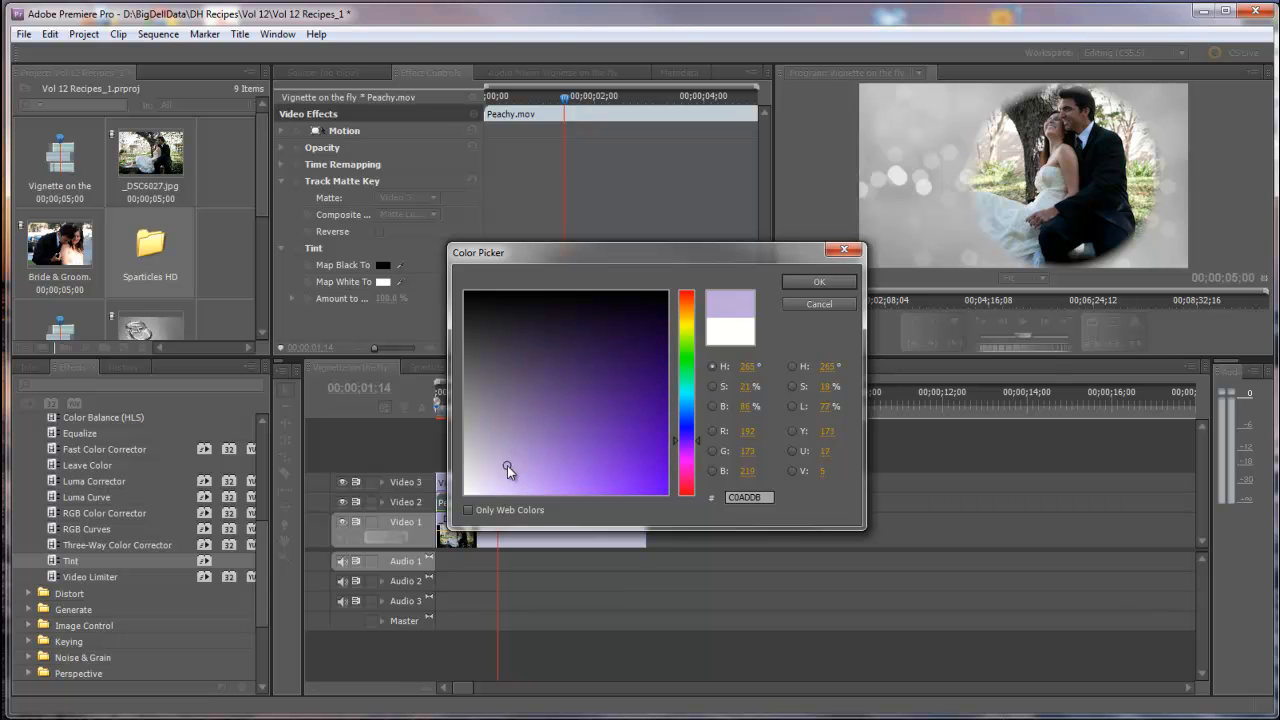
{"action": "left_click", "coordinate": [503, 472]}
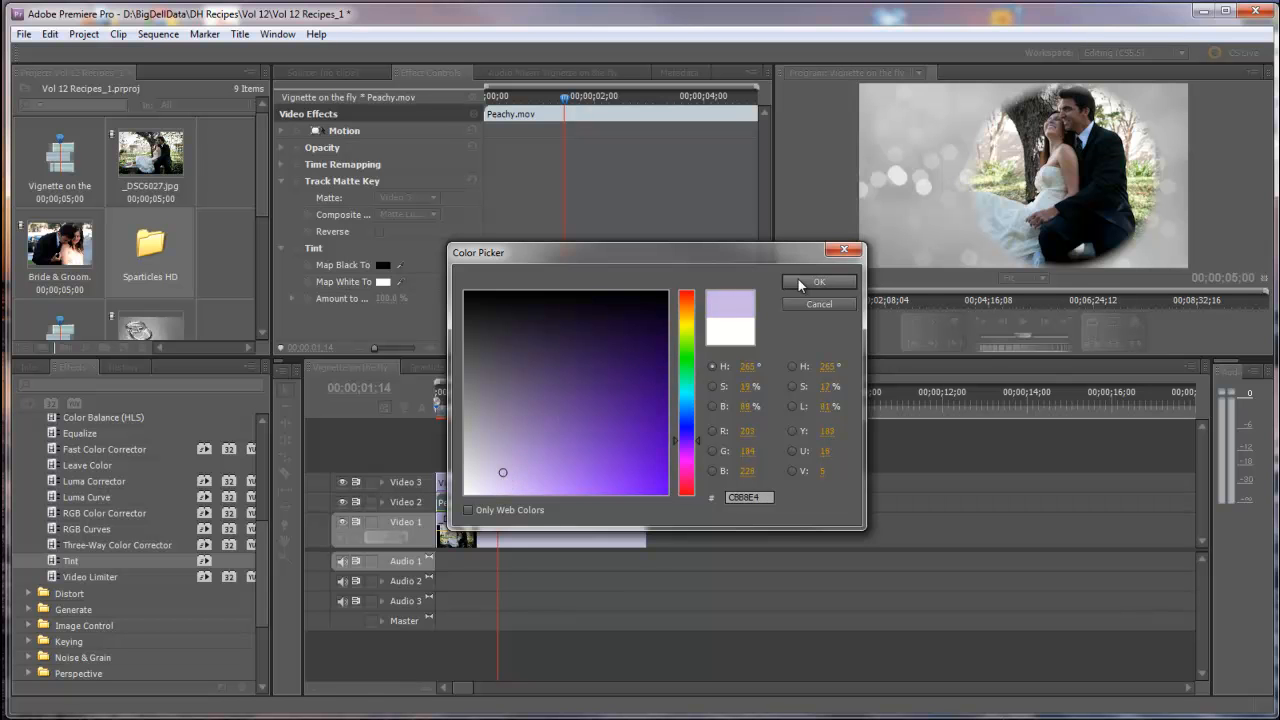
{"action": "left_click", "coordinate": [818, 282]}
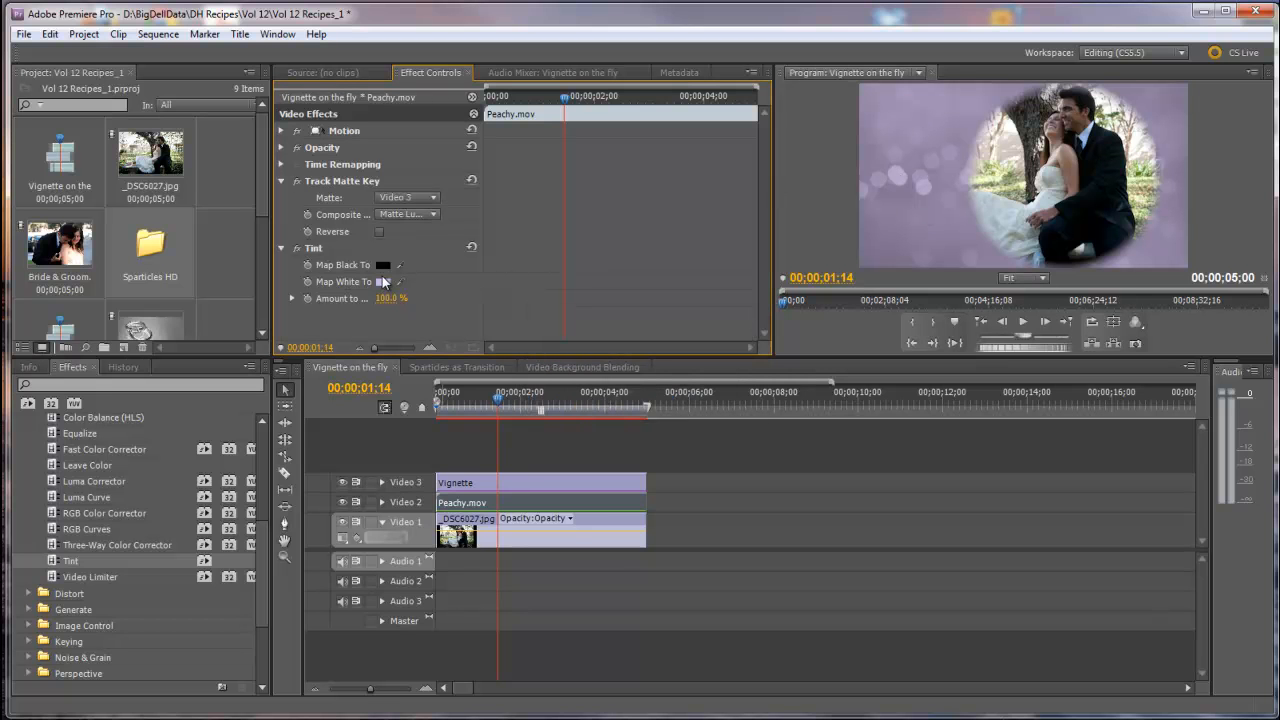
- Map Tint's black to a very dark purple (0A0216) in the Color Picker
{"action": "left_click", "coordinate": [383, 281]}
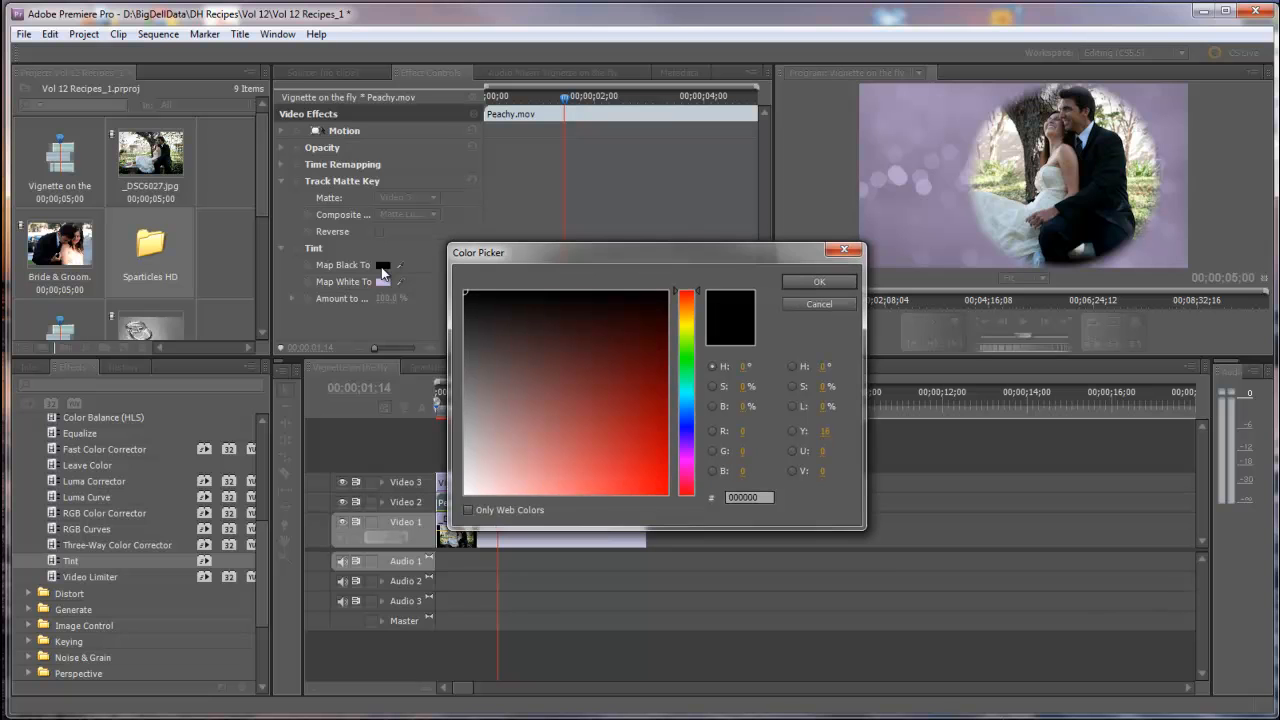
{"action": "left_click", "coordinate": [685, 305]}
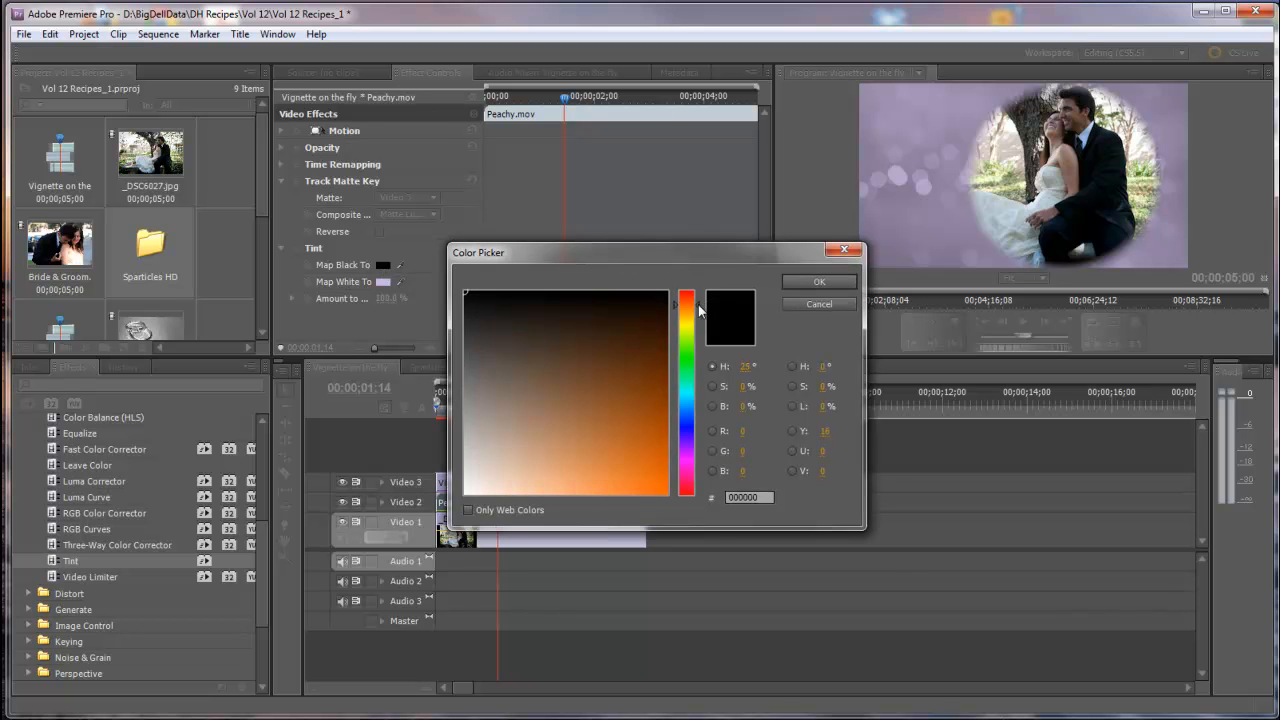
{"action": "left_click", "coordinate": [687, 445]}
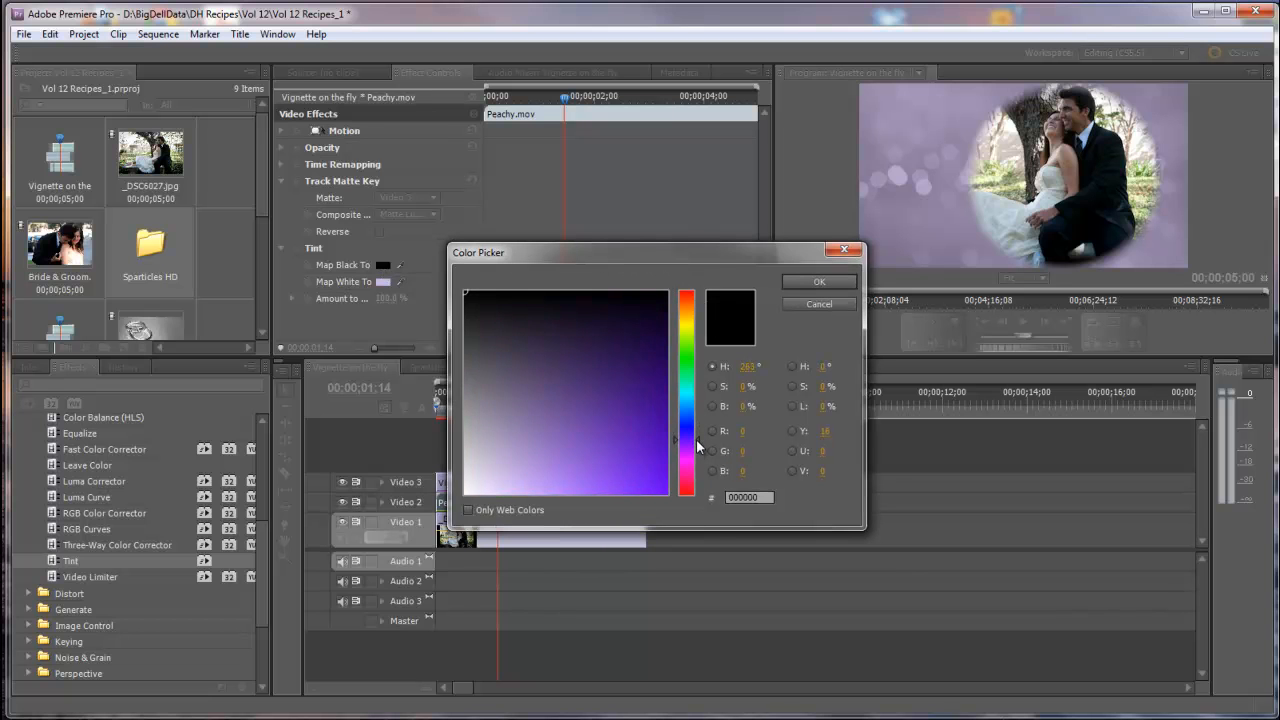
{"action": "left_click", "coordinate": [649, 307]}
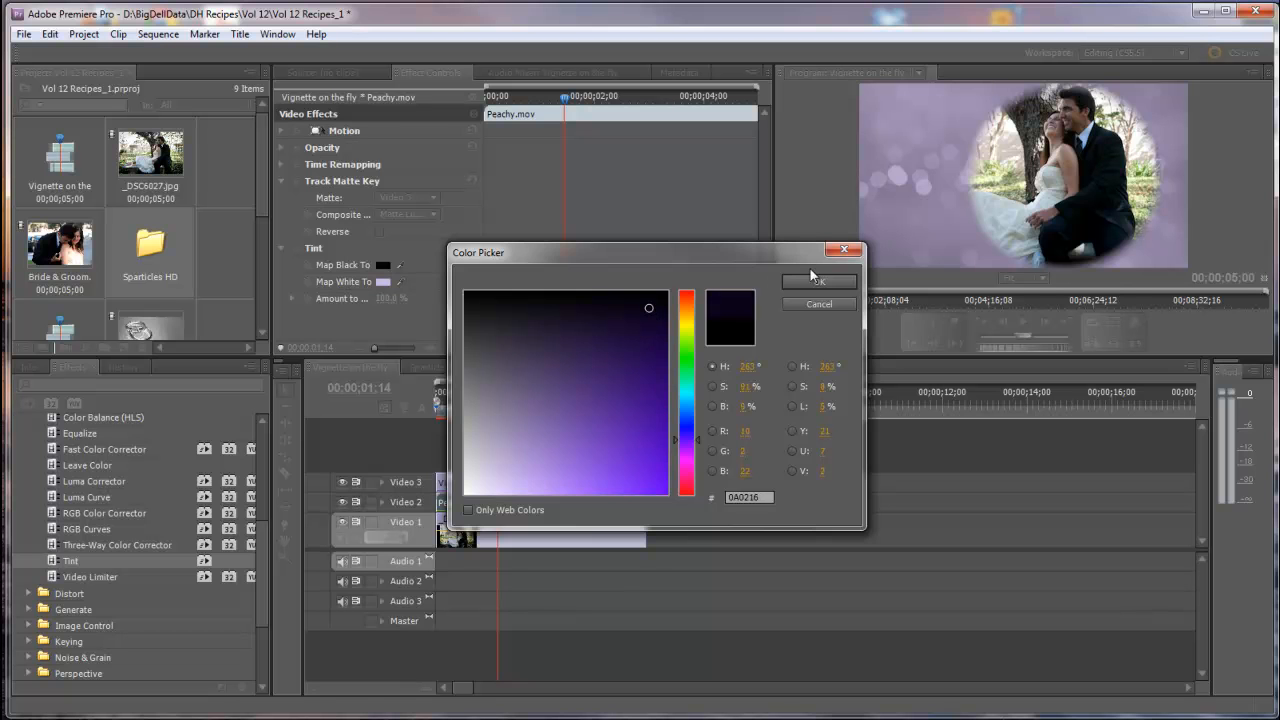
{"action": "left_click", "coordinate": [818, 281]}
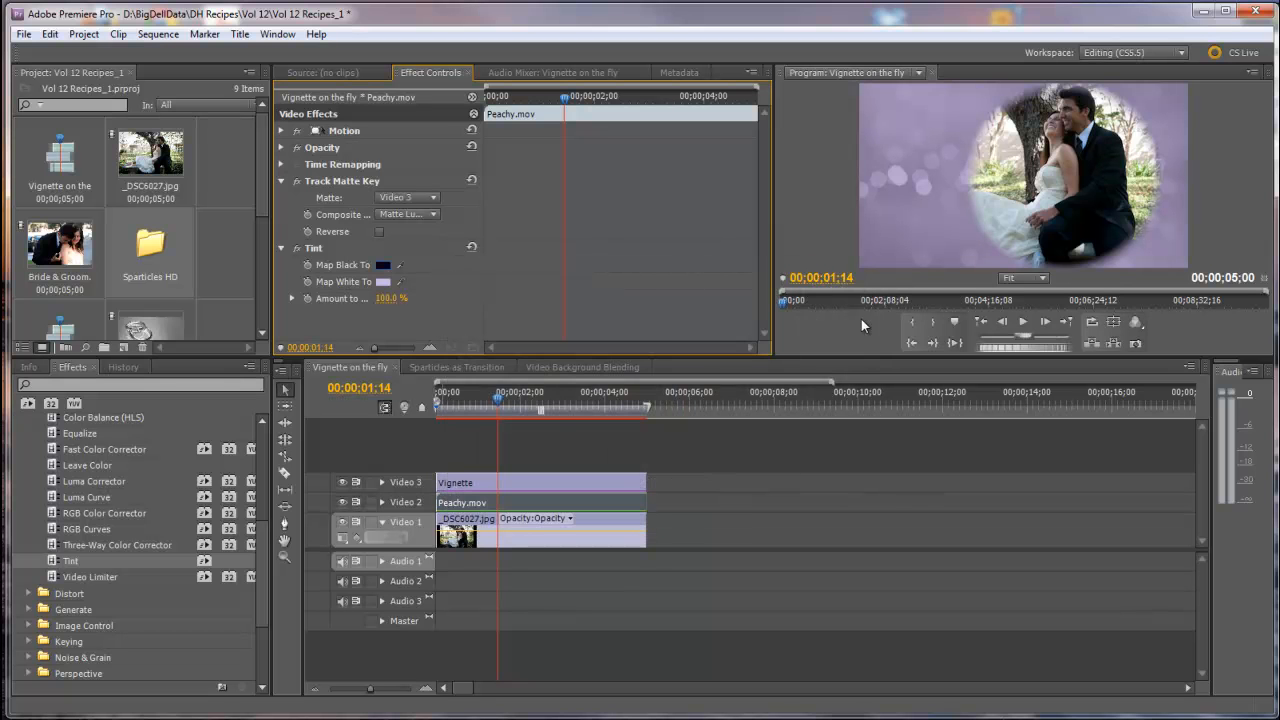